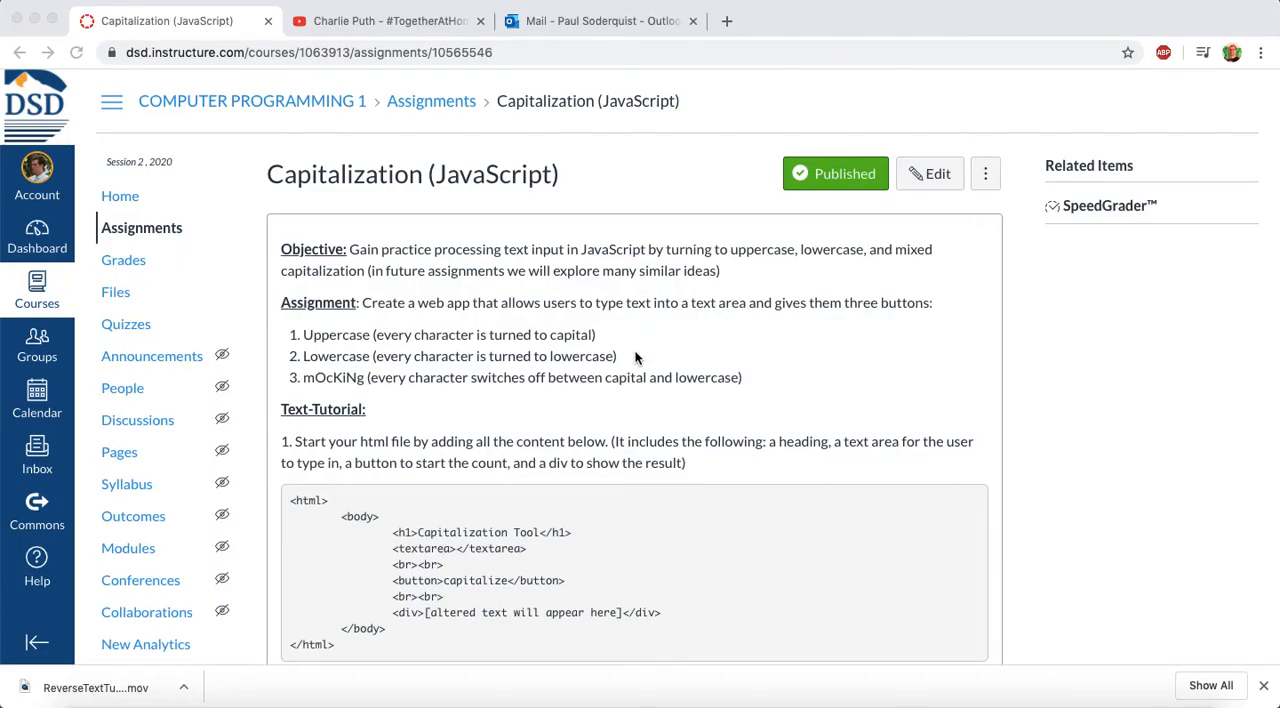
{"action": "mouse_move", "coordinate": [884, 348]}
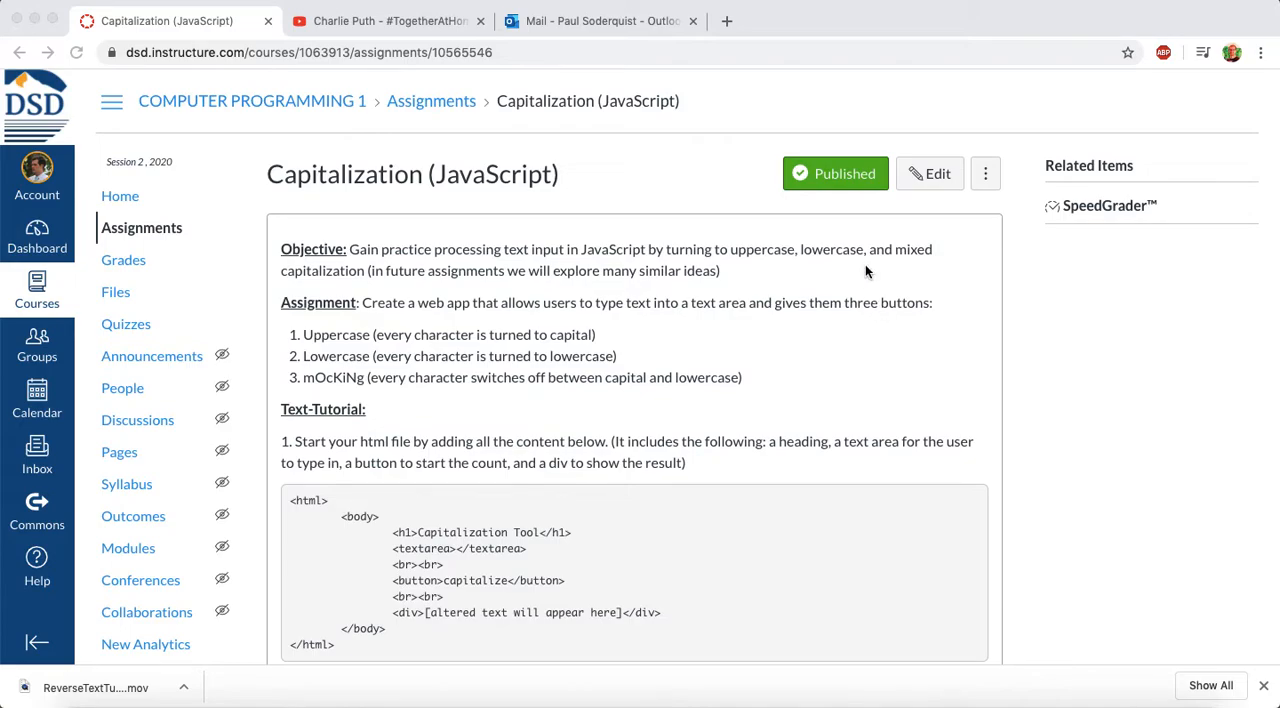
{"action": "mouse_move", "coordinate": [272, 288]}
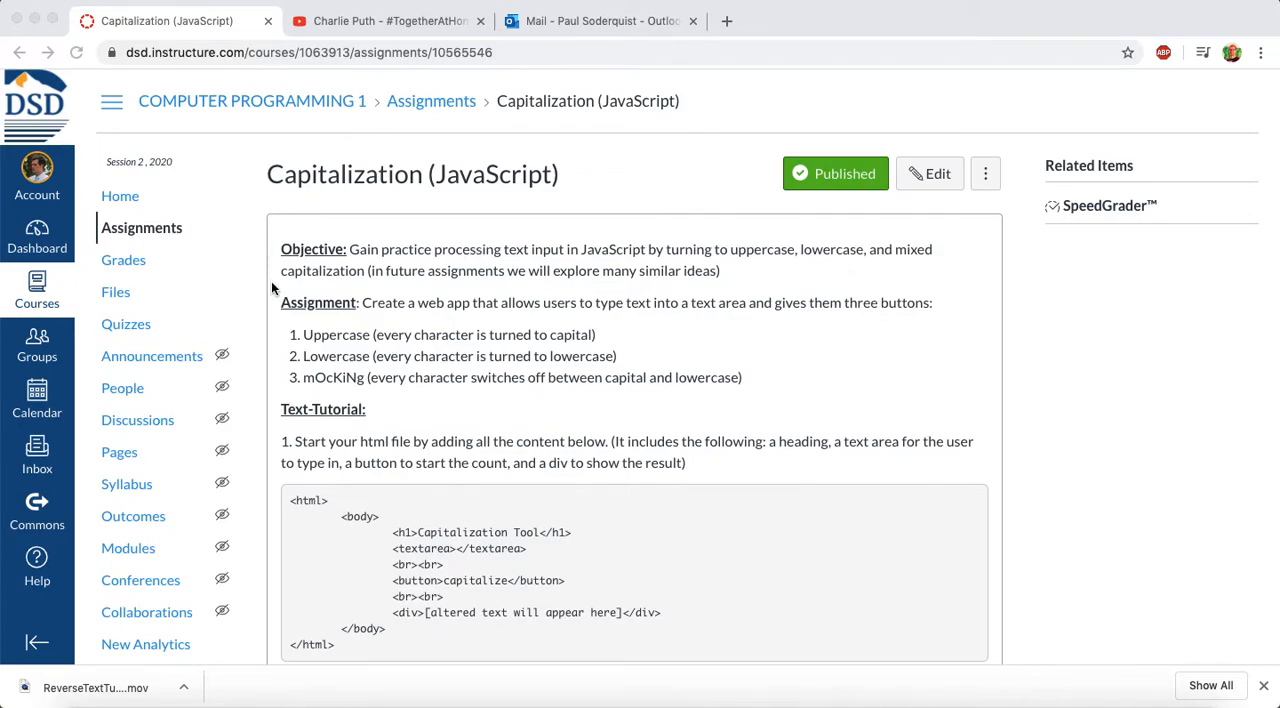
Select the step 1 starter HTML code block on the Canvas assignment page.
{"action": "scroll", "scroll_direction": "down", "scroll_amount": 3}
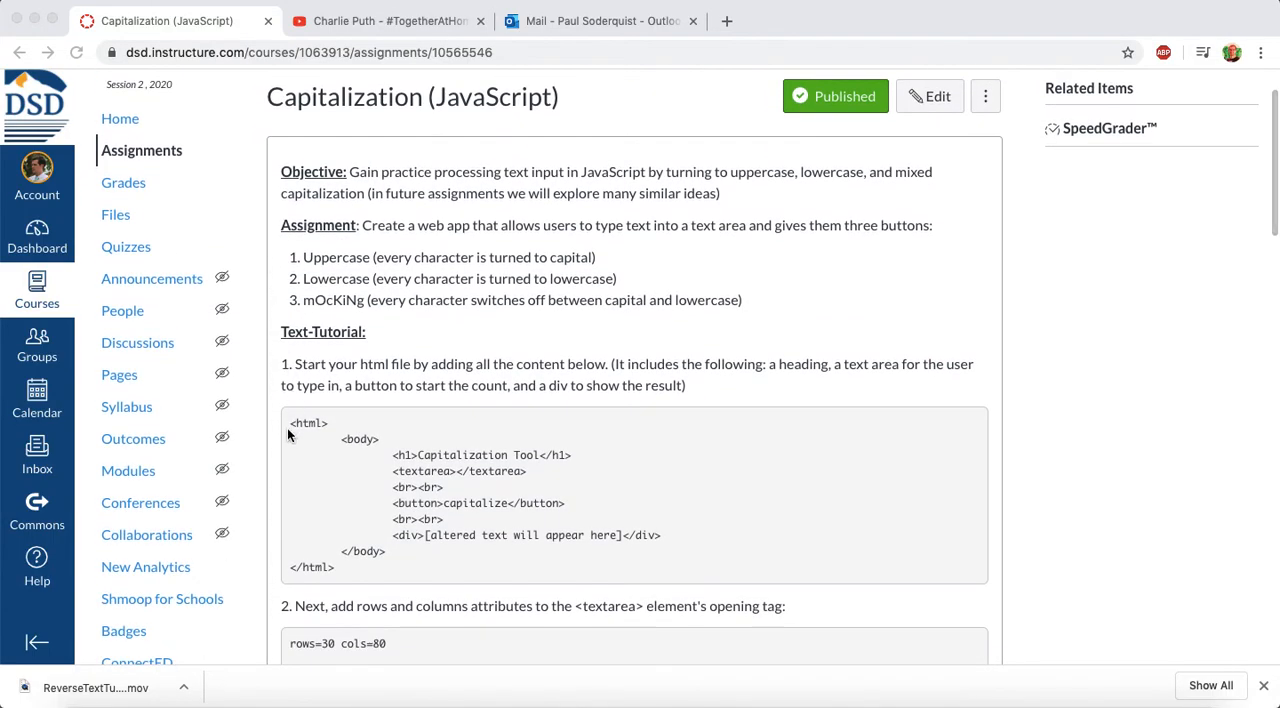
{"action": "mouse_move", "coordinate": [292, 424]}
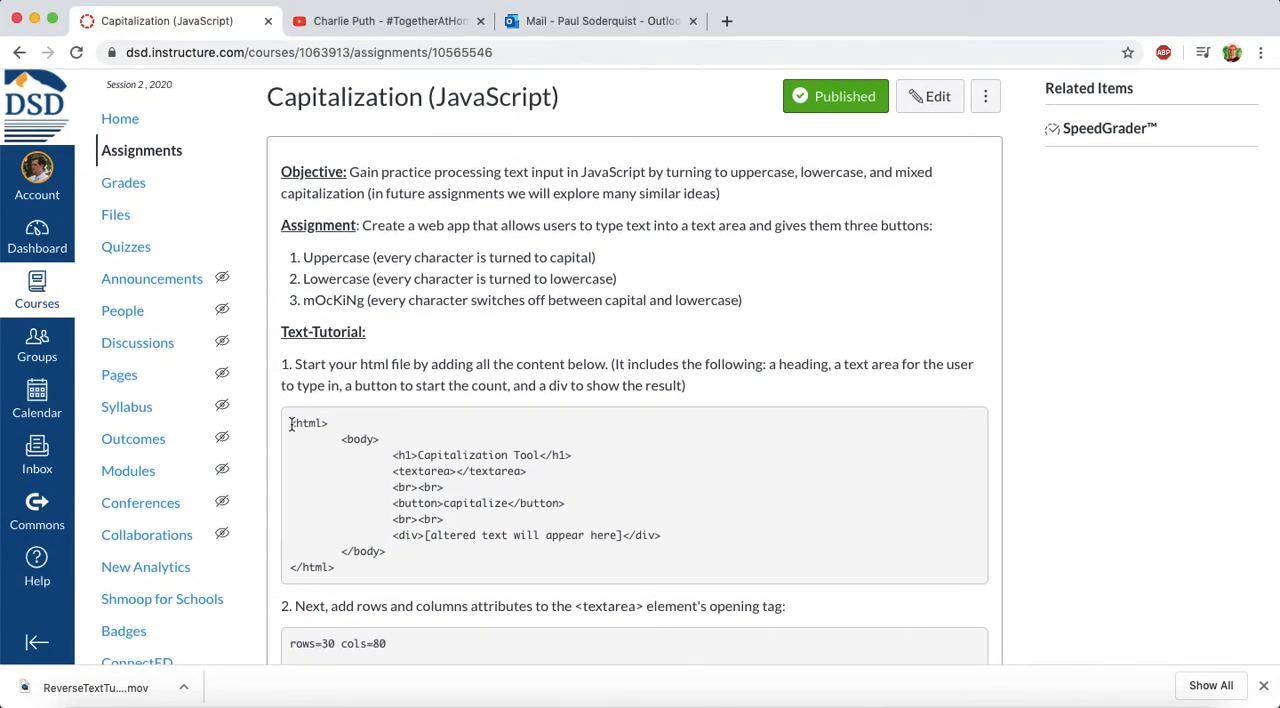
{"action": "left_click_drag", "start_coordinate": [290, 422], "coordinate": [400, 576]}
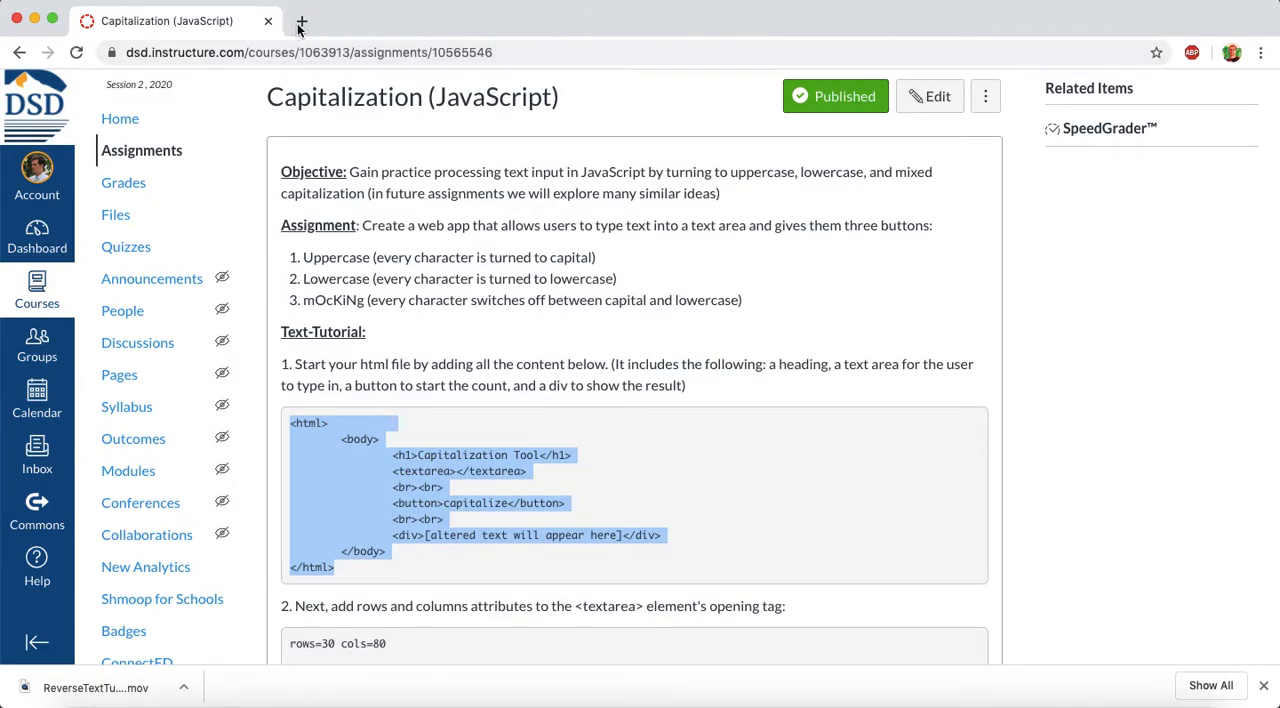
Paste the starter HTML into a new Caret file and save it as capitalize.html in Downloads.
{"action": "left_click", "coordinate": [302, 20]}
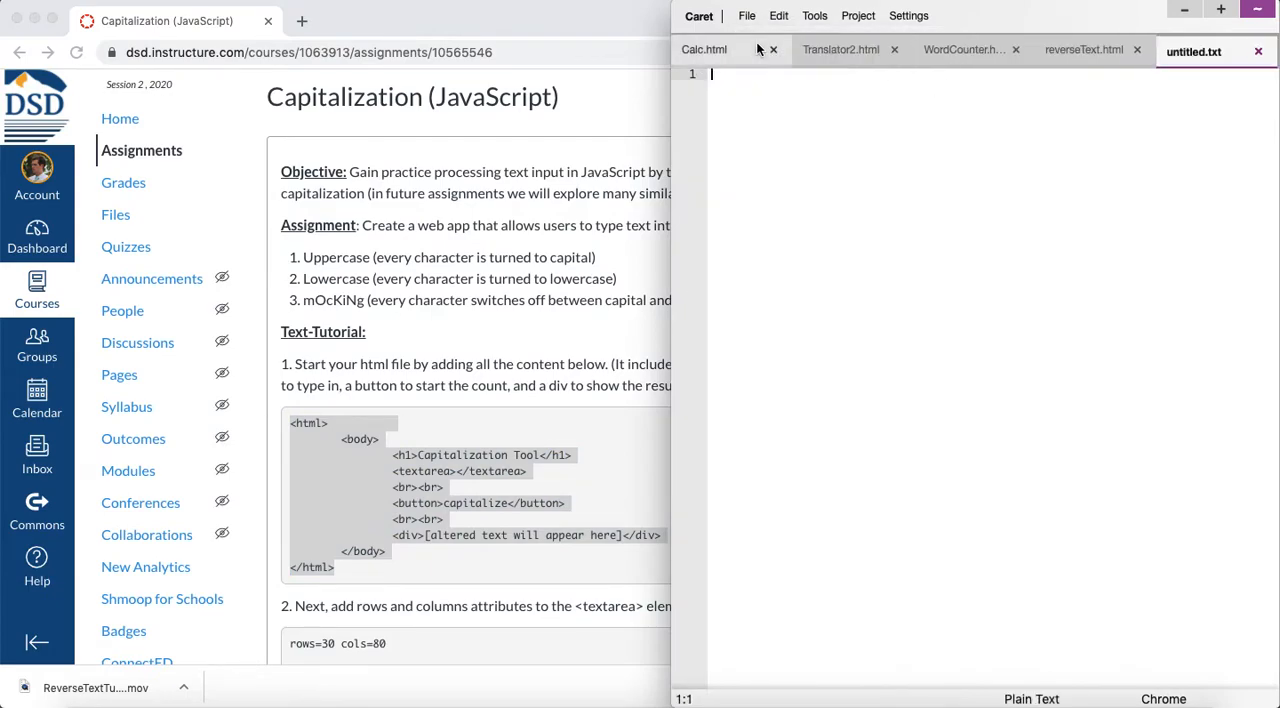
{"action": "type", "text": "<html>"}
{"action": "type", "text": "c"}
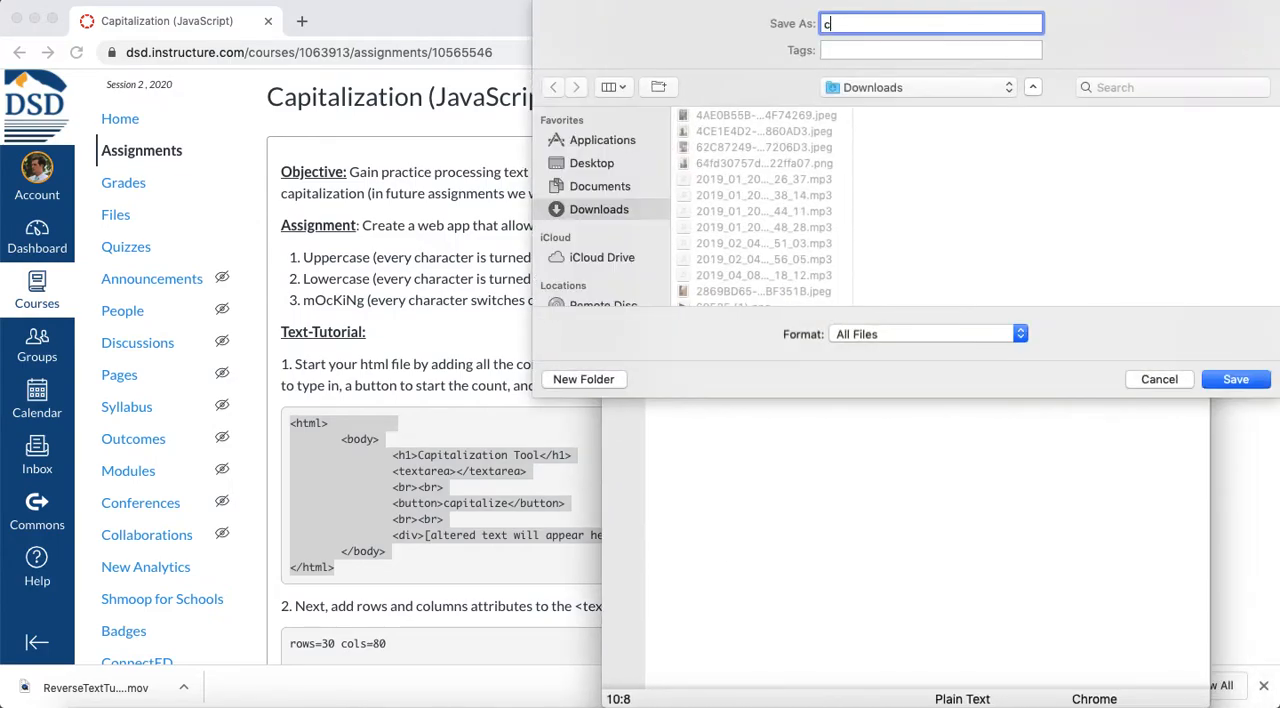
{"action": "type", "text": "apitalize."}
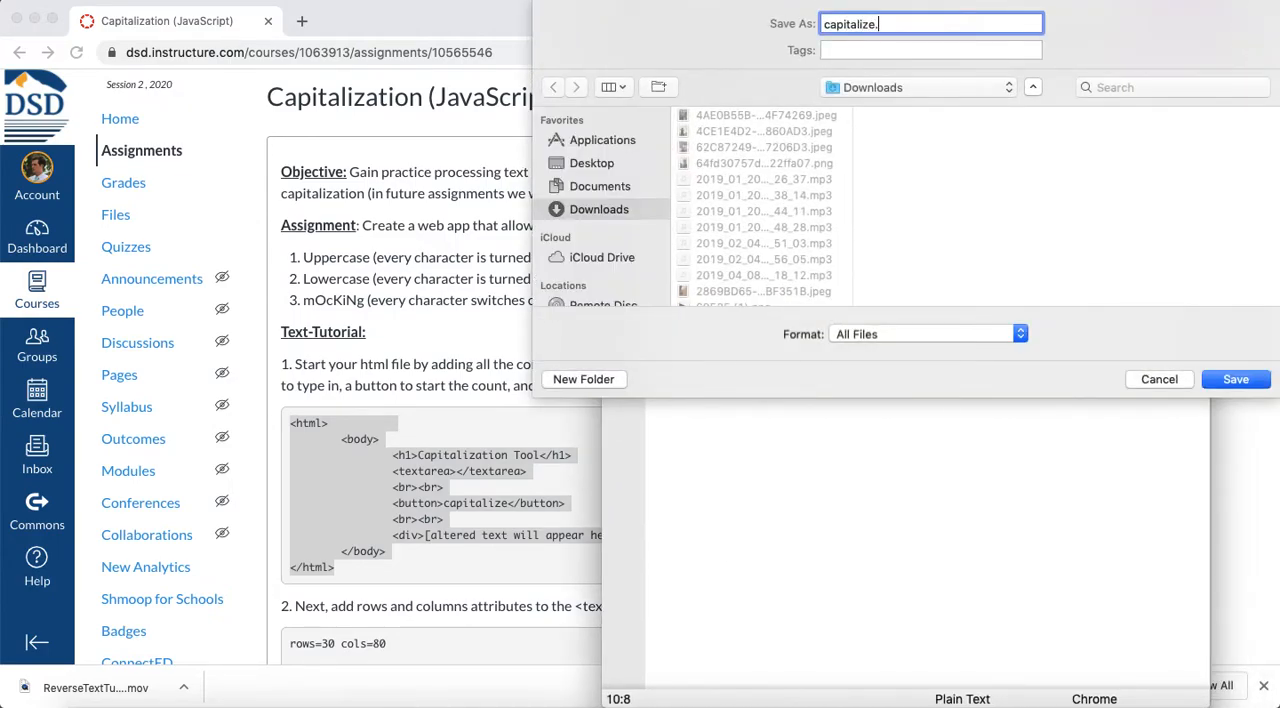
{"action": "left_click", "coordinate": [1236, 380]}
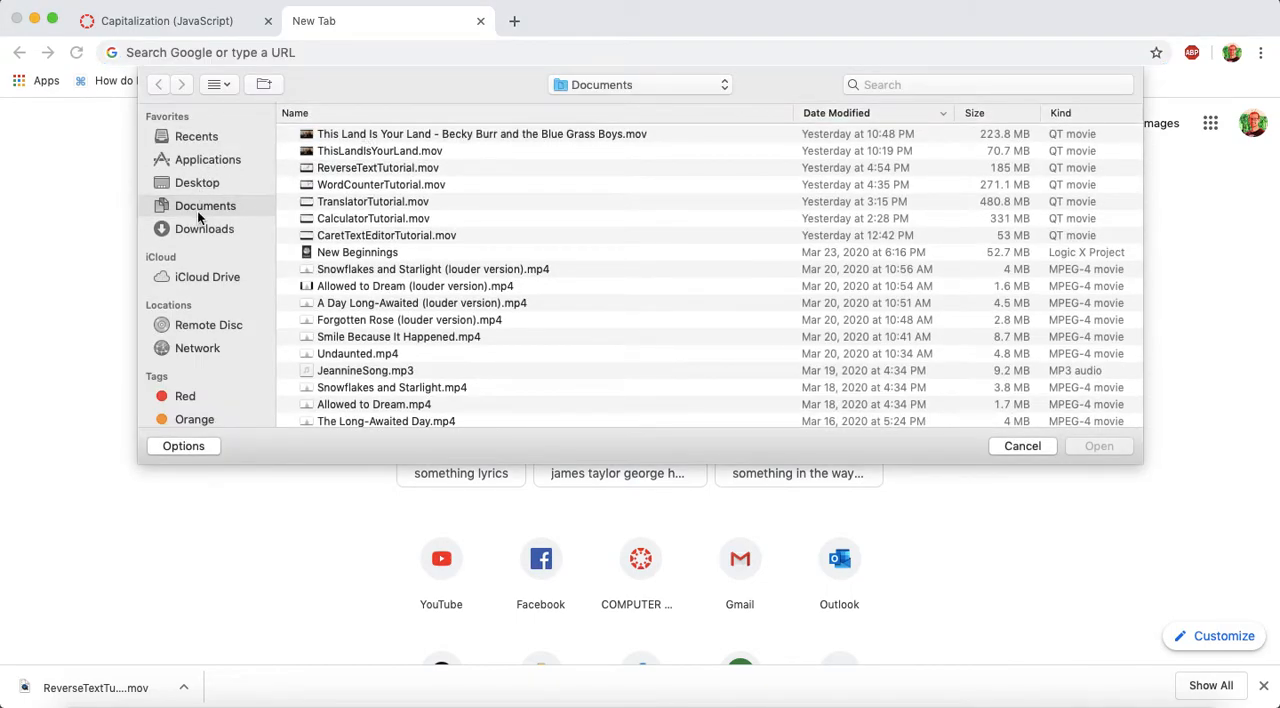
Open capitalize.html from Downloads in Chrome and type test text into its text area.
{"action": "left_click", "coordinate": [196, 182]}
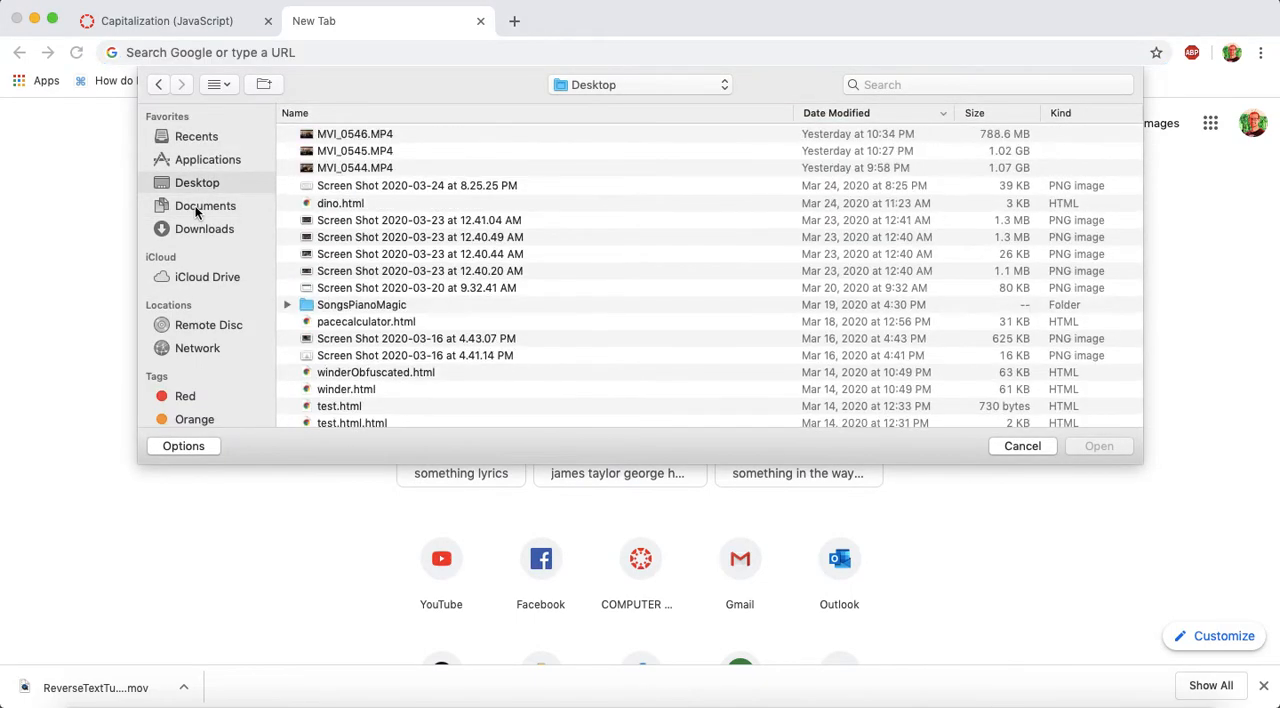
{"action": "left_click", "coordinate": [204, 228]}
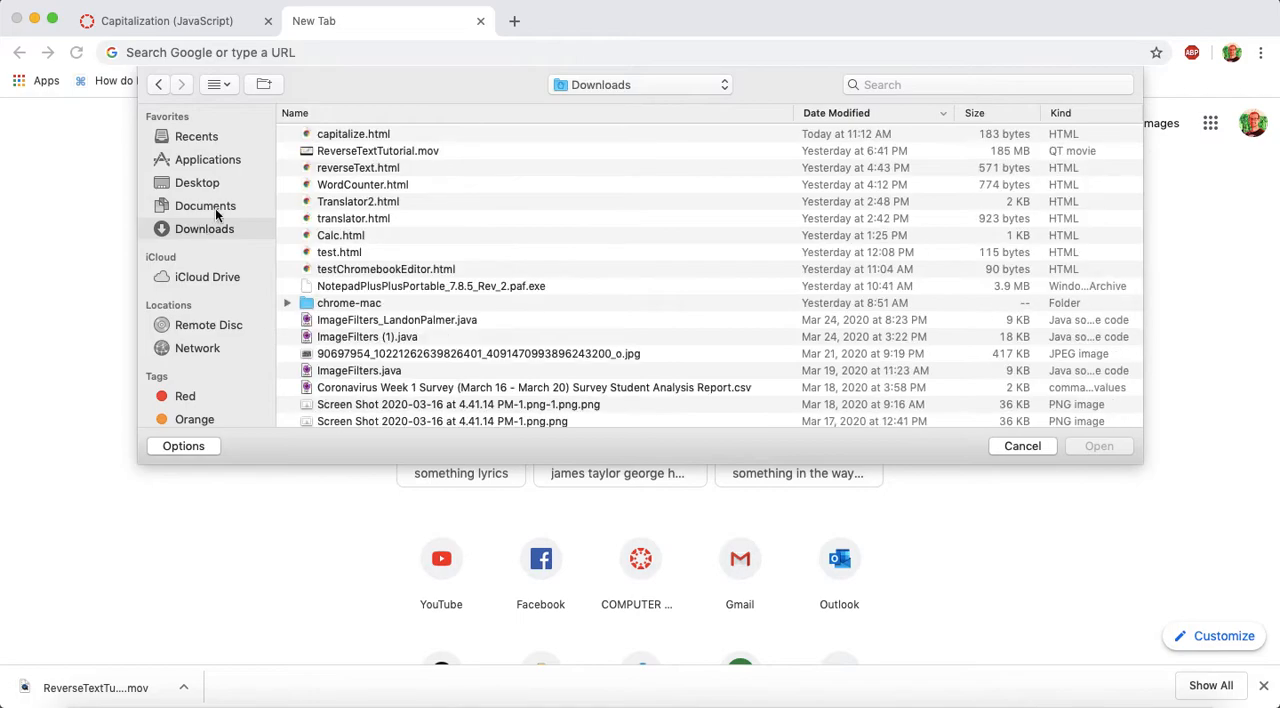
{"action": "double_click", "coordinate": [352, 132]}
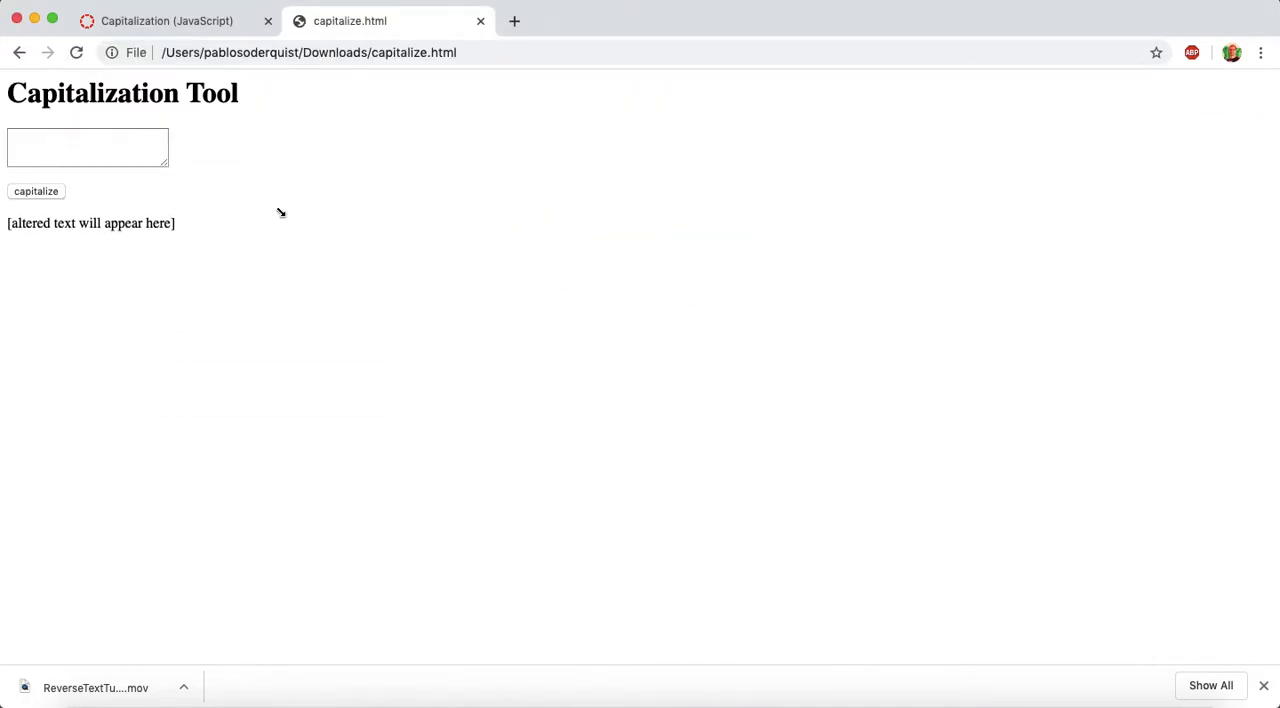
{"action": "left_click", "coordinate": [88, 148]}
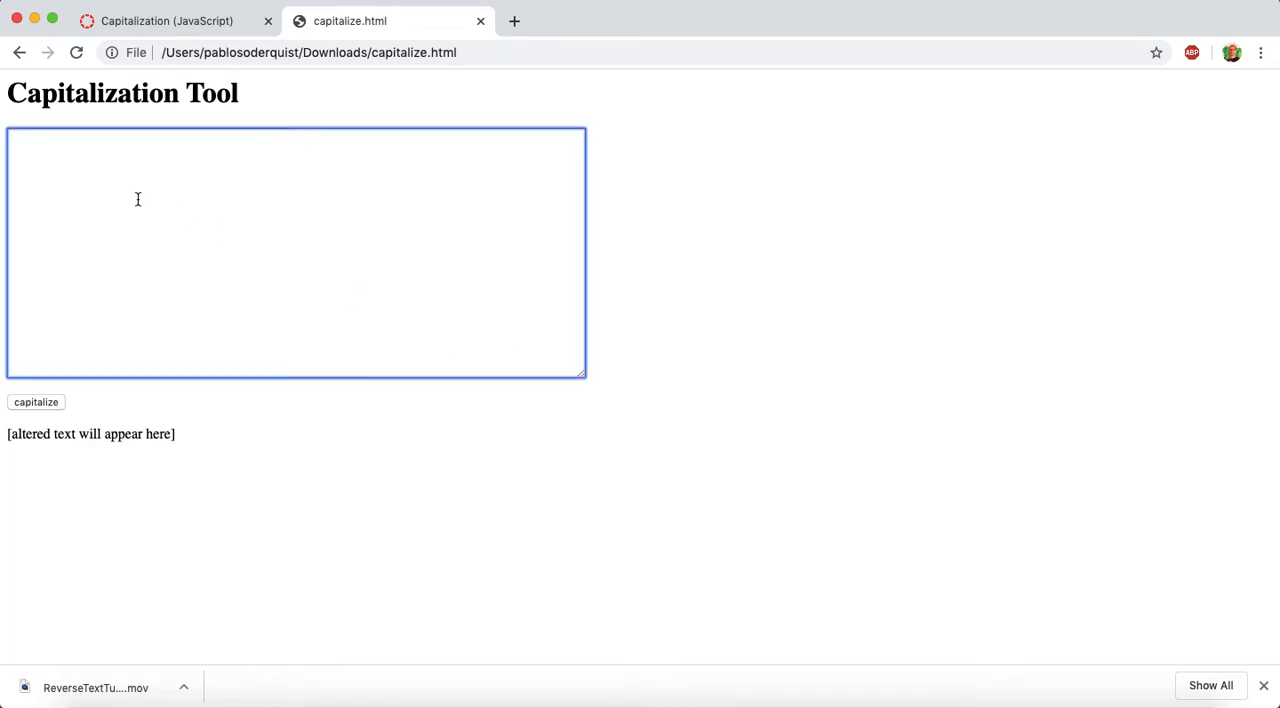
{"action": "type", "text": "lkjlkjlkjasdlf;a ds;f akljs df;s"}
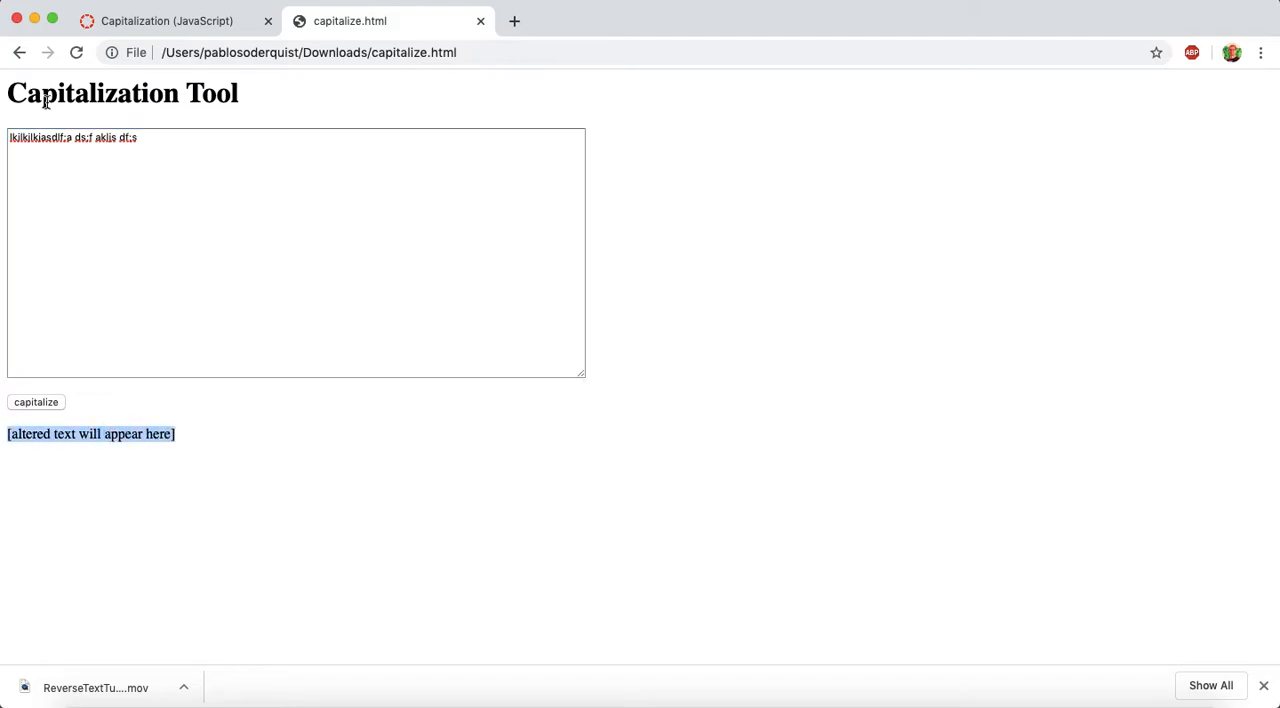
{"action": "mouse_move", "coordinate": [224, 456]}
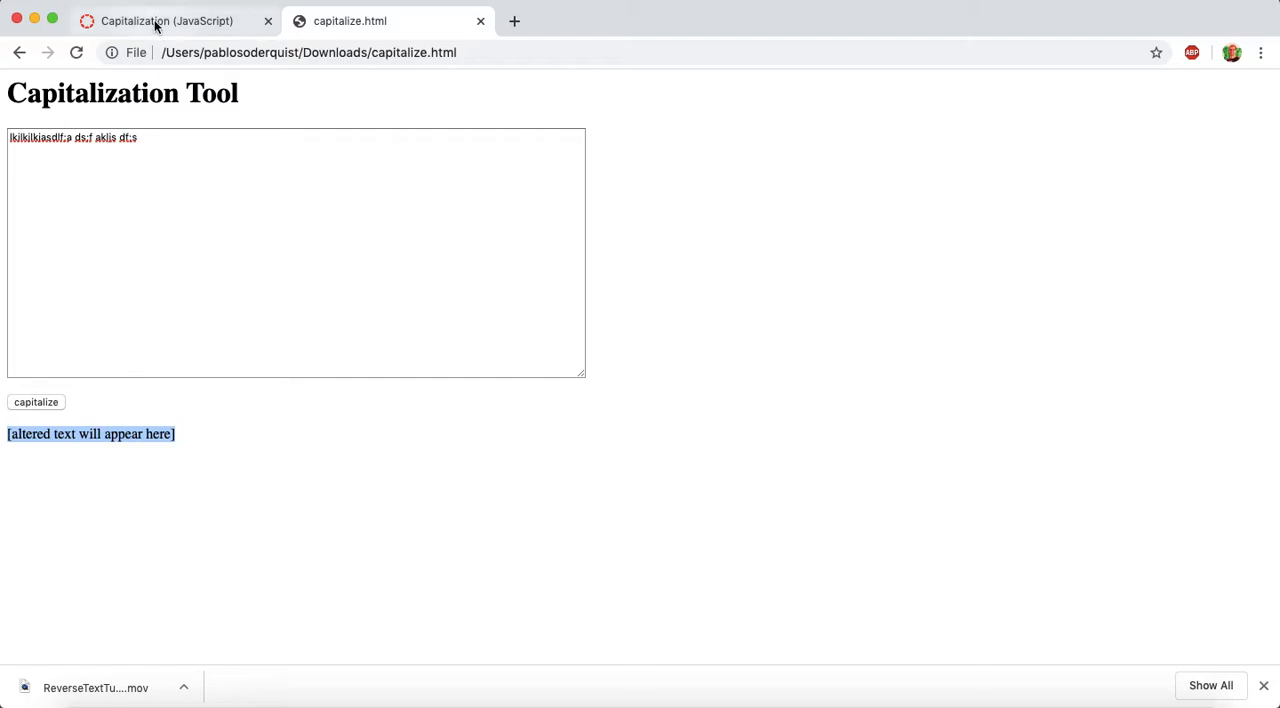
Review the assignment requirements, highlighting the mOcKiNg-case requirement.
{"action": "left_click", "coordinate": [176, 22]}
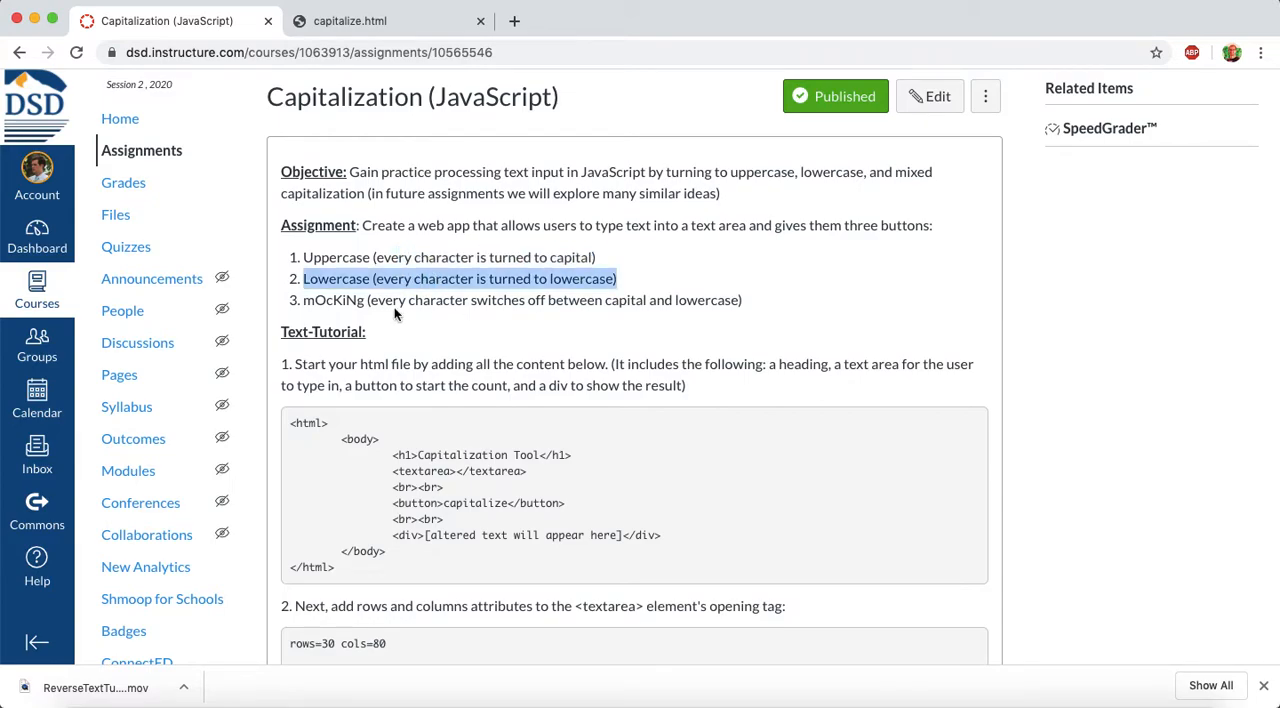
{"action": "double_click", "coordinate": [332, 300]}
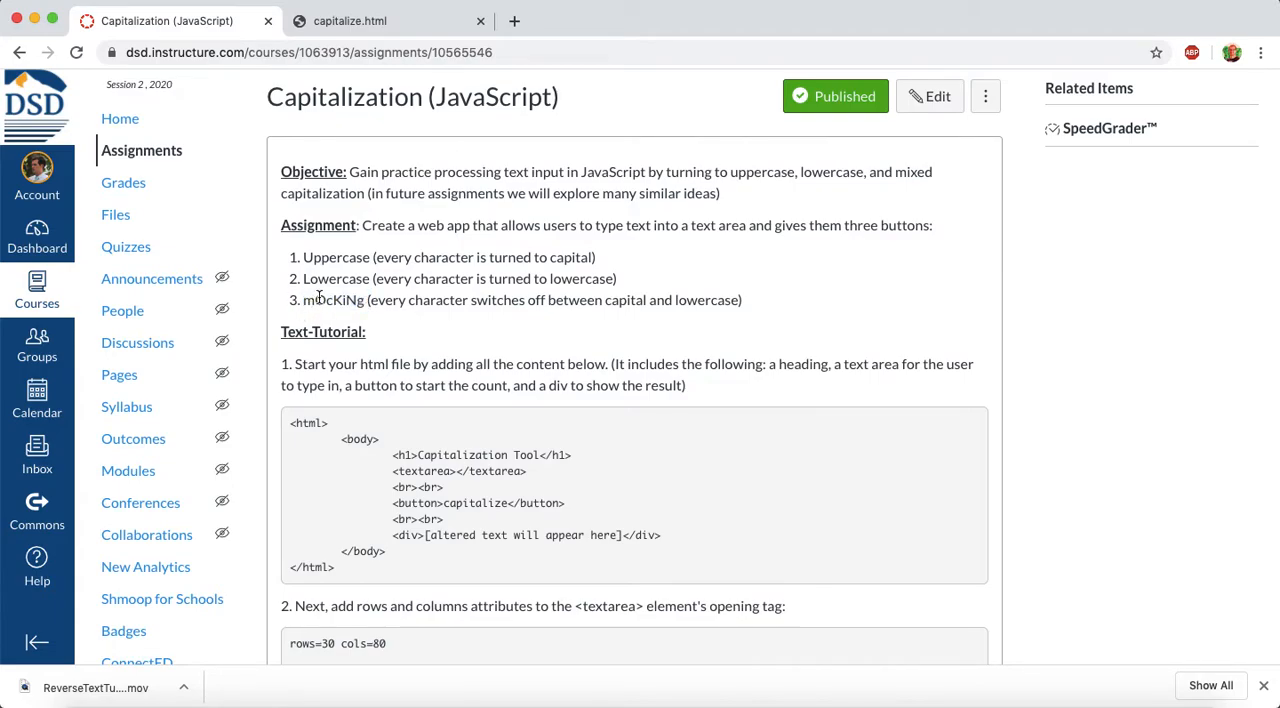
{"action": "mouse_move", "coordinate": [352, 300]}
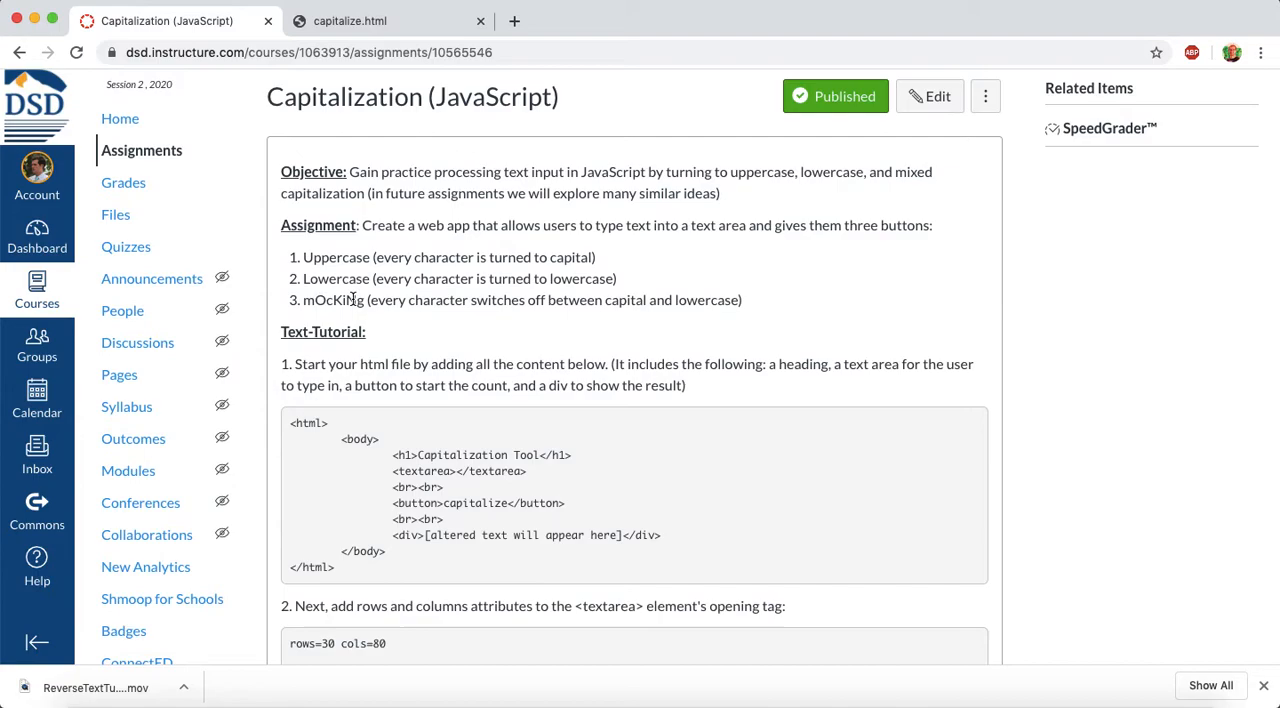
{"action": "mouse_move", "coordinate": [348, 322]}
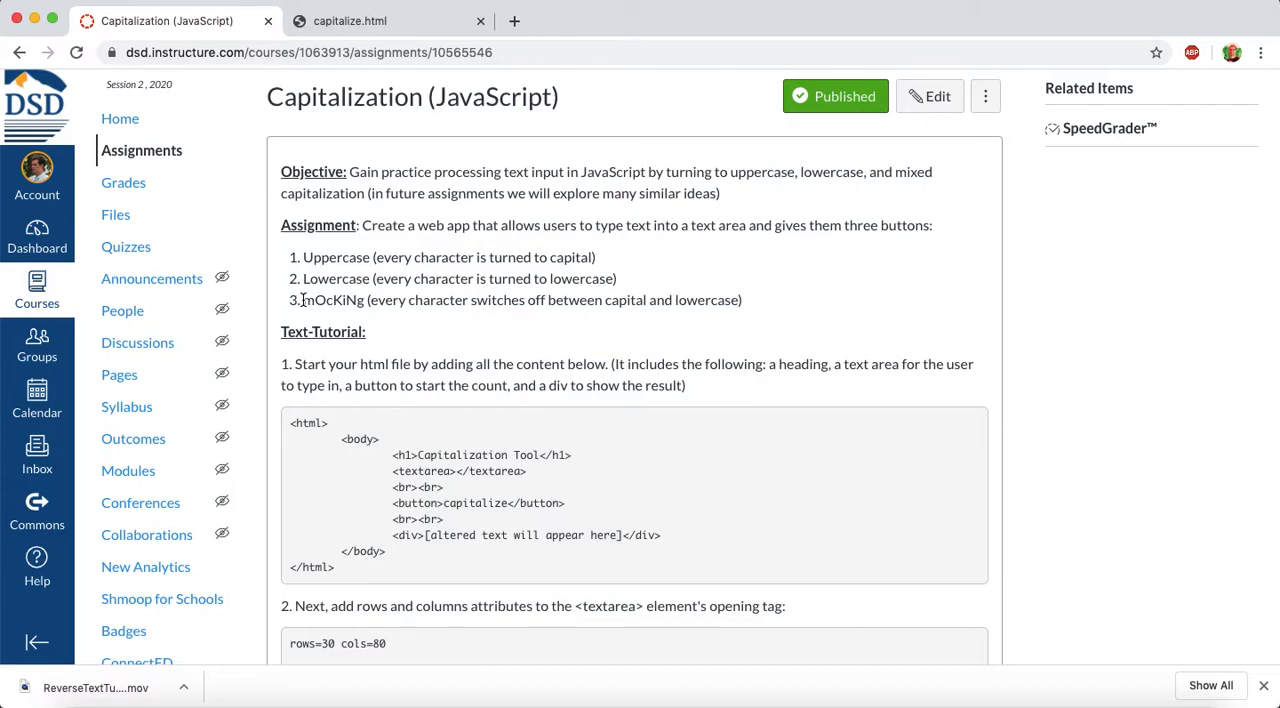
{"action": "double_click", "coordinate": [332, 300]}
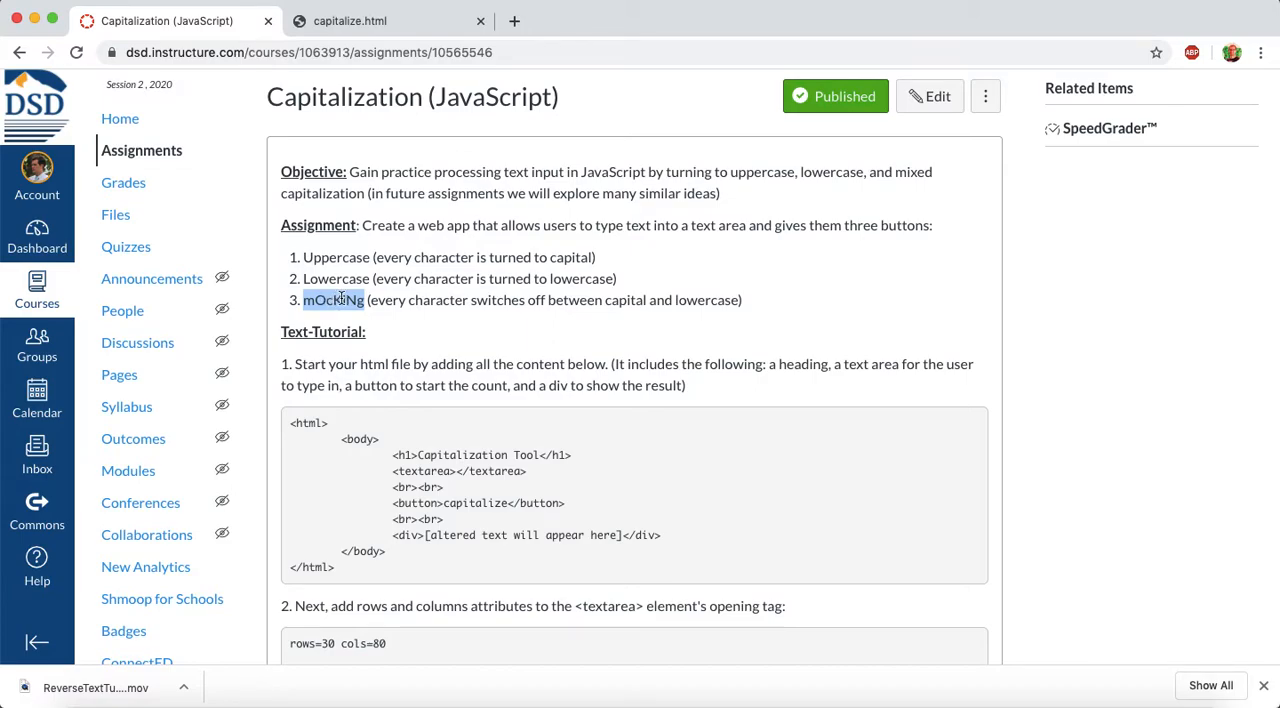
{"action": "mouse_move", "coordinate": [340, 300]}
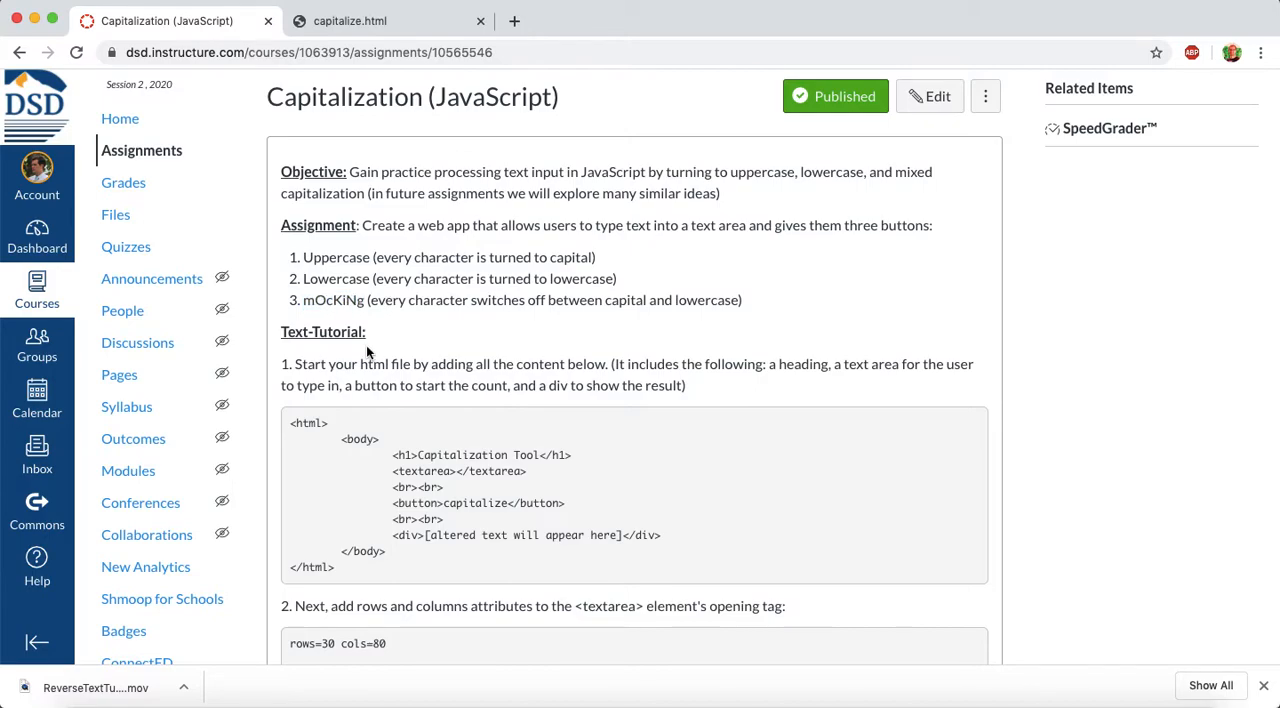
Select the rows=30 cols=80 snippet in step 2 and switch to the capitalize.html page.
{"action": "scroll", "scroll_direction": "down", "scroll_amount": 3}
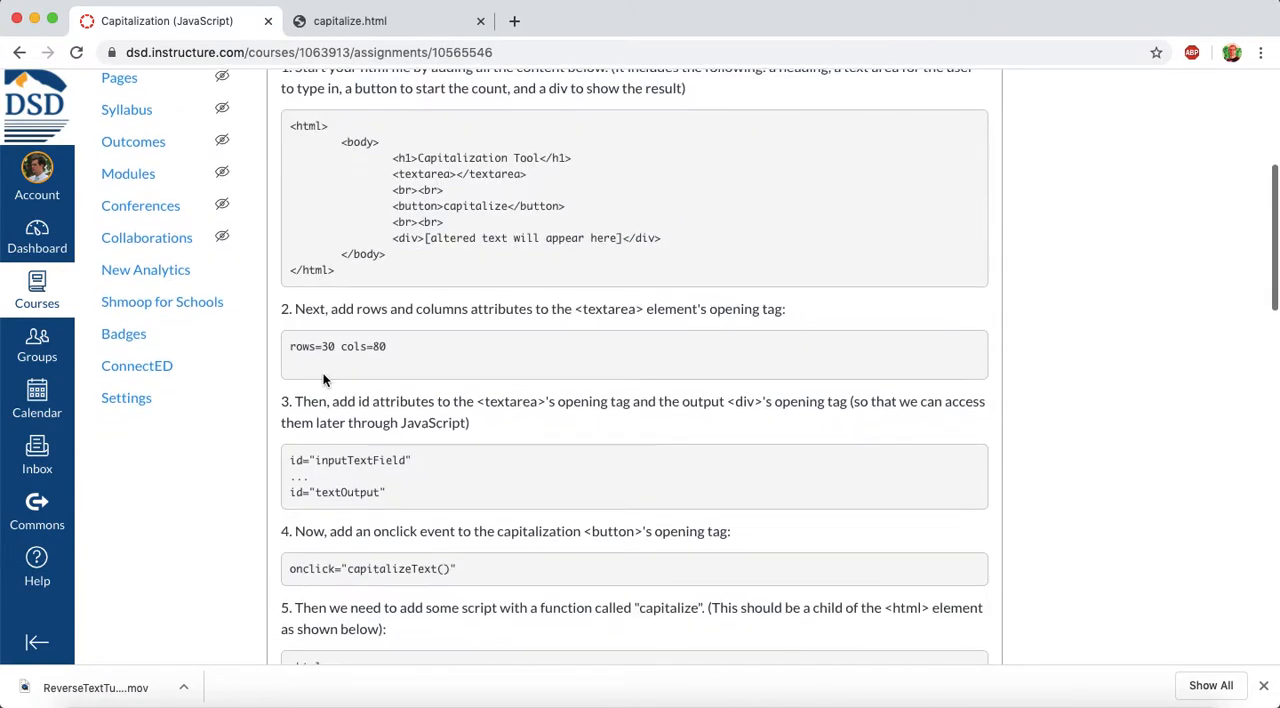
{"action": "double_click", "coordinate": [304, 346]}
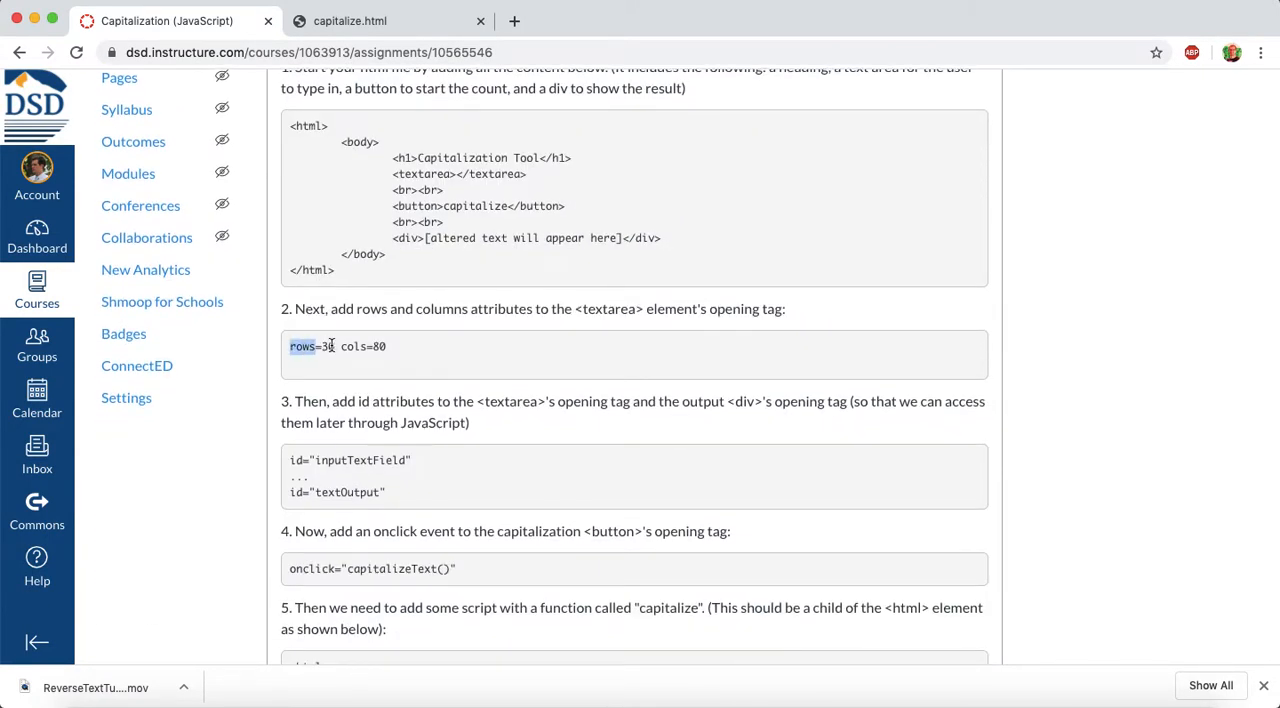
{"action": "left_click_drag", "start_coordinate": [290, 346], "coordinate": [388, 346]}
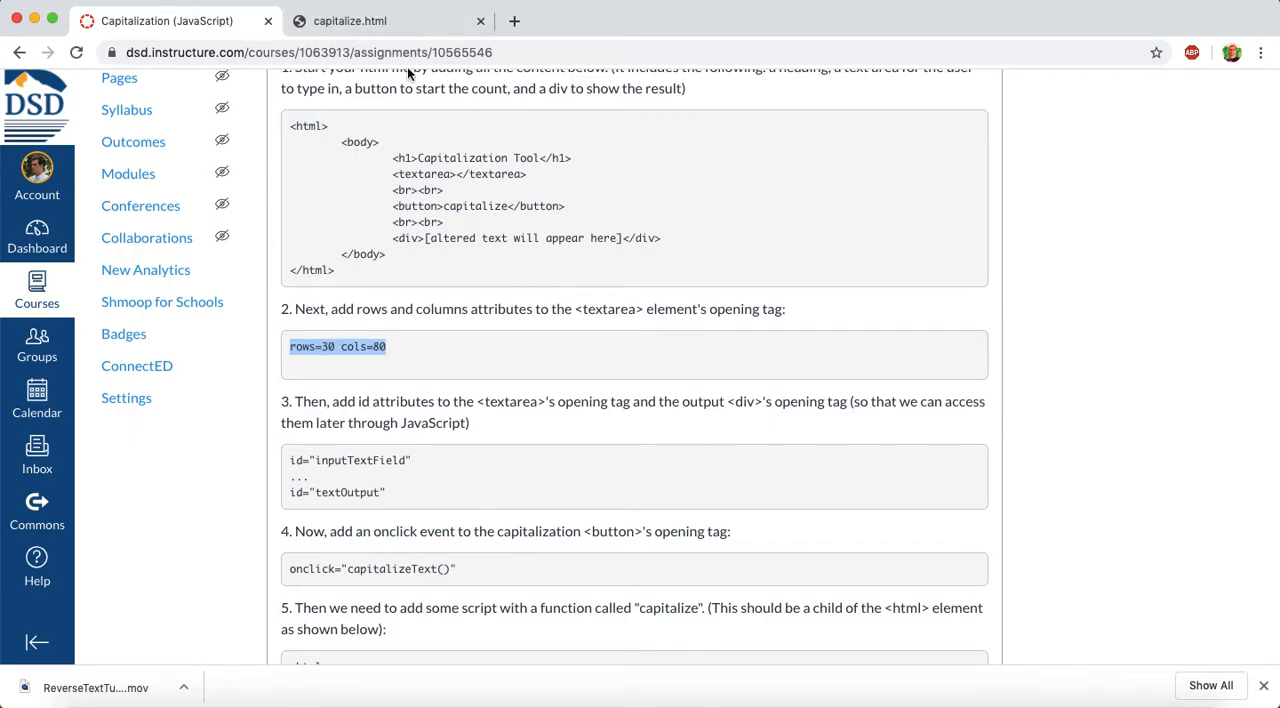
{"action": "left_click", "coordinate": [388, 20]}
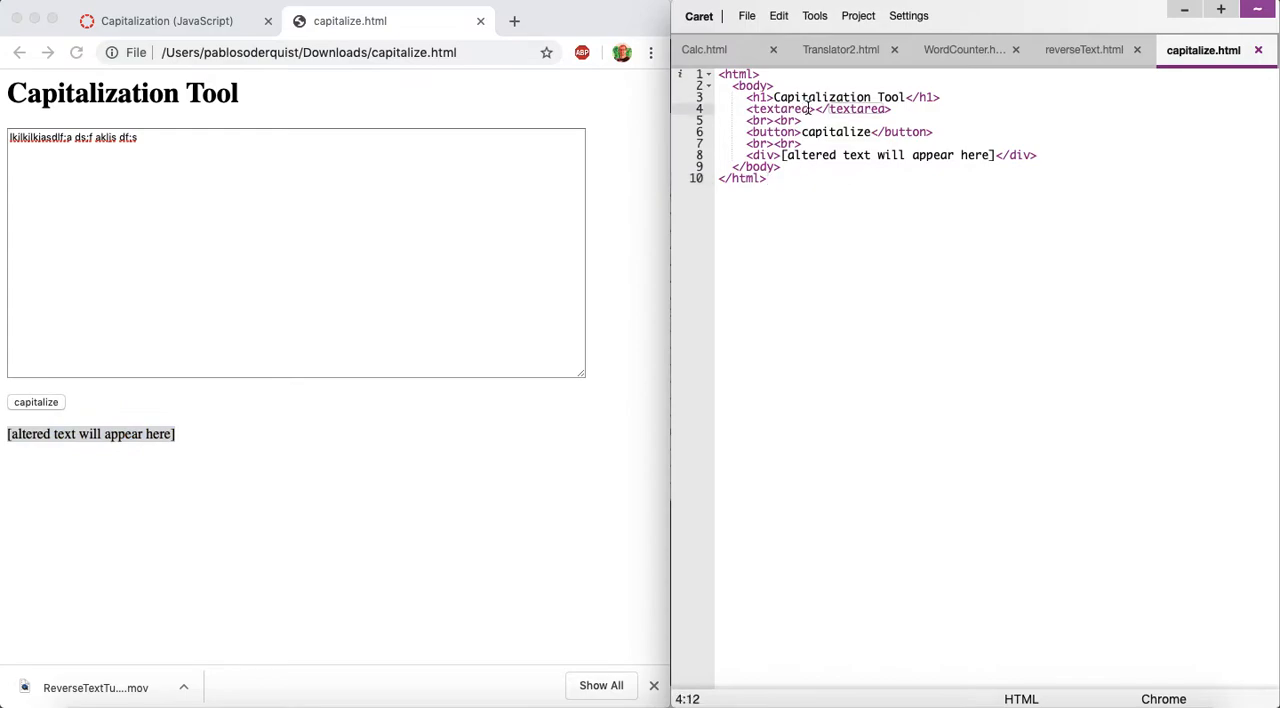
Give the textarea rows=30 cols=80 and reload the page to see the bigger text box.
{"action": "type", "text": "rows=30 cols=80"}
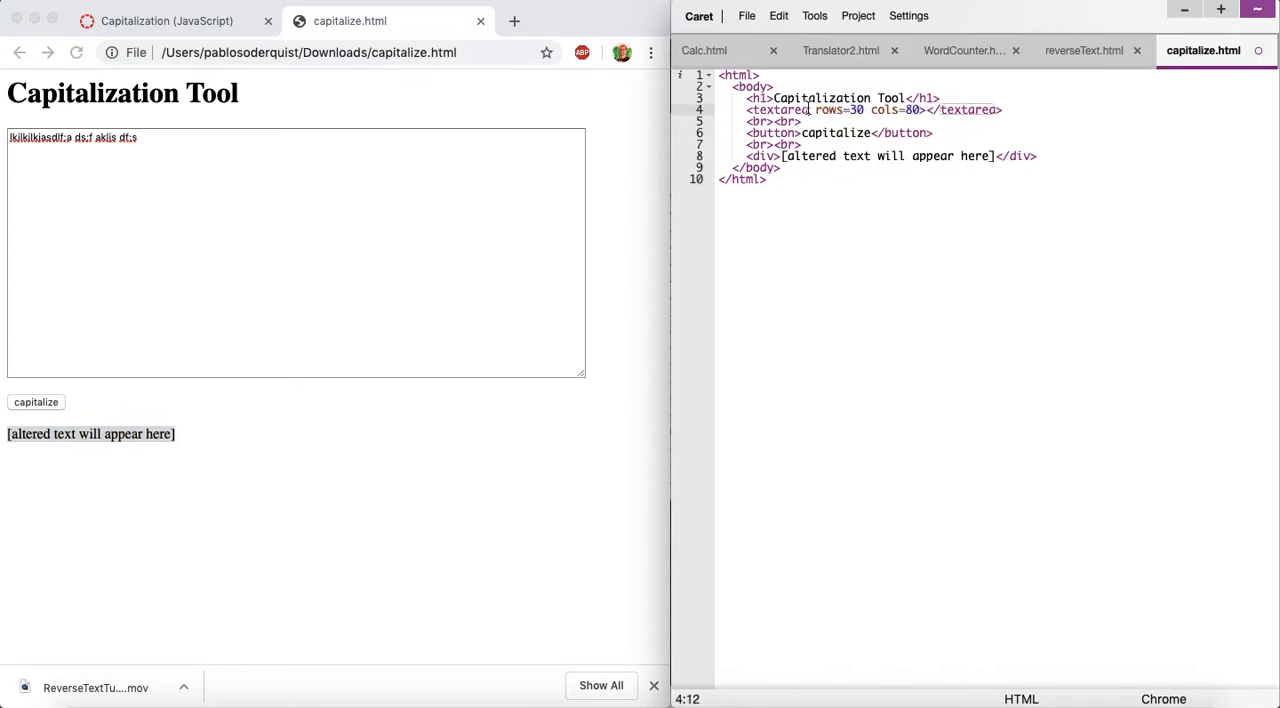
{"action": "left_click", "coordinate": [76, 52]}
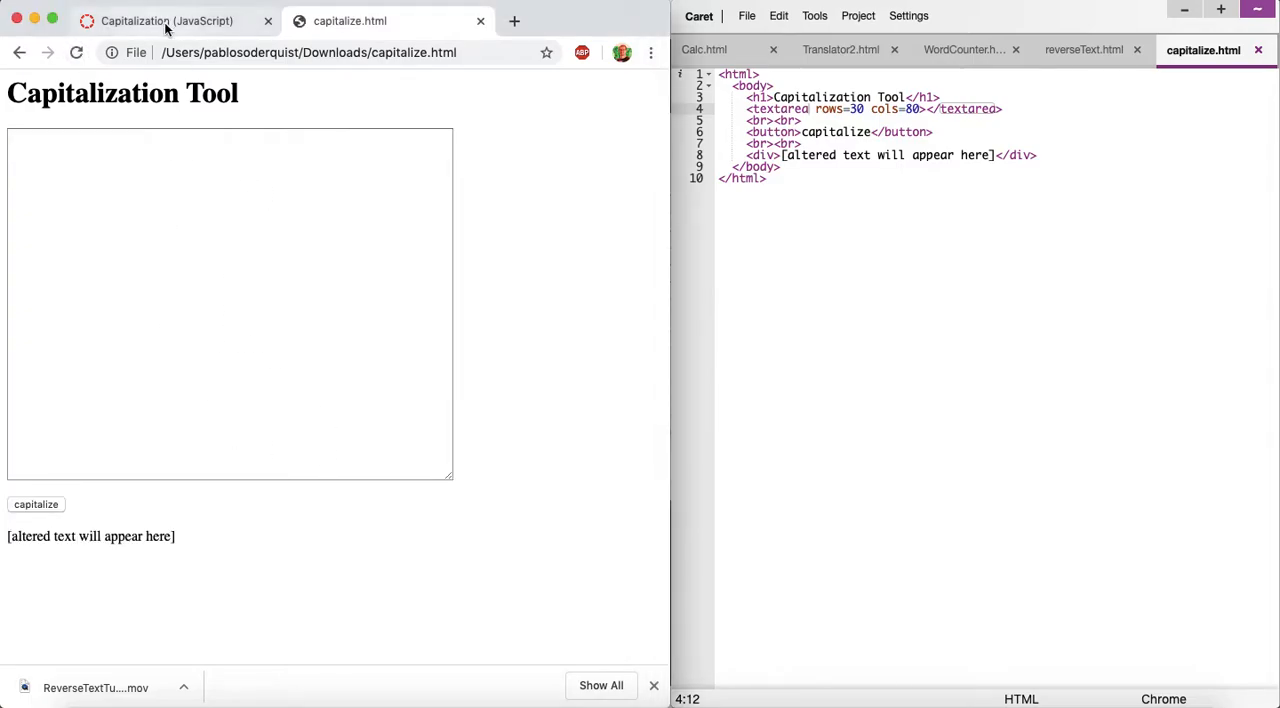
{"action": "left_click", "coordinate": [164, 22]}
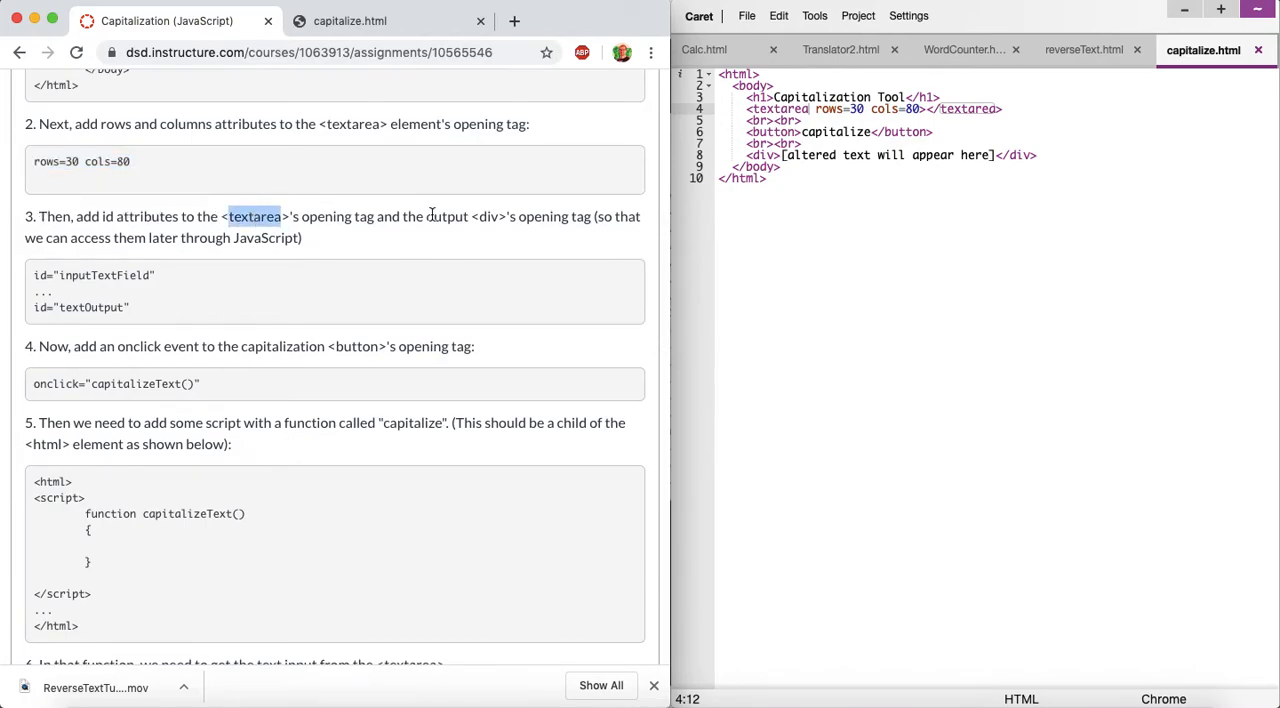
Add id="inputTextField" to the textarea and id="textOutput" to the output div.
{"action": "double_click", "coordinate": [486, 216]}
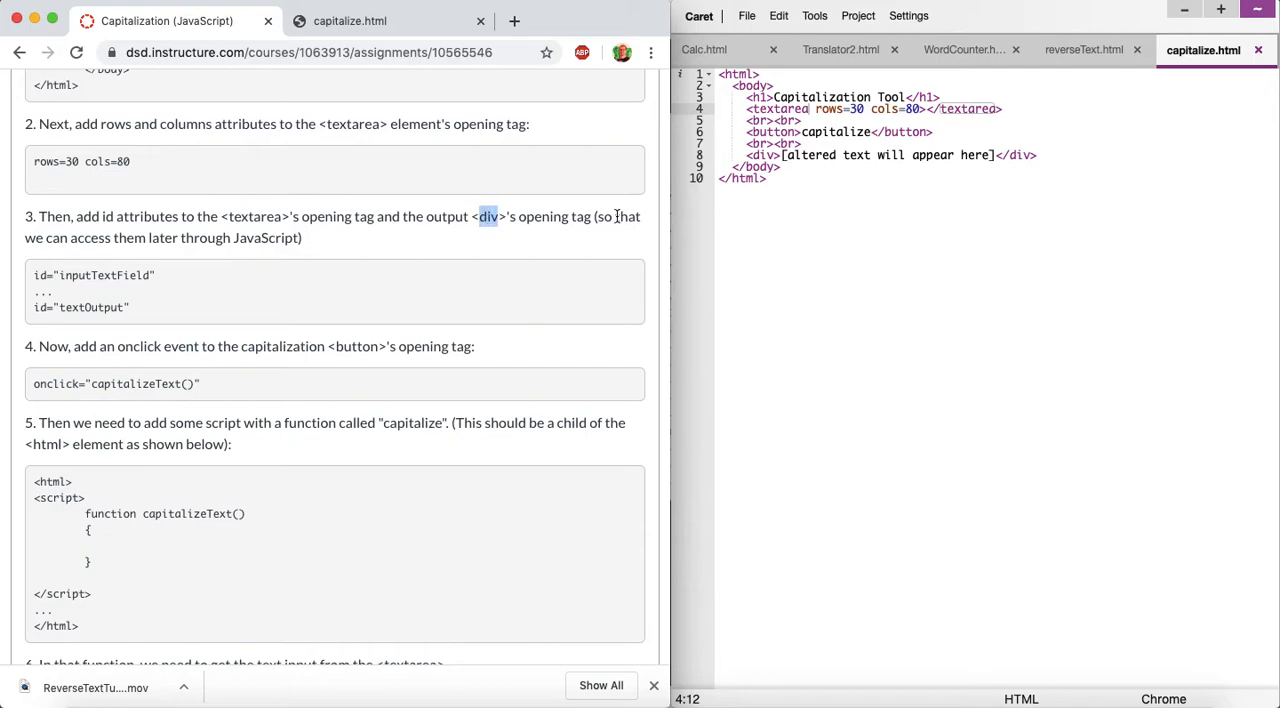
{"action": "mouse_move", "coordinate": [148, 276]}
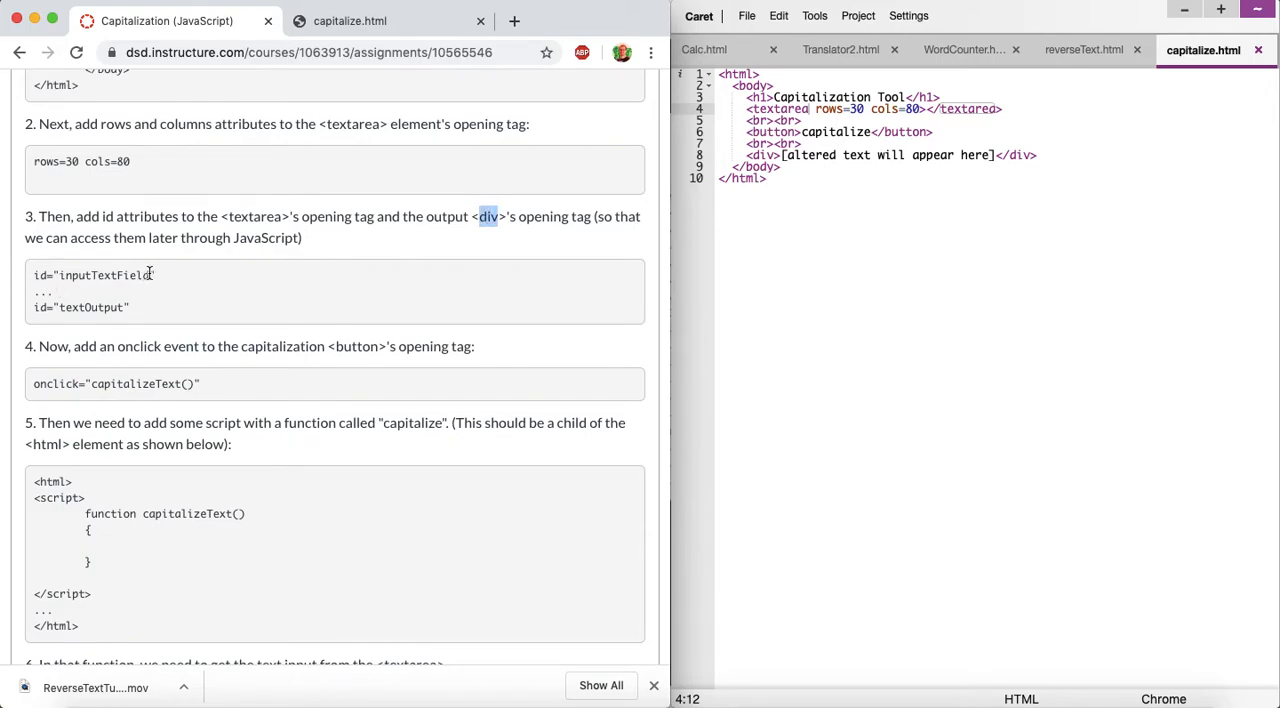
{"action": "double_click", "coordinate": [96, 276]}
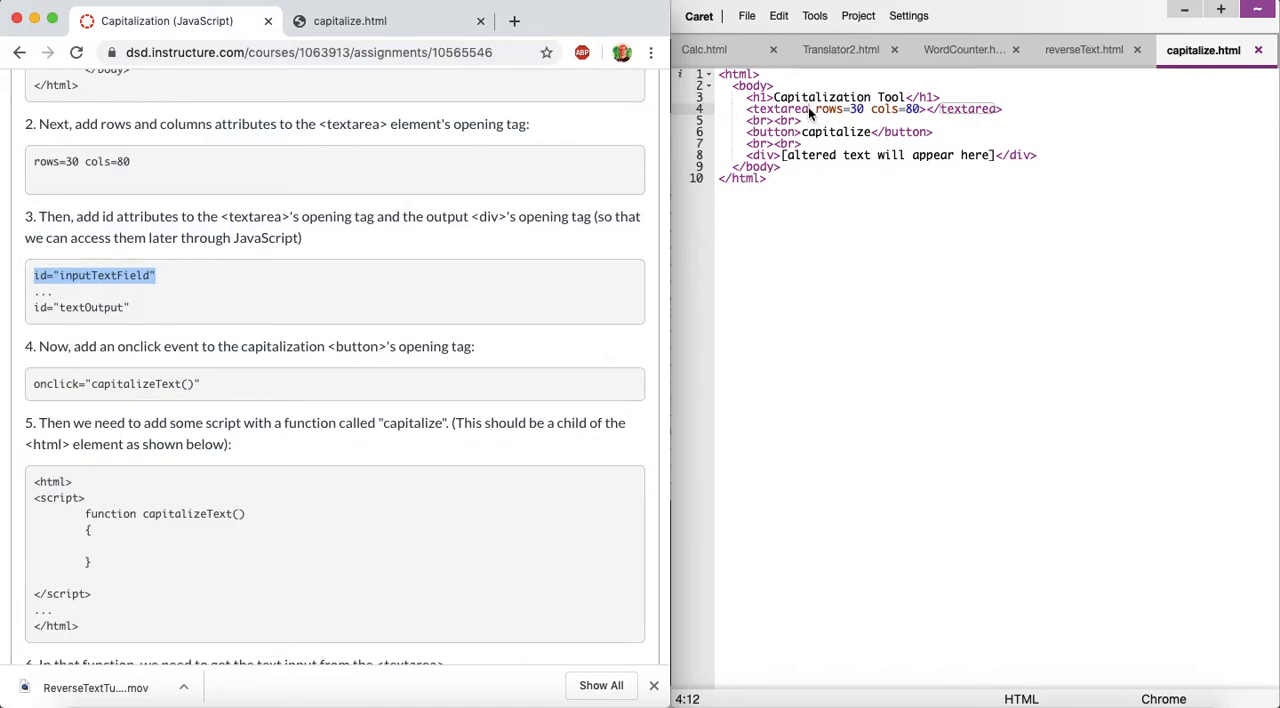
{"action": "type", "text": "id=\"inputTextField\""}
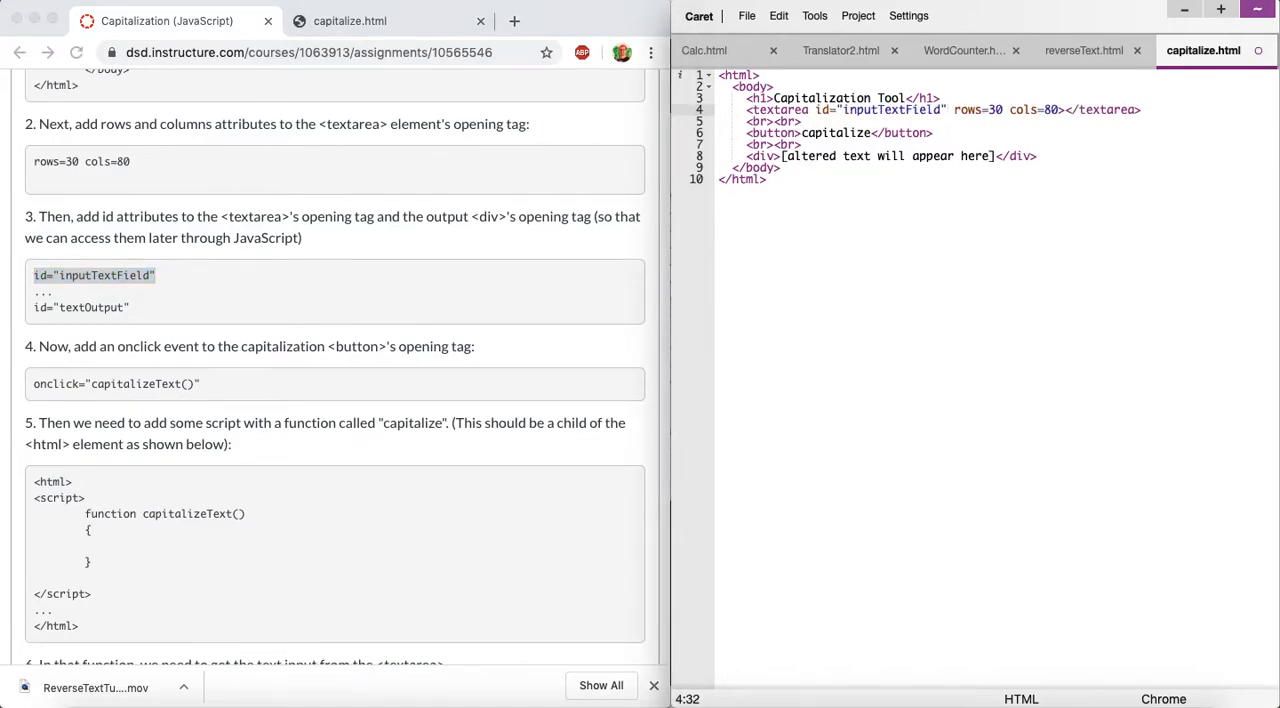
{"action": "double_click", "coordinate": [92, 308]}
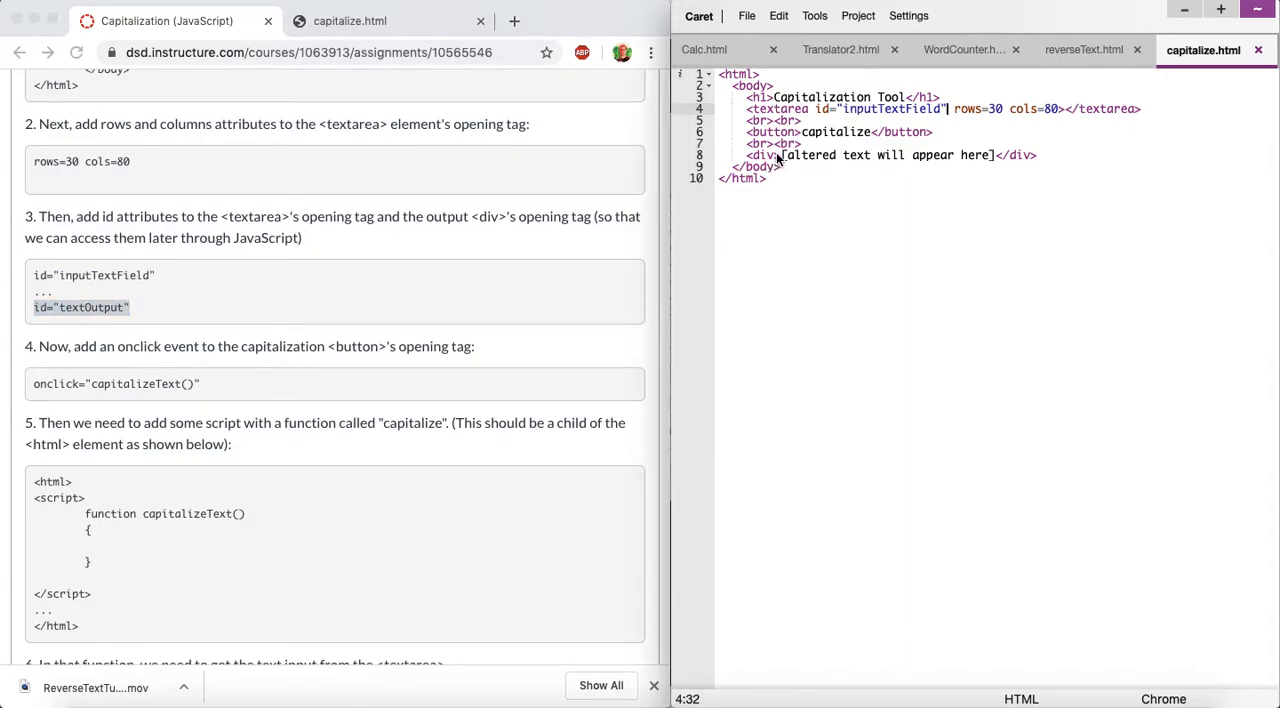
{"action": "type", "text": "id=\"textOutput\""}
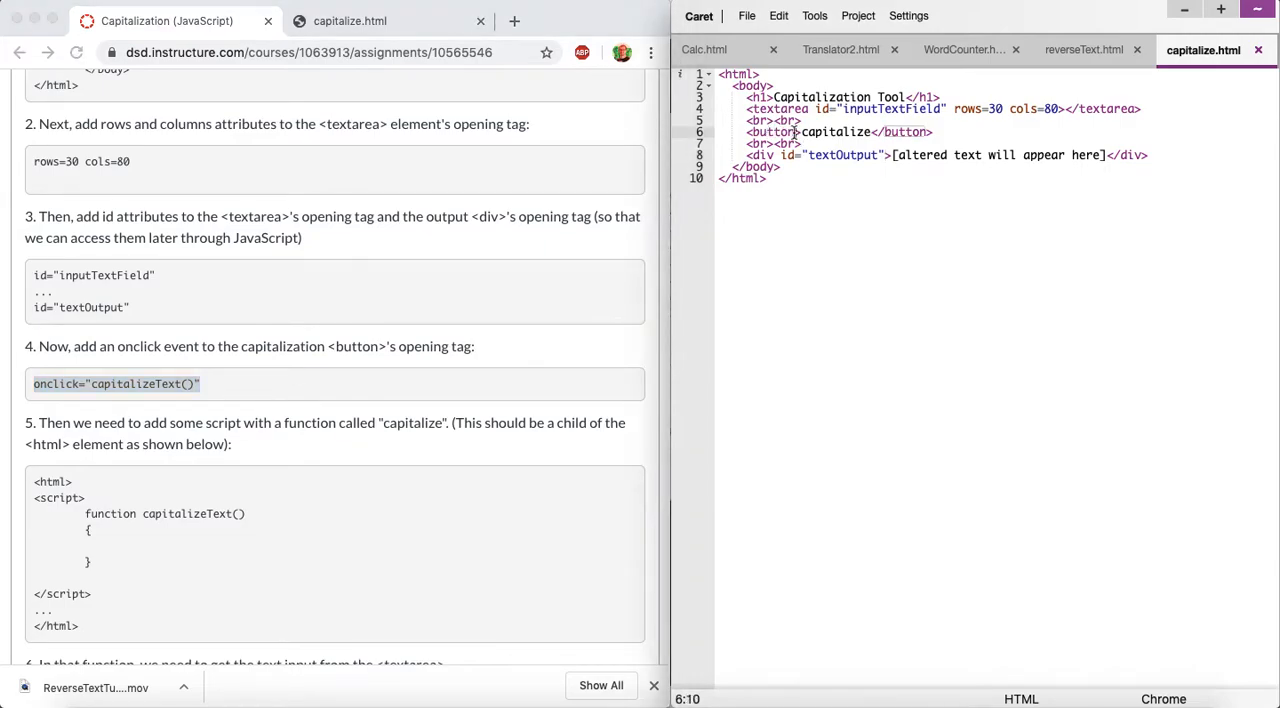
Add onclick="capitalizeText()" to the capitalize button's opening tag.
{"action": "type", "text": "onclick=\"capitalizeText()\""}
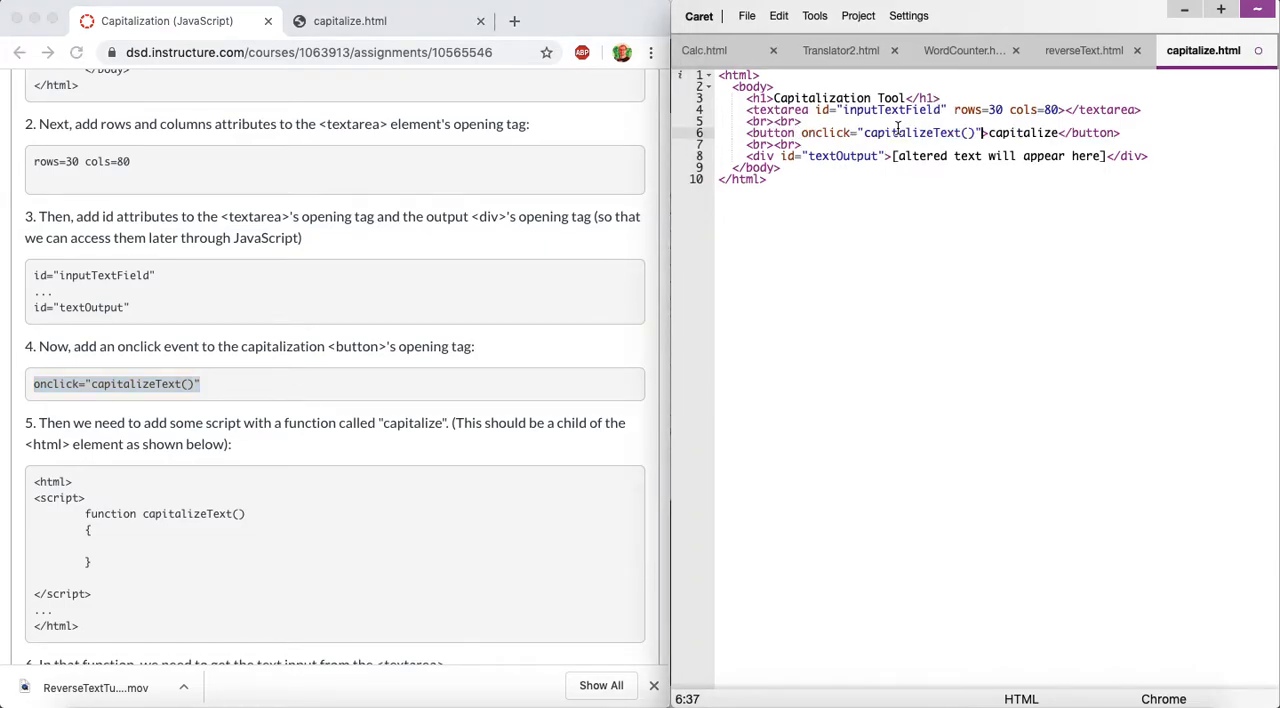
{"action": "double_click", "coordinate": [930, 132]}
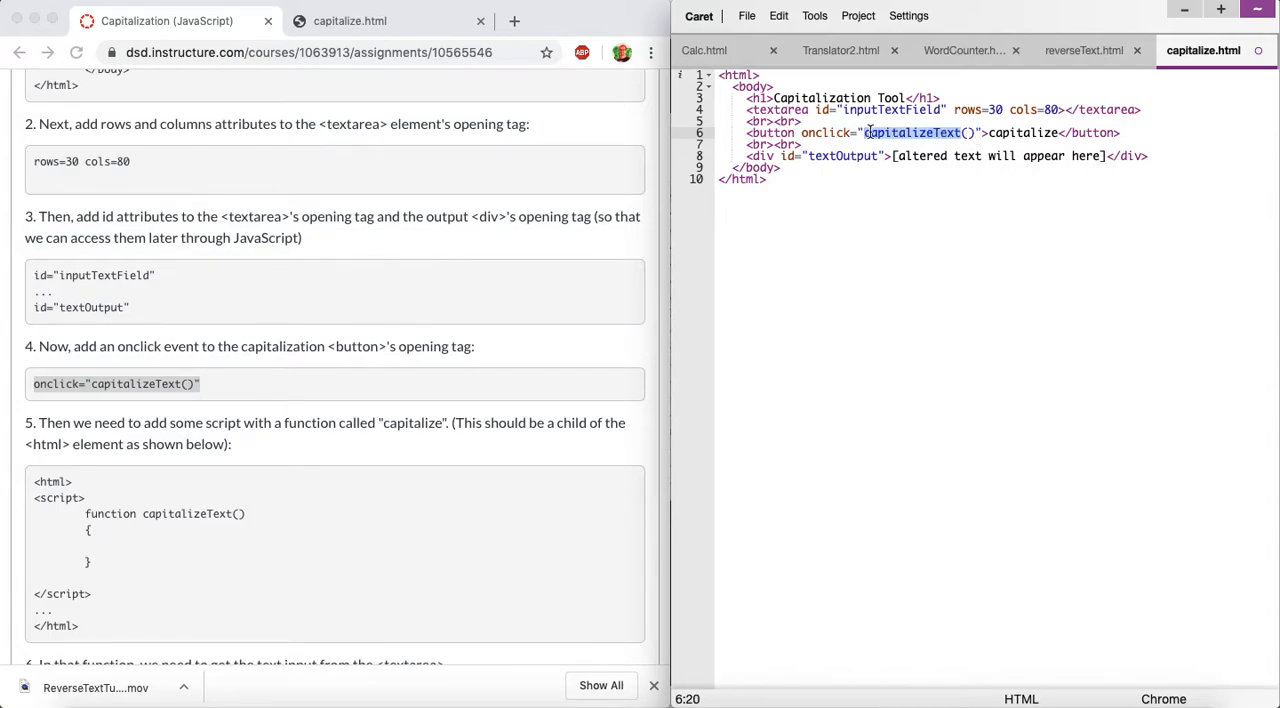
{"action": "double_click", "coordinate": [924, 132]}
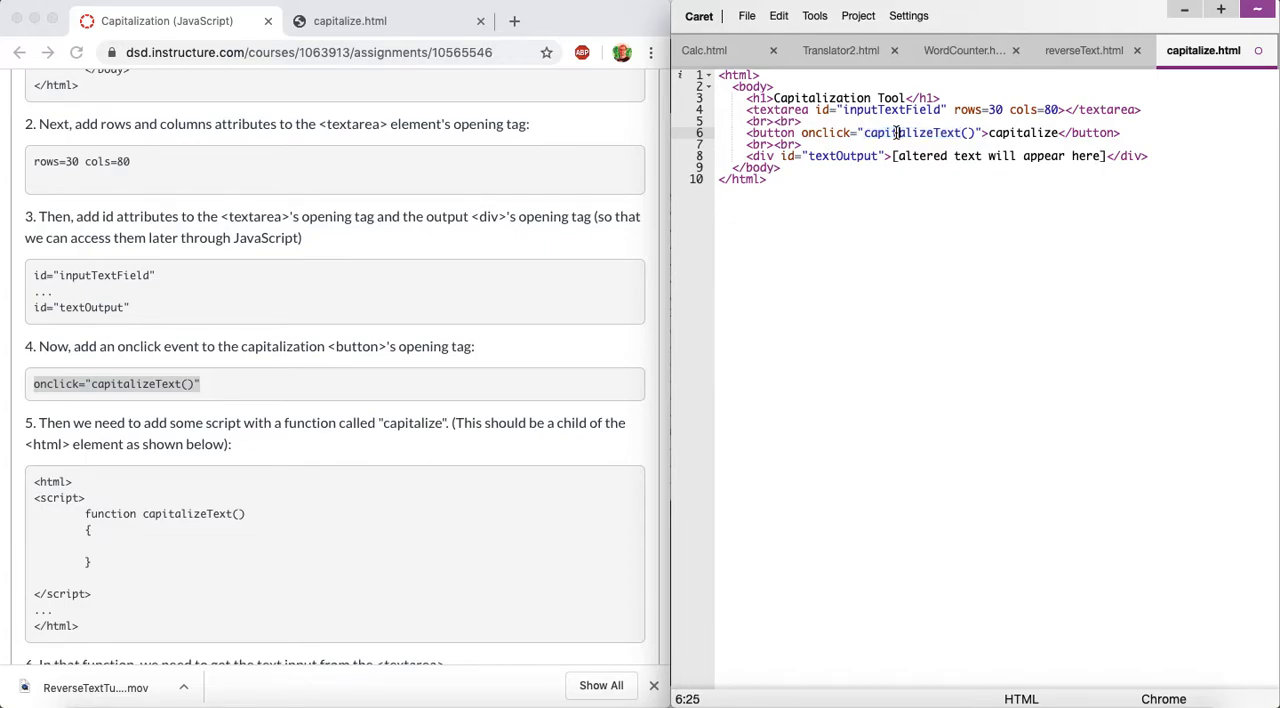
{"action": "mouse_move", "coordinate": [186, 388]}
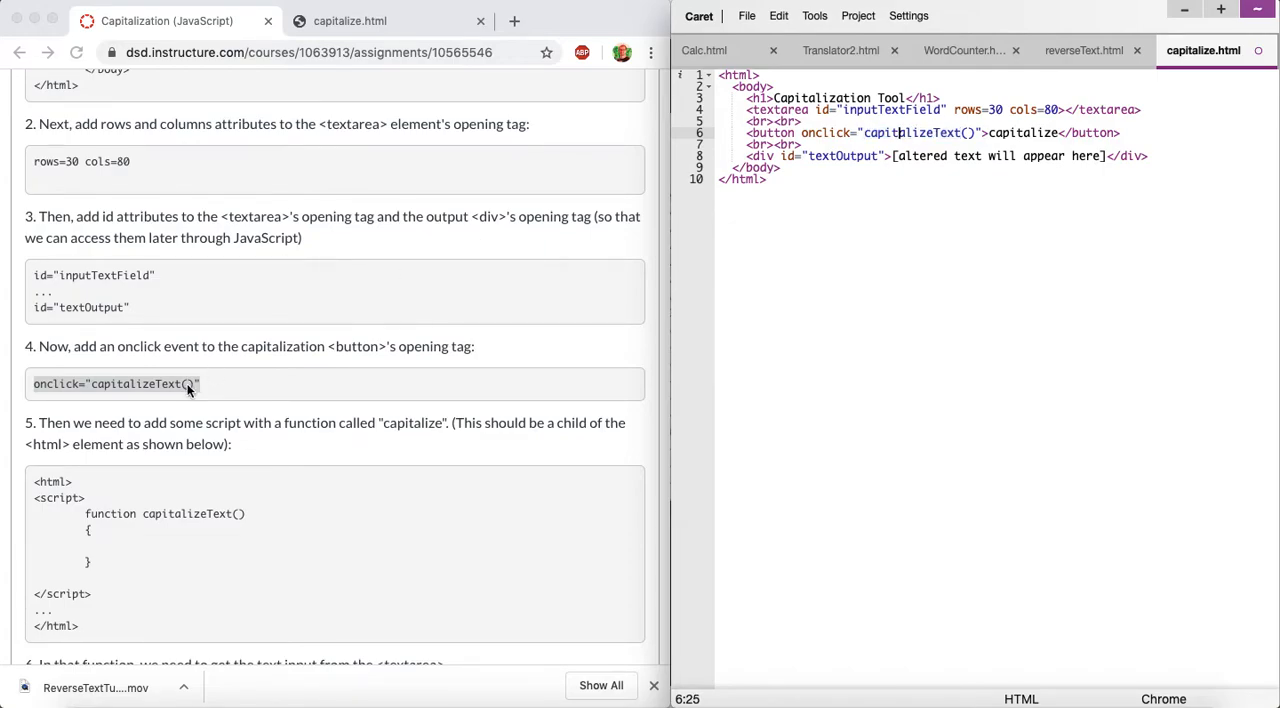
Insert a script block above the body with an empty capitalizeText() function.
{"action": "scroll", "scroll_direction": "down", "scroll_amount": 3}
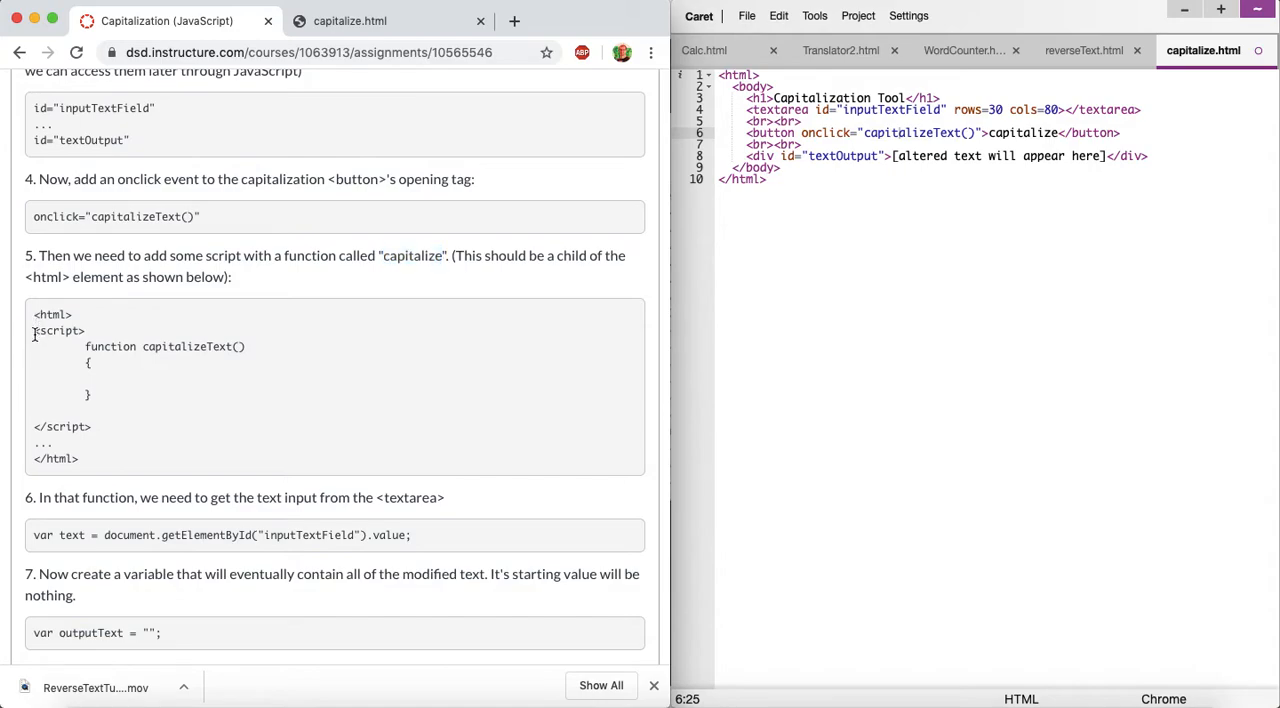
{"action": "left_click_drag", "start_coordinate": [34, 332], "coordinate": [100, 426]}
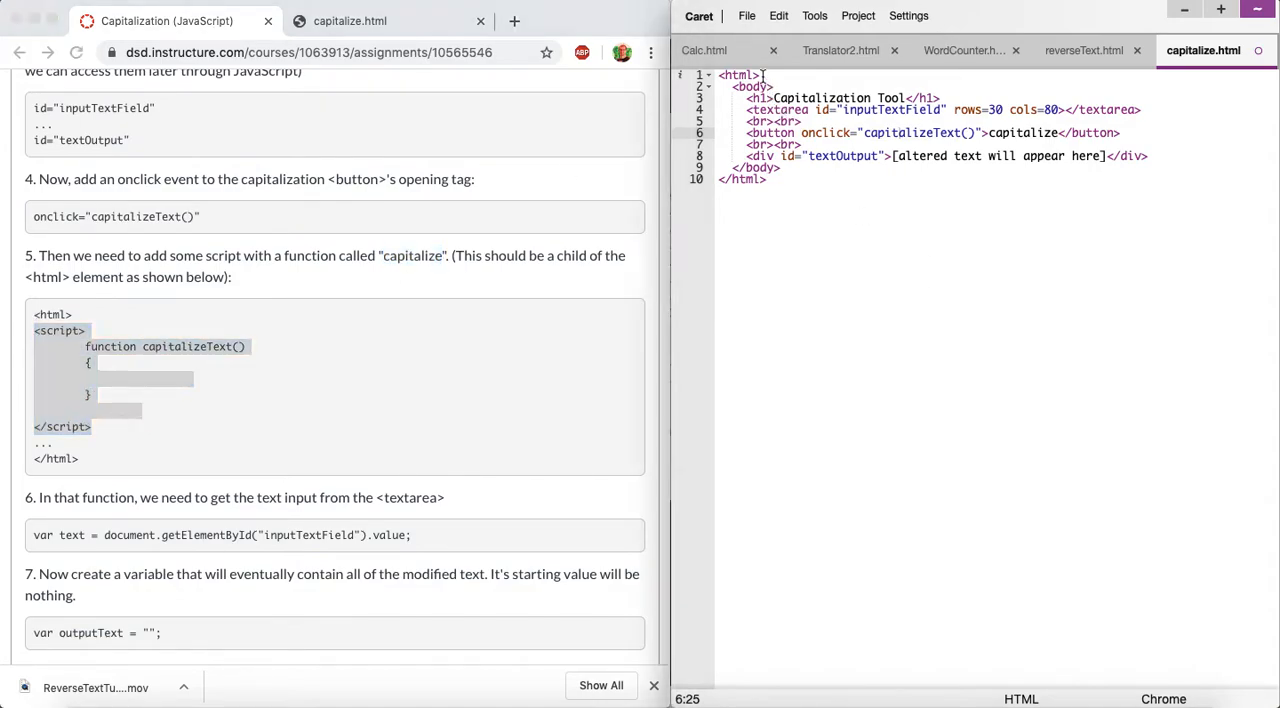
{"action": "key", "text": "Enter"}
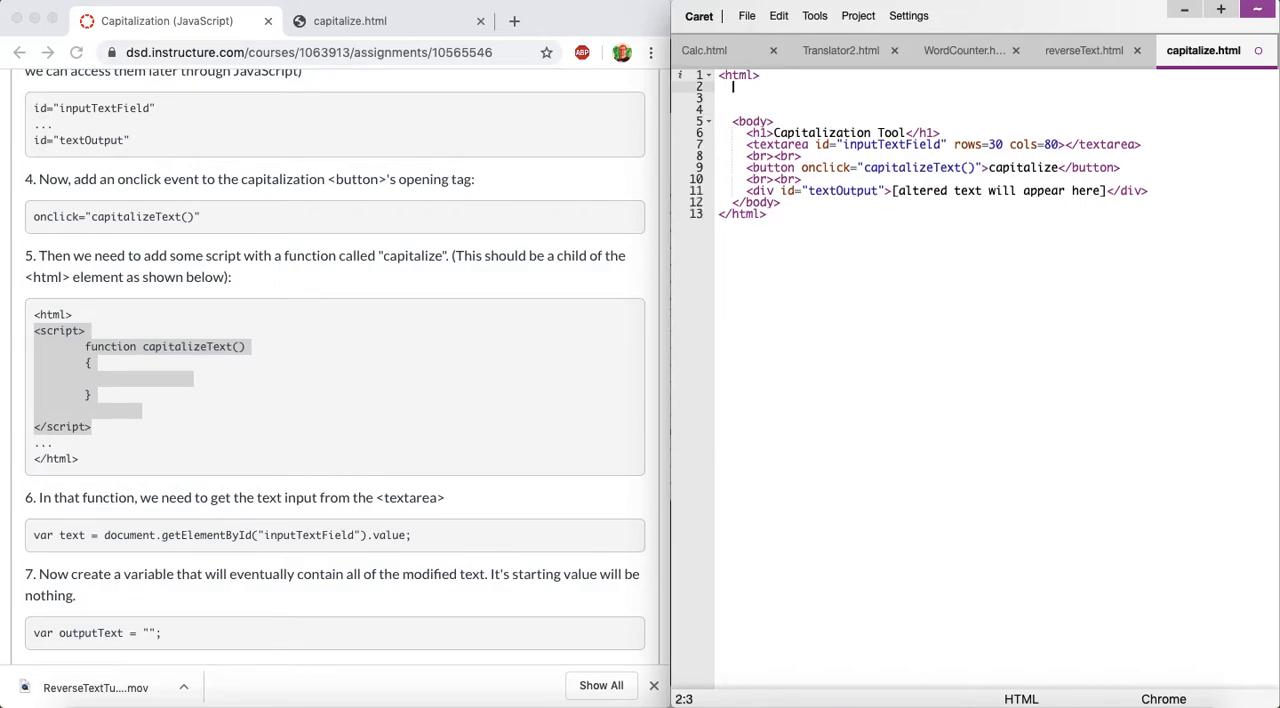
{"action": "type", "text": "<script>"}
{"action": "left_click", "coordinate": [996, 110]}
{"action": "type", "text": "function capitalizeText()"}
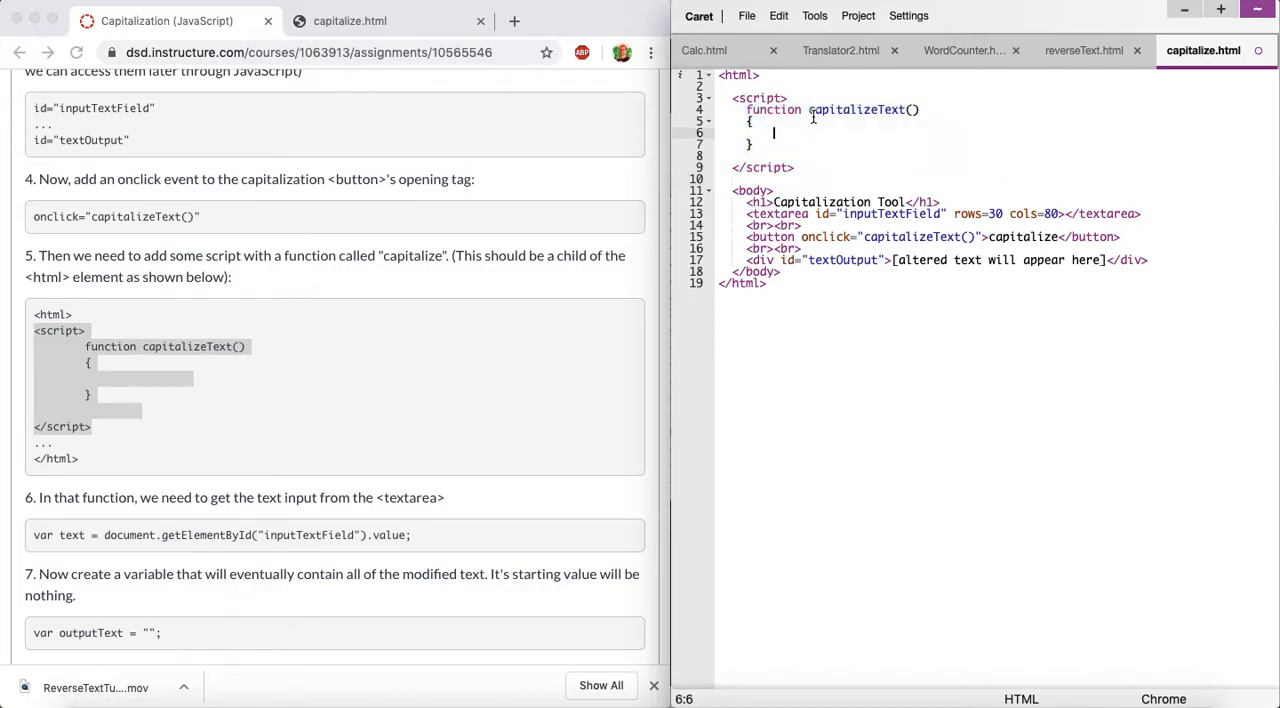
{"action": "double_click", "coordinate": [860, 108]}
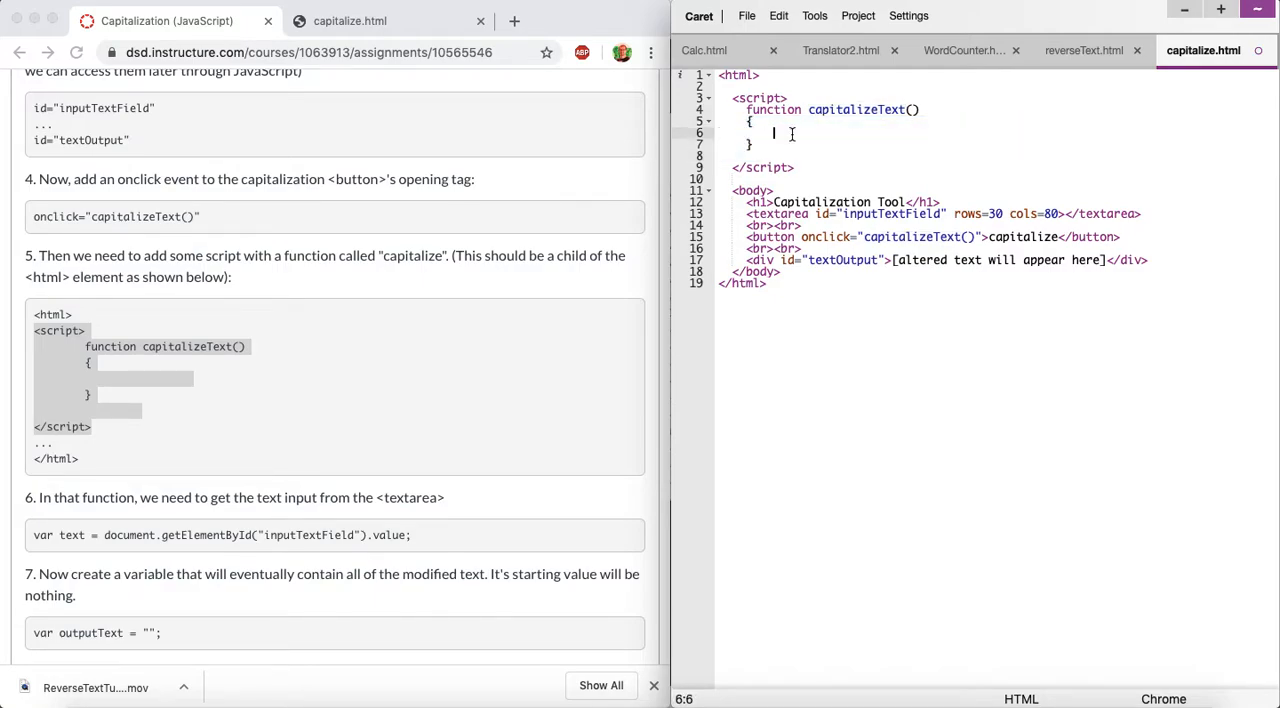
Add var text = document.getElementById("inputTextField").value; inside capitalizeText.
{"action": "scroll", "scroll_direction": "down", "scroll_amount": 3}
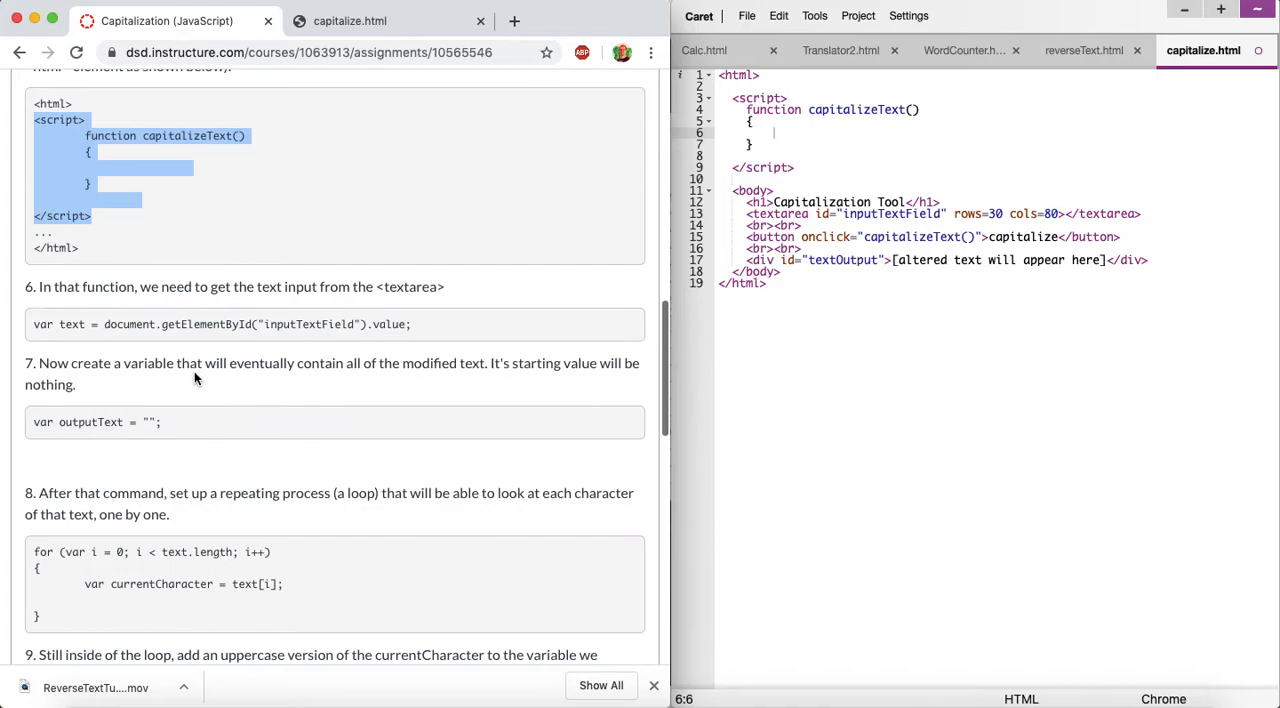
{"action": "left_click", "coordinate": [36, 324]}
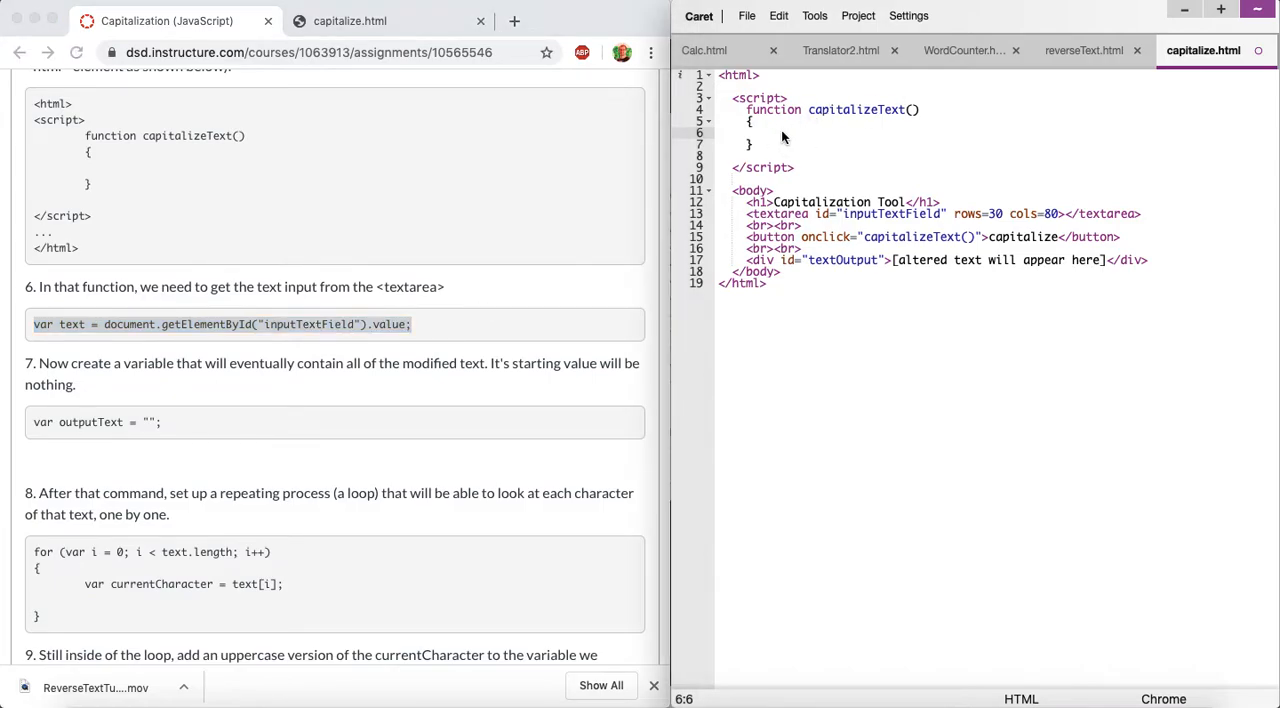
{"action": "type", "text": "var text = document.getElementById(\"inputTextField\").value;"}
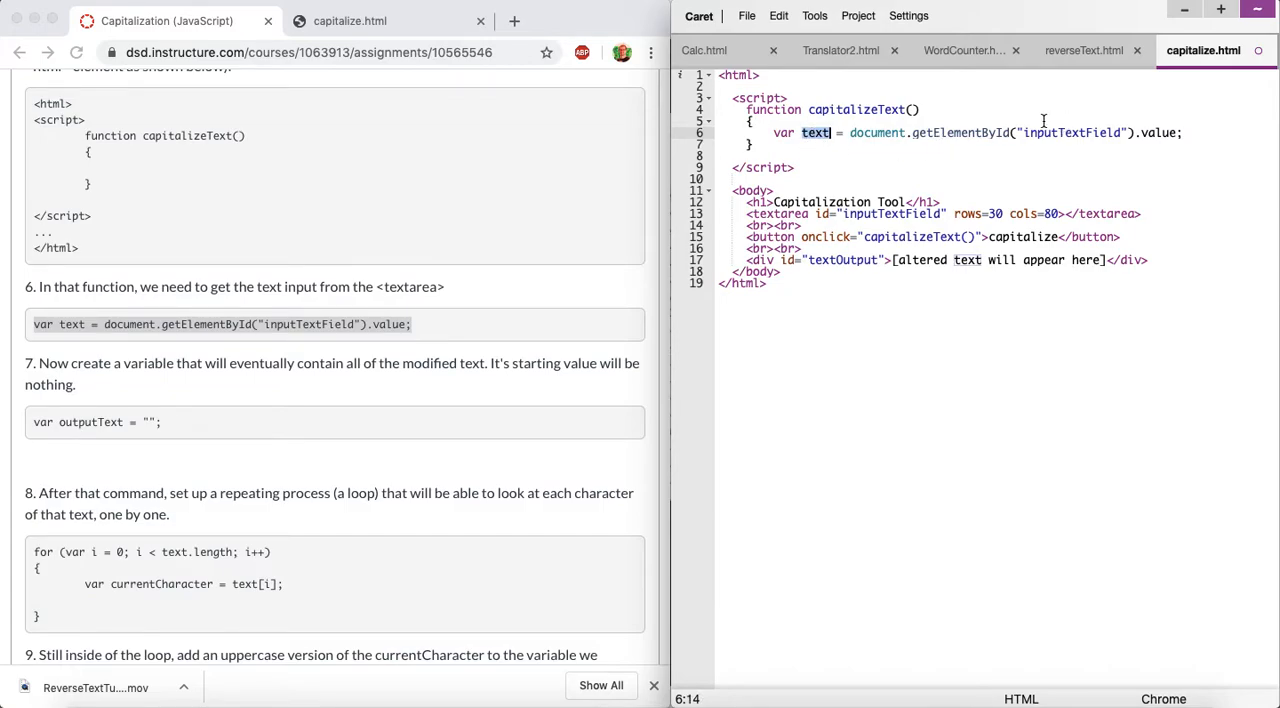
{"action": "double_click", "coordinate": [1084, 132]}
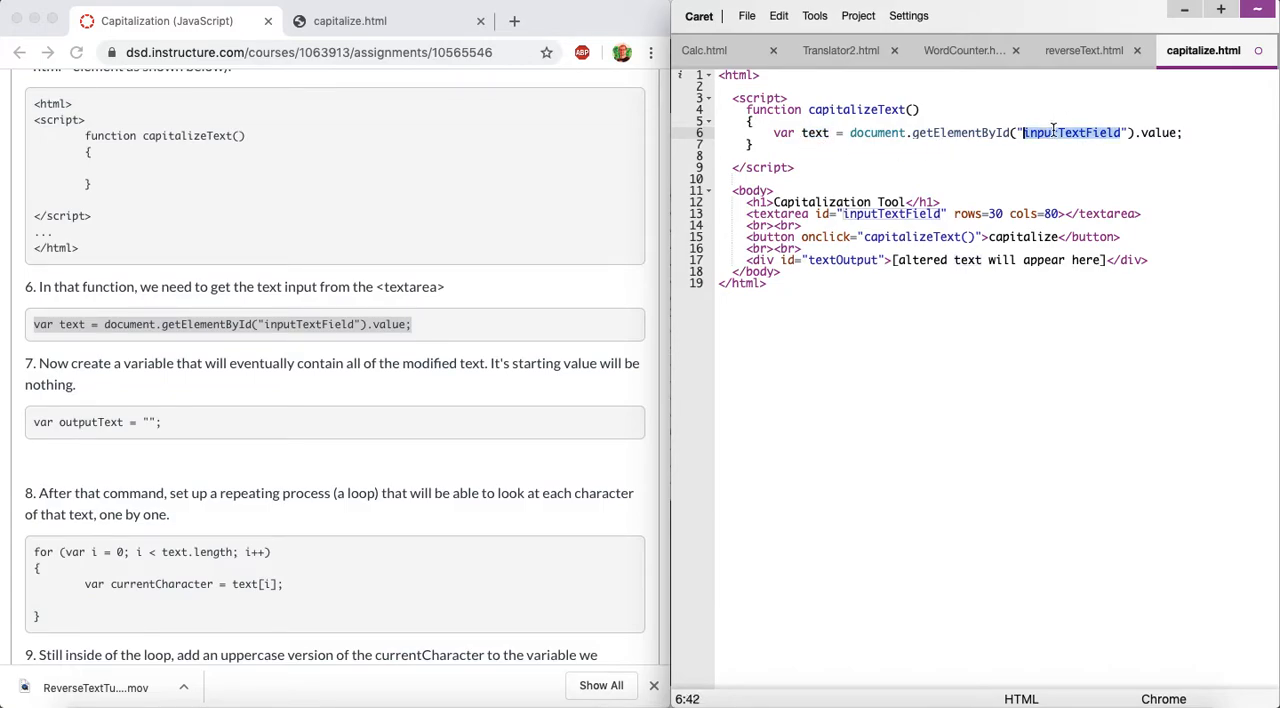
{"action": "left_click", "coordinate": [1040, 132]}
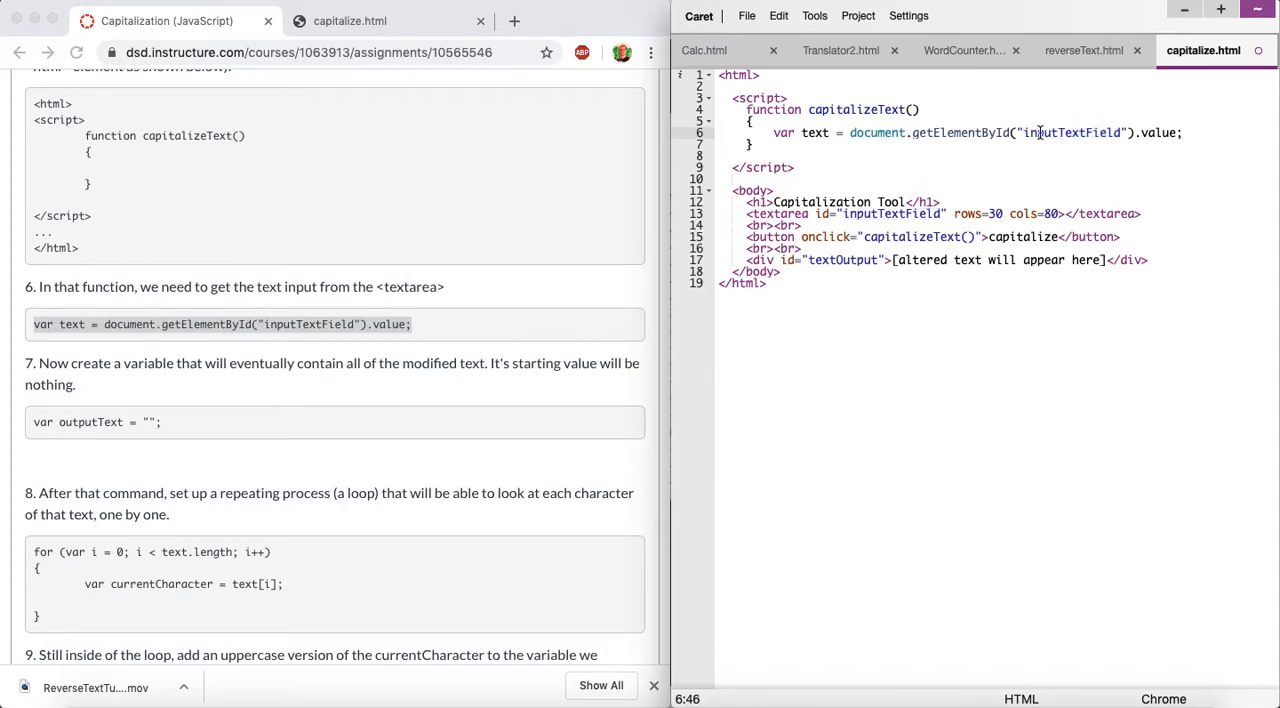
{"action": "mouse_move", "coordinate": [980, 138]}
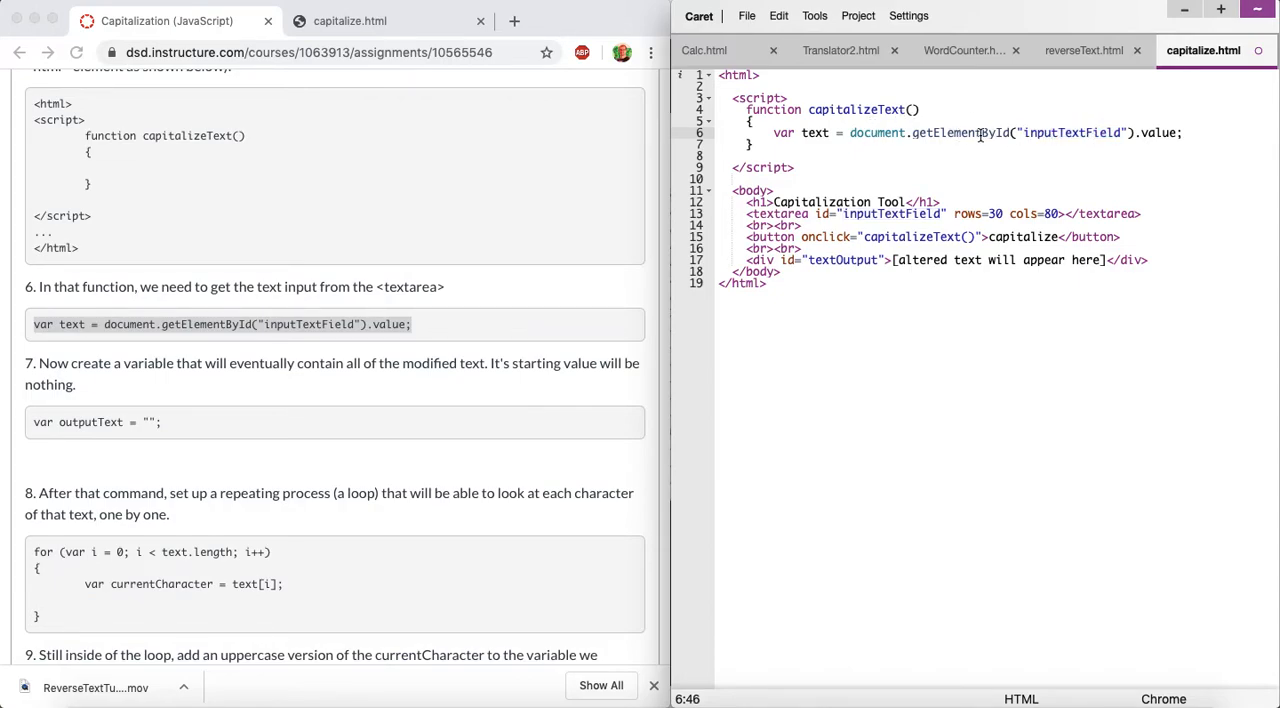
{"action": "double_click", "coordinate": [1074, 132]}
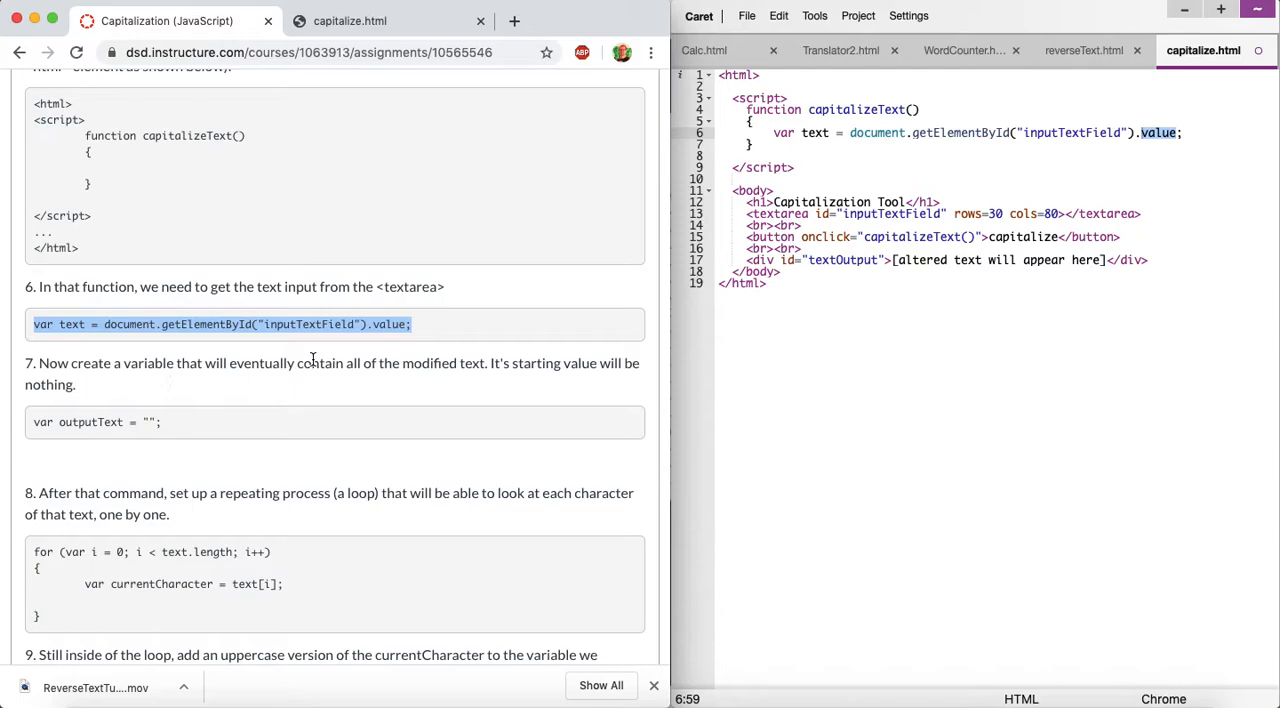
{"action": "mouse_move", "coordinate": [32, 432]}
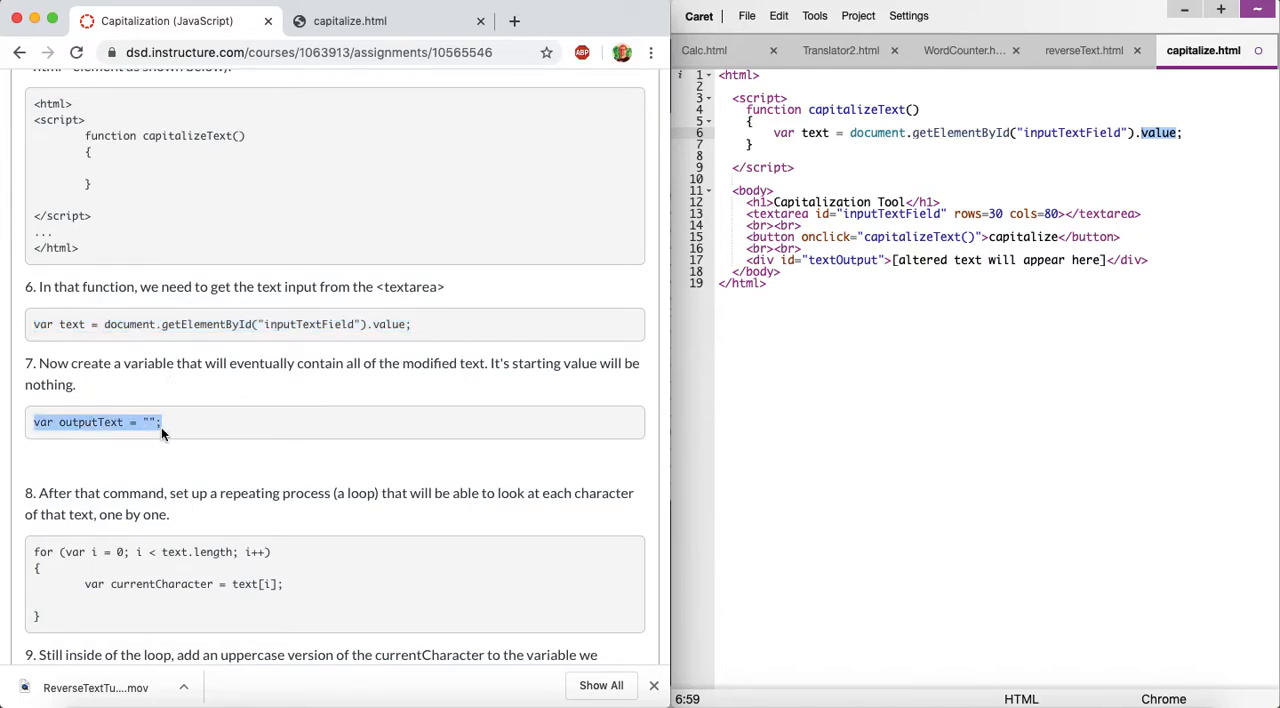
{"action": "mouse_move", "coordinate": [1024, 144]}
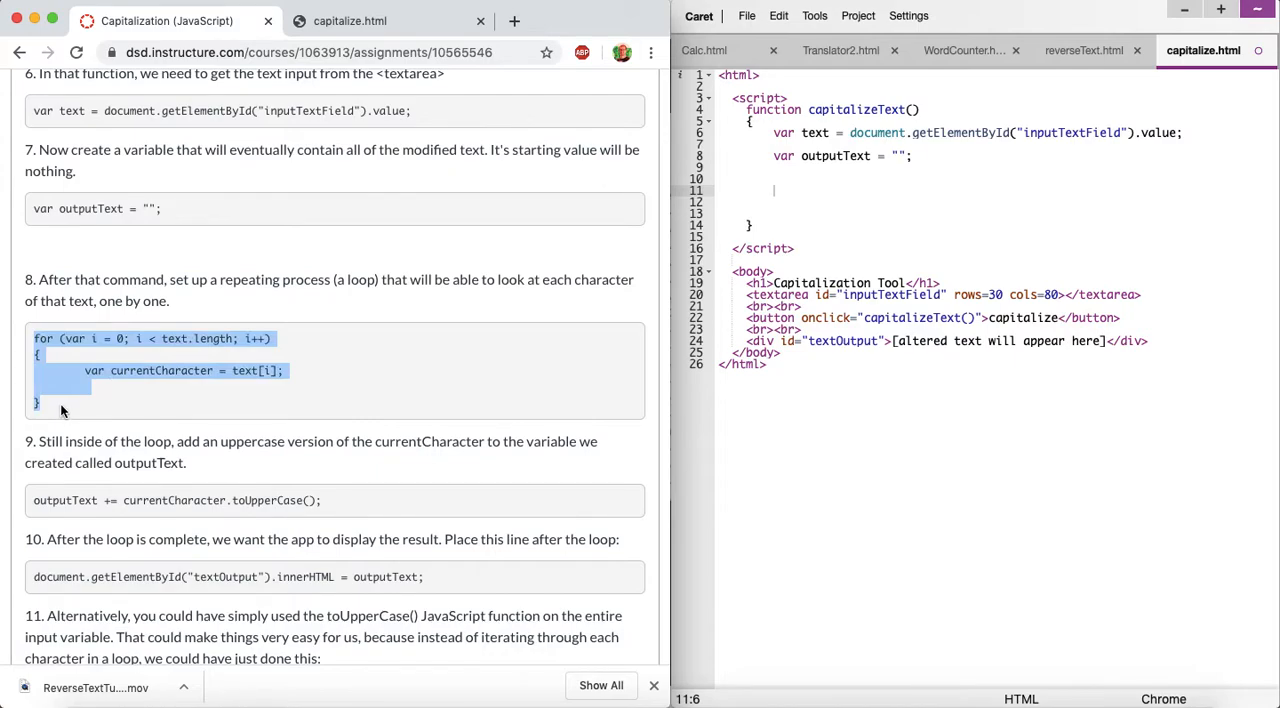
{"action": "mouse_move", "coordinate": [440, 296]}
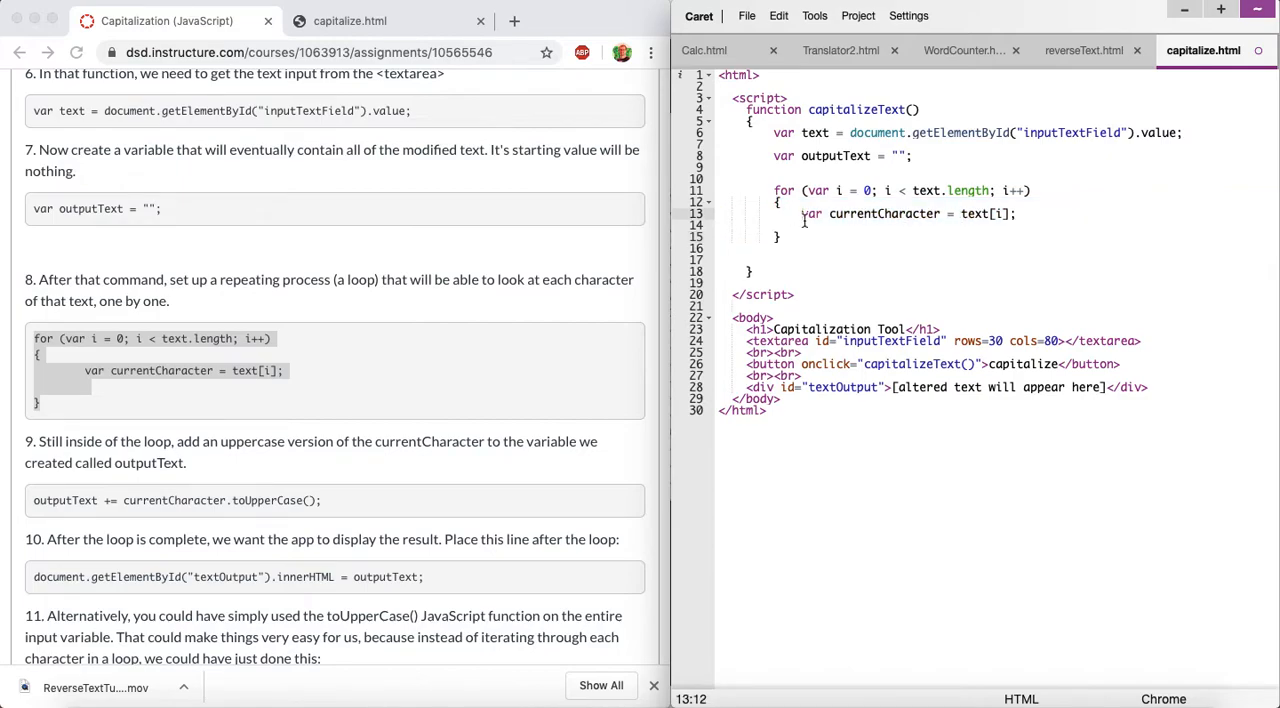
Review the step 8 for-loop instructions, picking out the uppercase-append line.
{"action": "scroll", "scroll_direction": "down", "scroll_amount": 3}
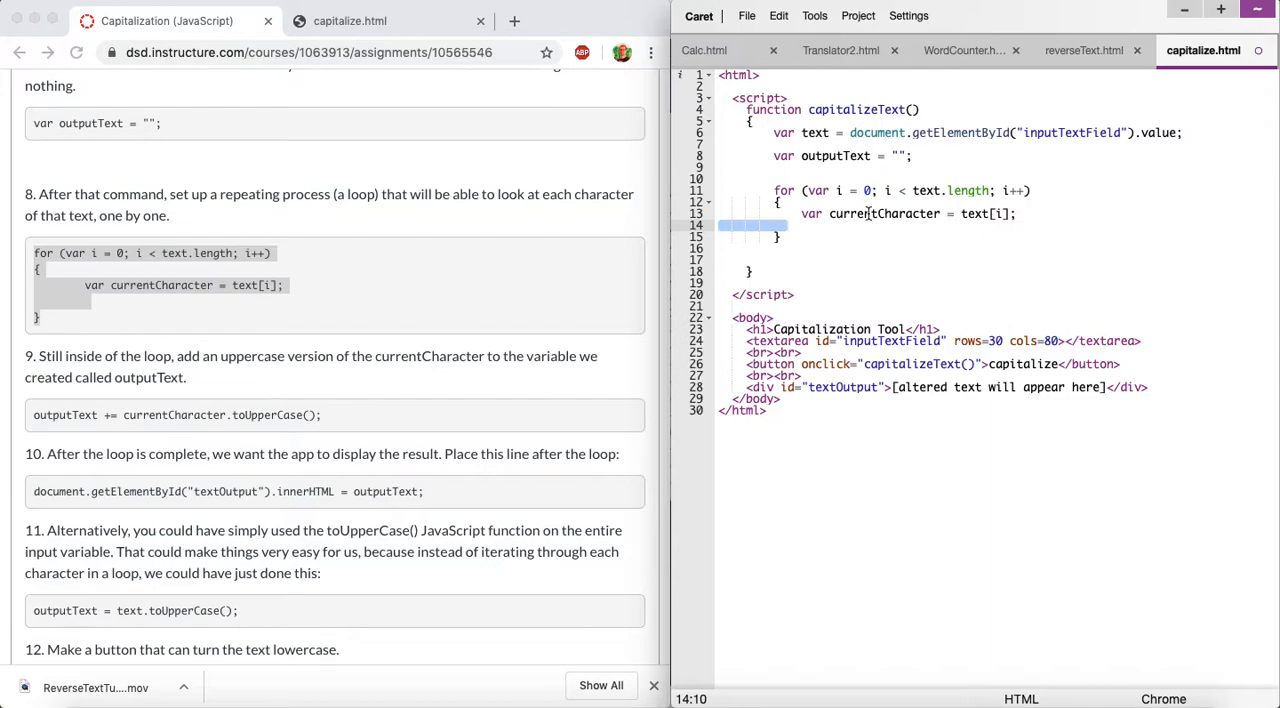
{"action": "double_click", "coordinate": [880, 212]}
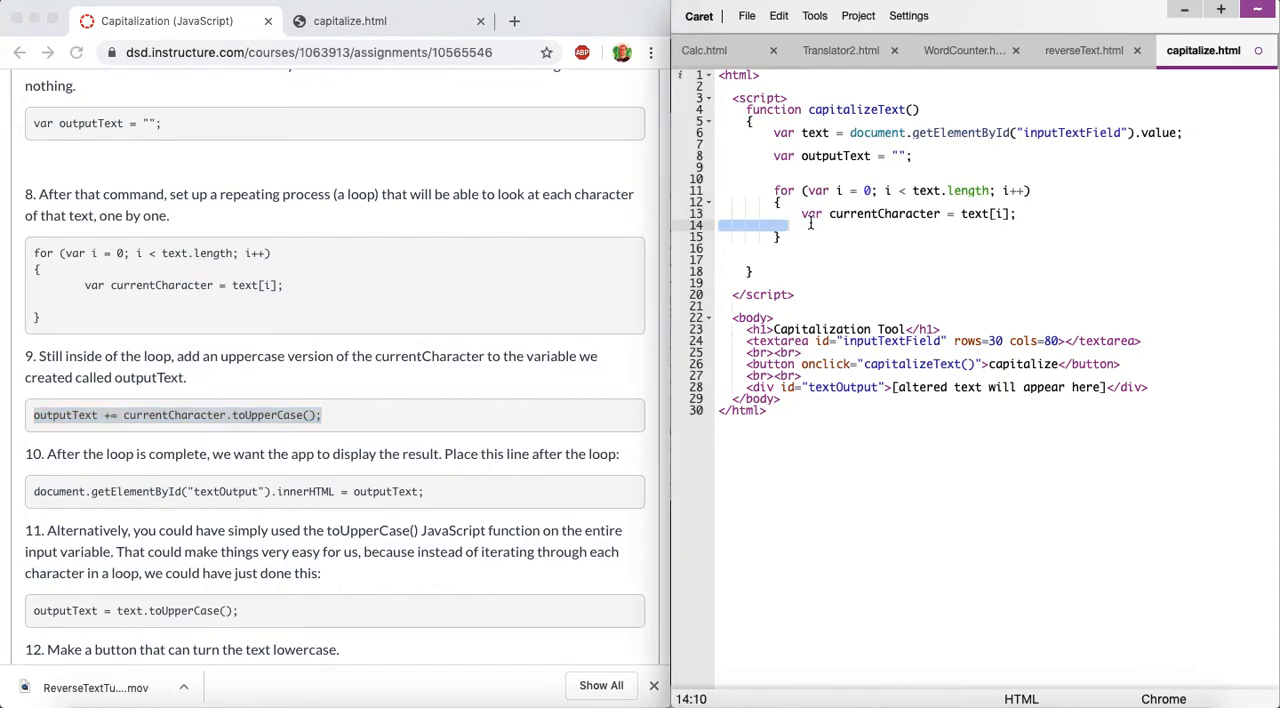
Add outputText += currentCharacter.toUpperCase(); inside the loop body of capitalizeText().
{"action": "type", "text": "outputText += currentCharacter.toUpperCase();"}
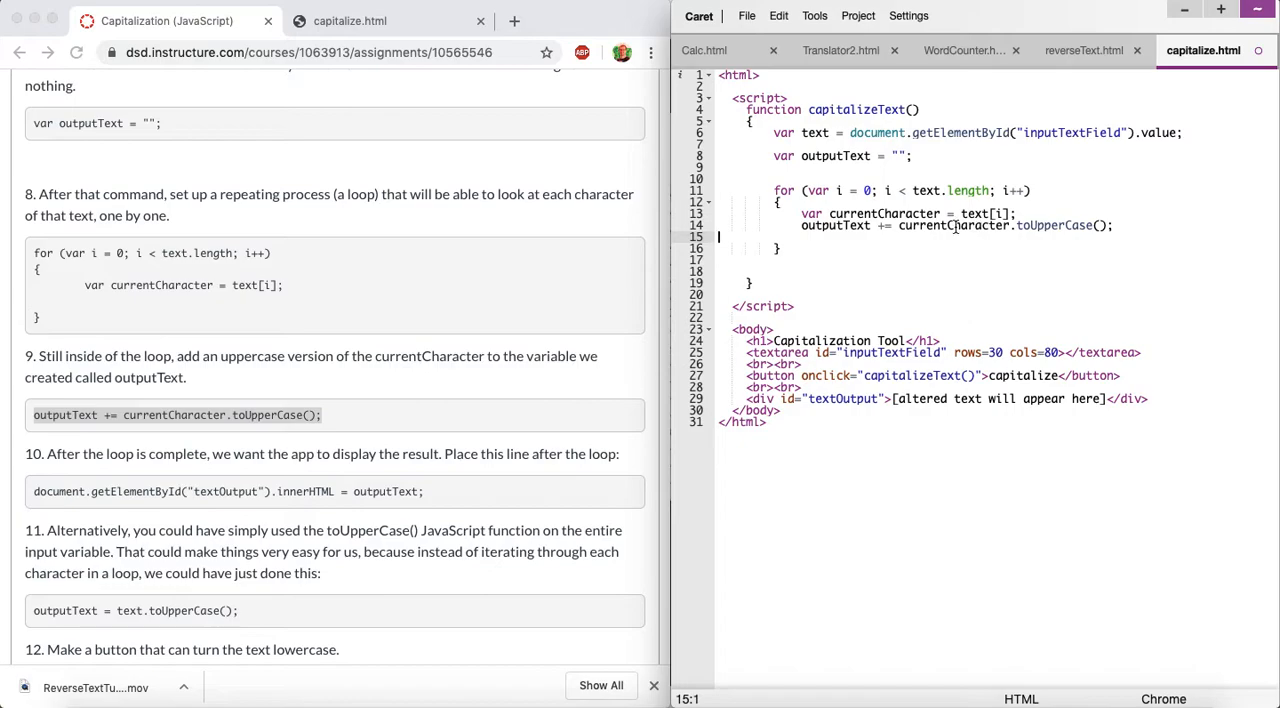
{"action": "double_click", "coordinate": [944, 224]}
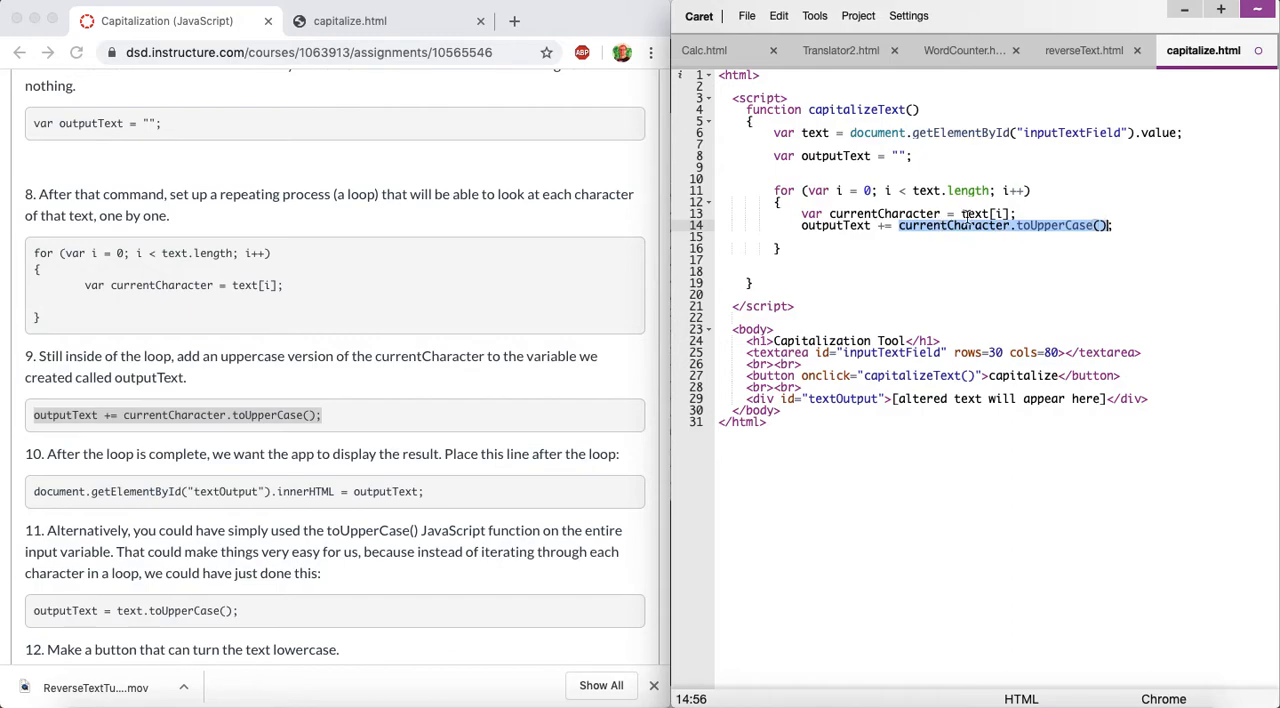
{"action": "mouse_move", "coordinate": [1036, 224]}
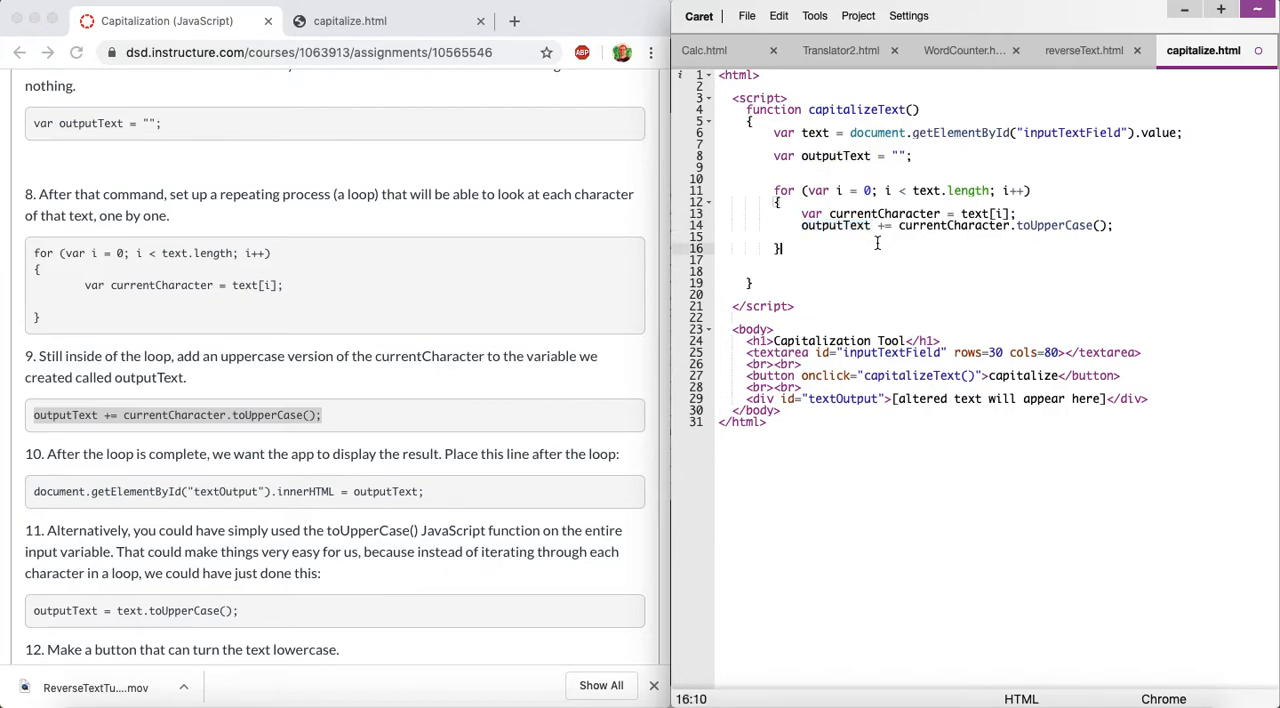
Add document.getElementById("textOutput").innerHTML = outputText; after the loop in capitalizeText().
{"action": "scroll", "scroll_direction": "down", "scroll_amount": 3}
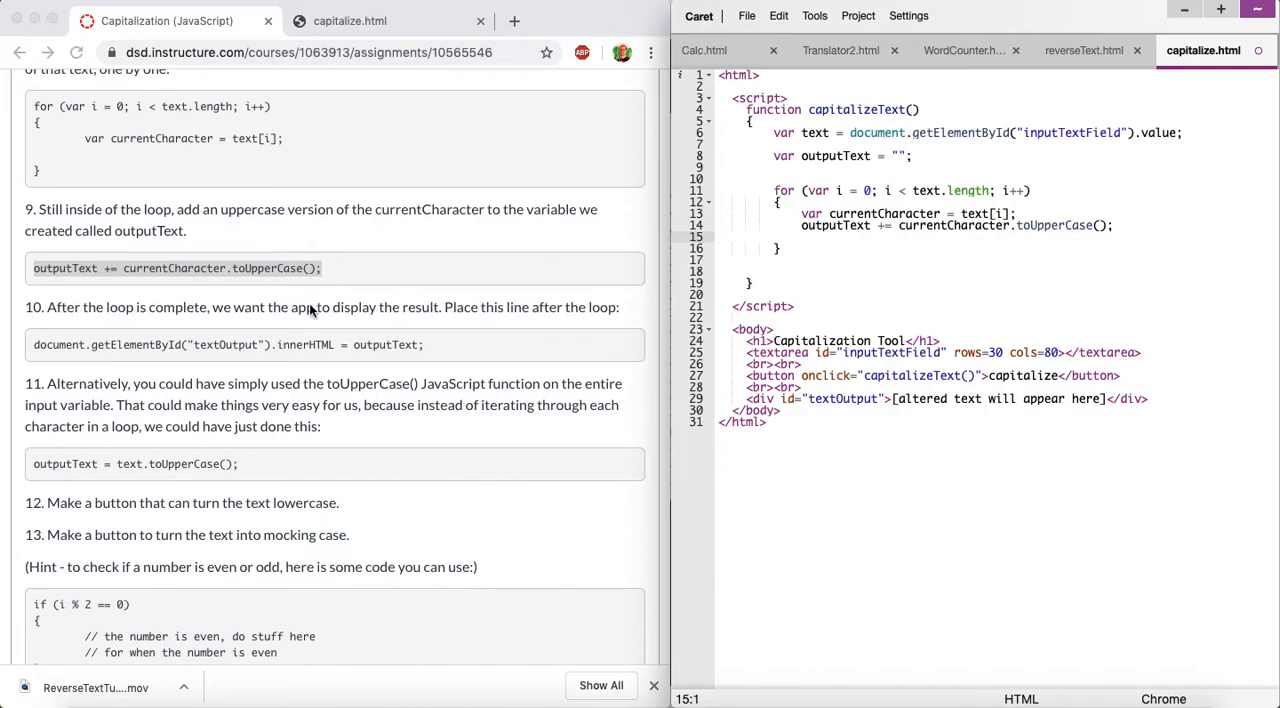
{"action": "mouse_move", "coordinate": [462, 352]}
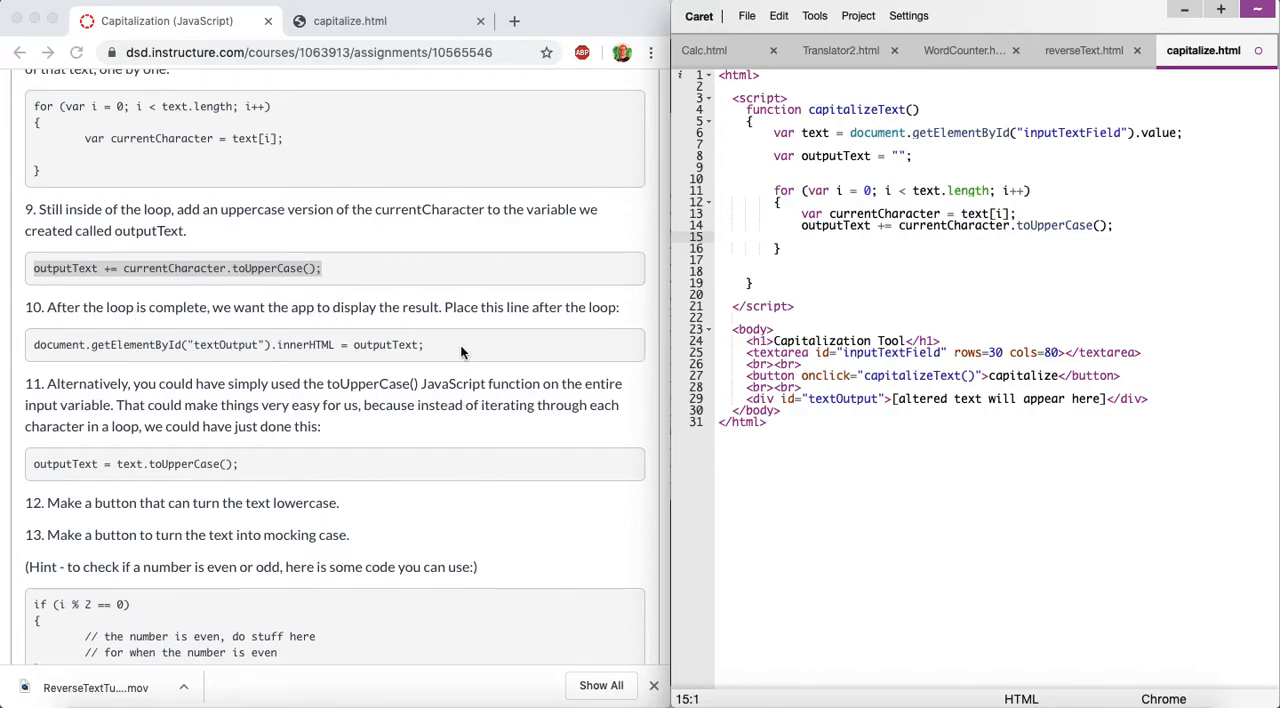
{"action": "triple_click", "coordinate": [176, 268]}
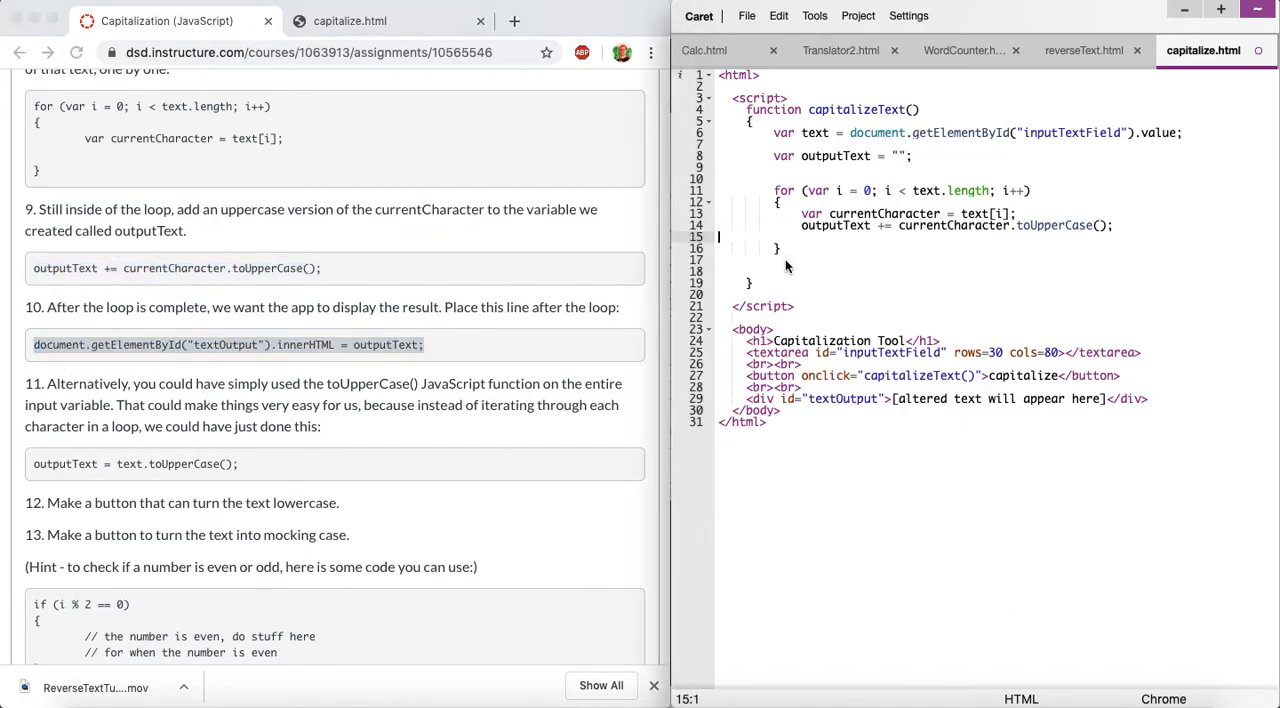
{"action": "type", "text": "document.getElementById(\"textOutput\").innerHTML = outputText;"}
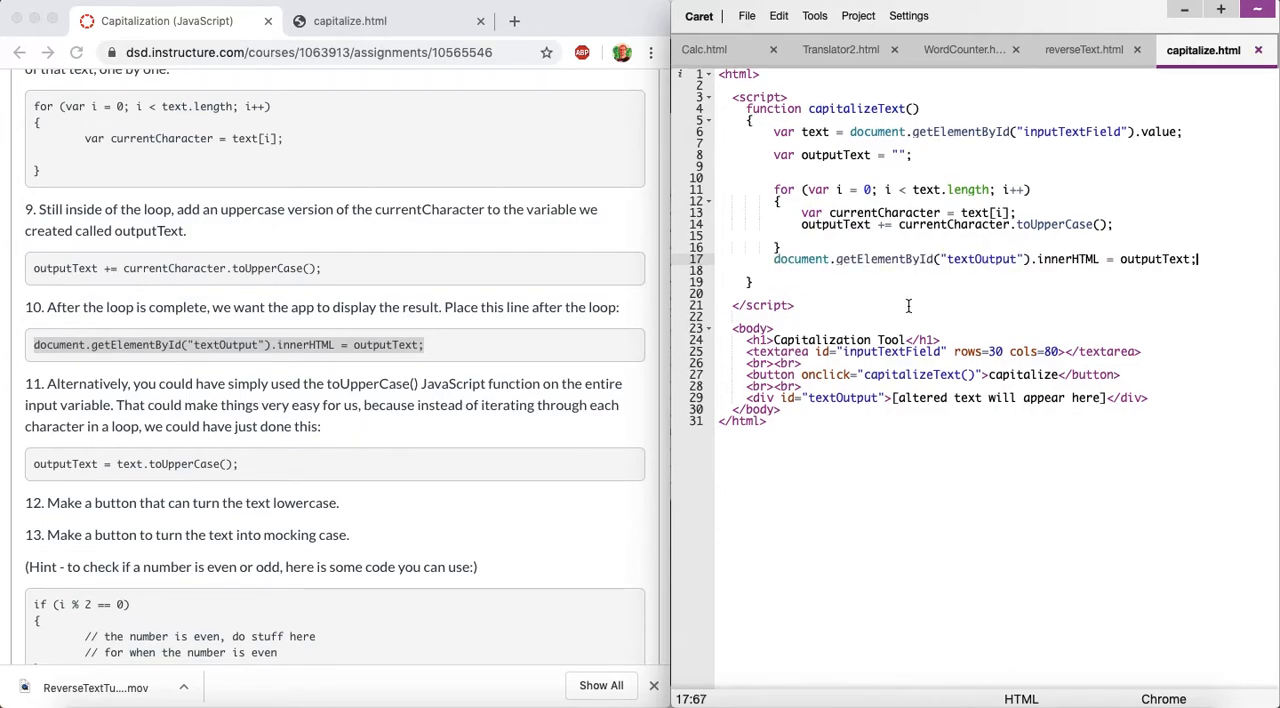
{"action": "left_click", "coordinate": [800, 236]}
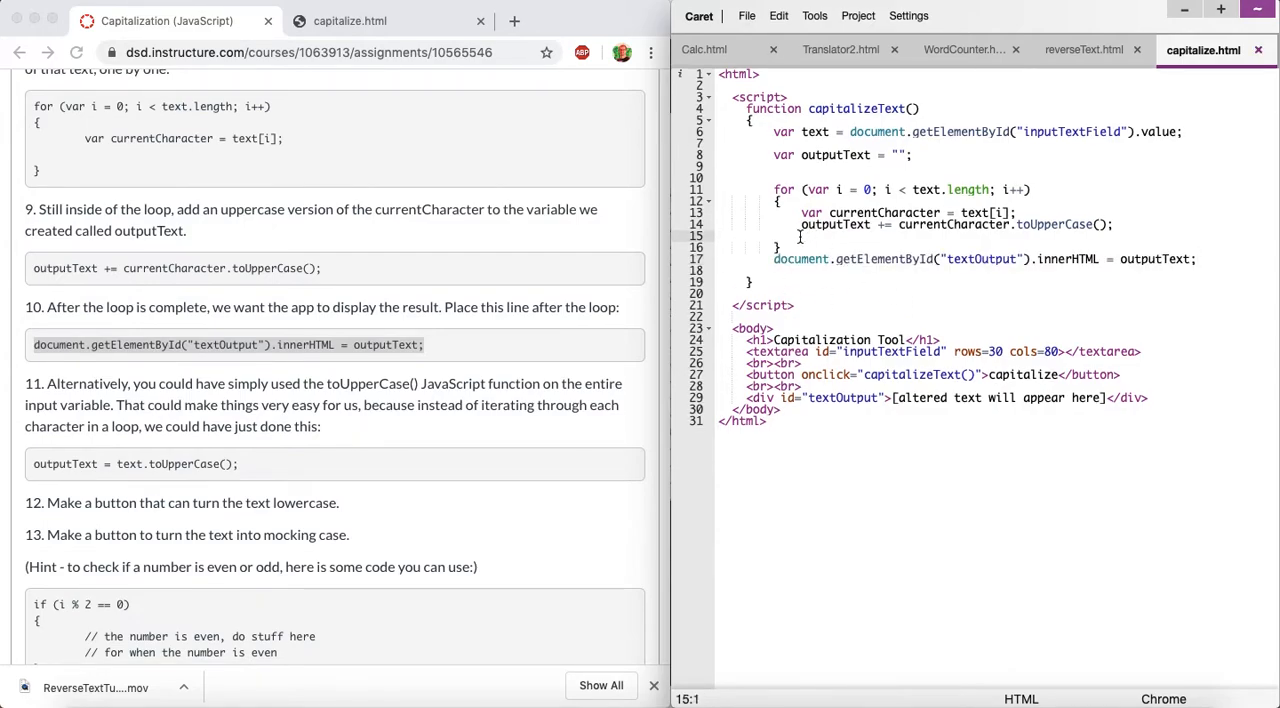
{"action": "mouse_move", "coordinate": [836, 228]}
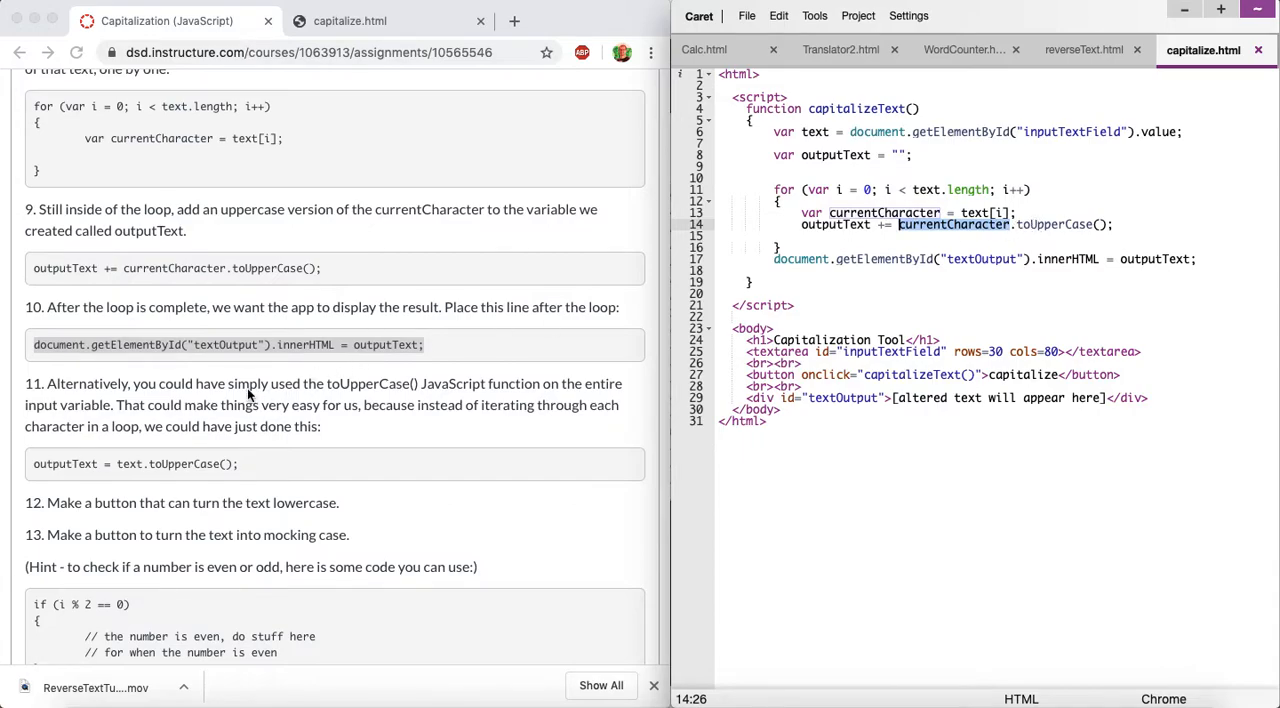
{"action": "scroll", "scroll_direction": "down", "scroll_amount": 3}
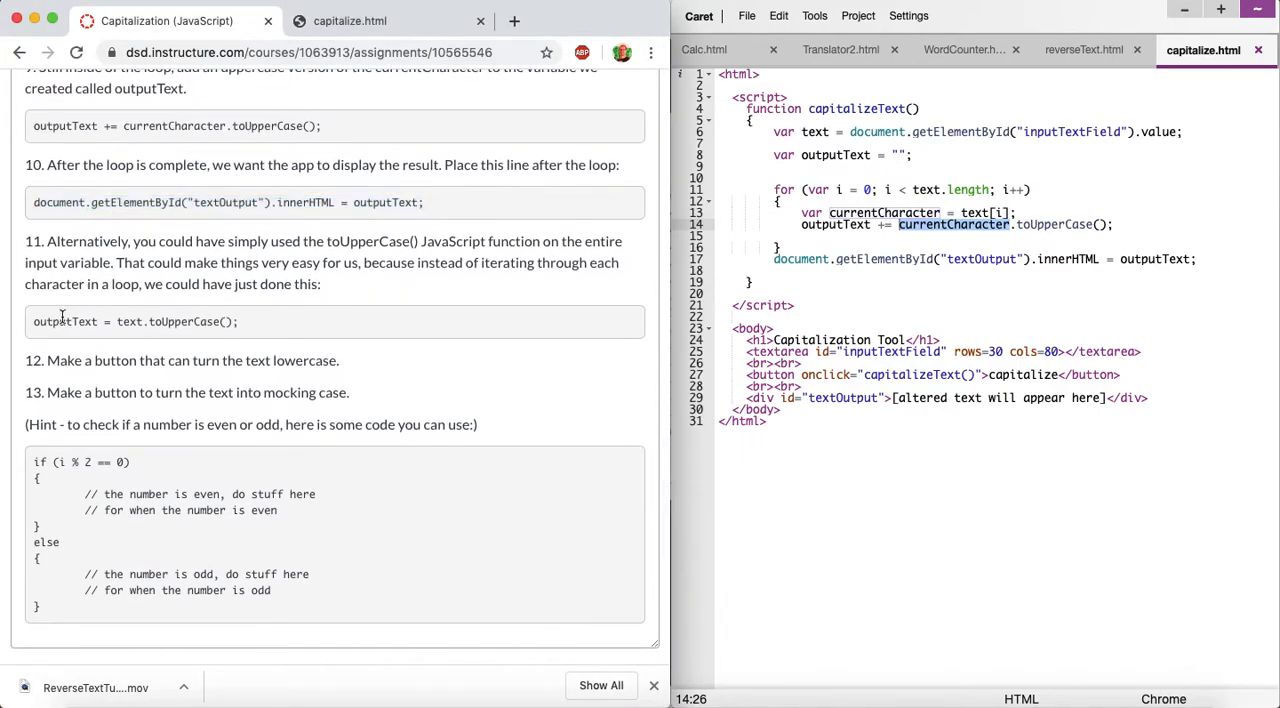
{"action": "mouse_move", "coordinate": [928, 268]}
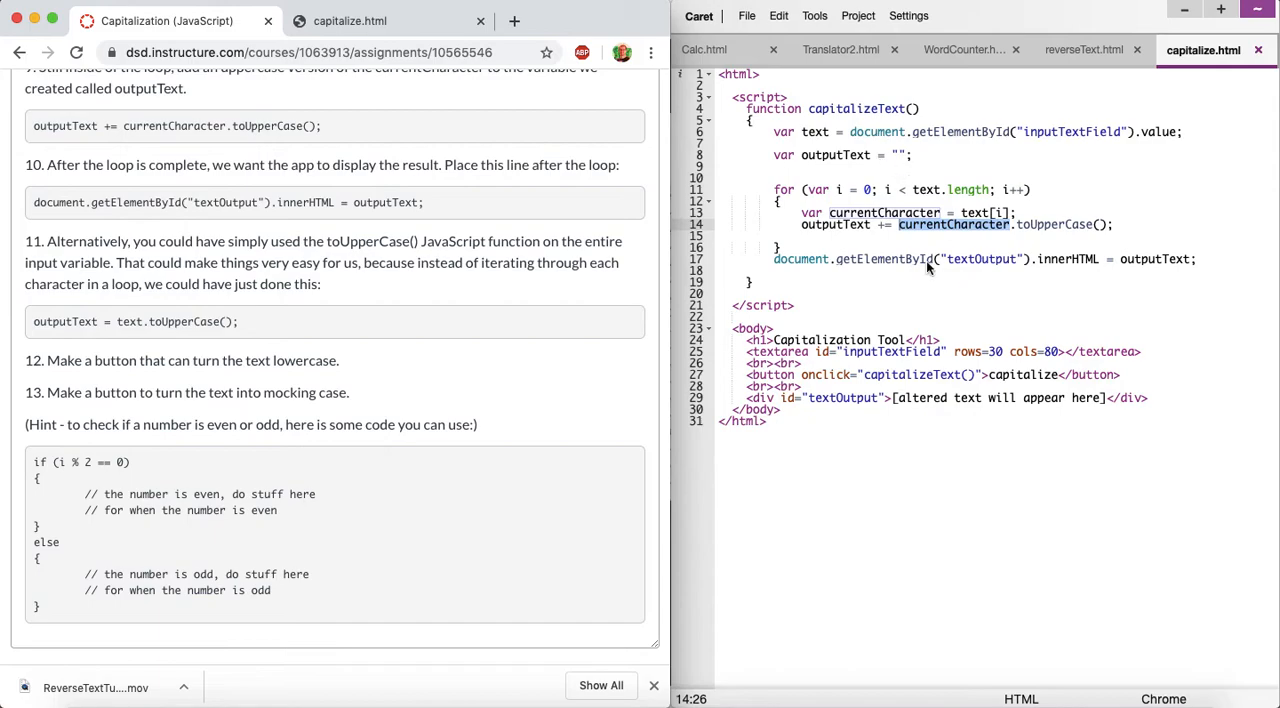
Test the page by entering 'look below for a capital version of this' and capitalizing it.
{"action": "left_click", "coordinate": [360, 22]}
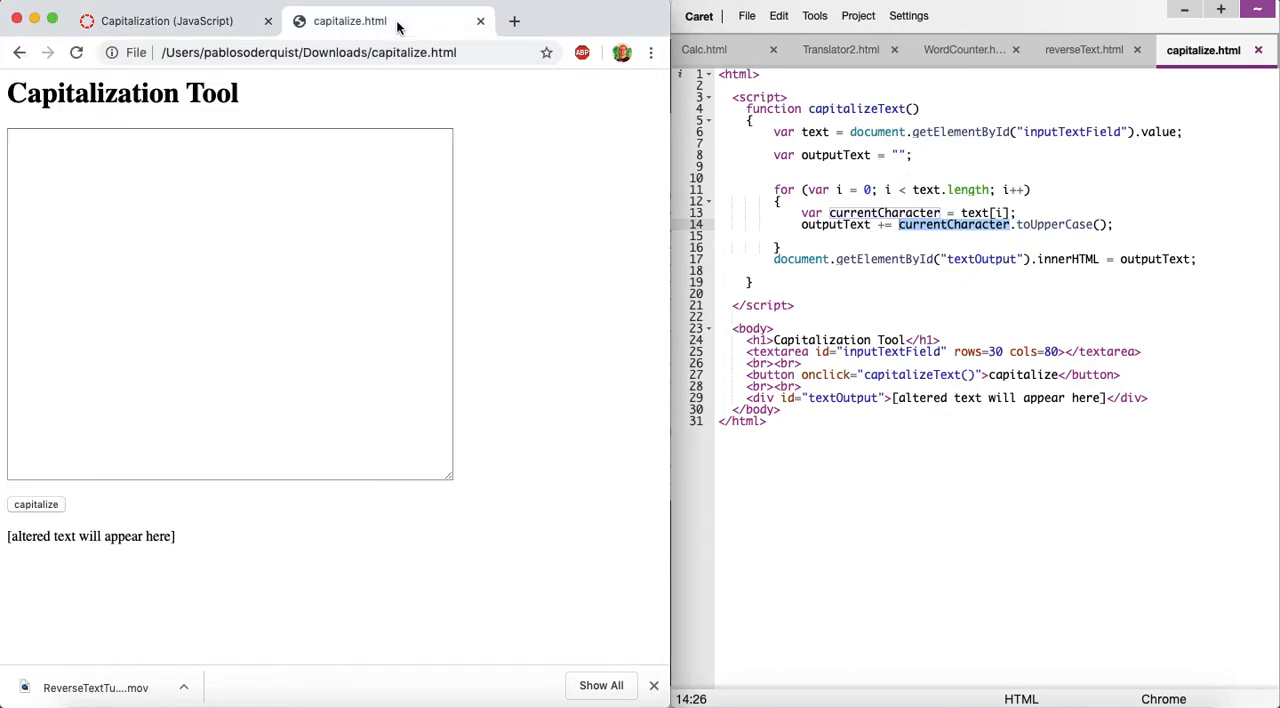
{"action": "left_click", "coordinate": [158, 188]}
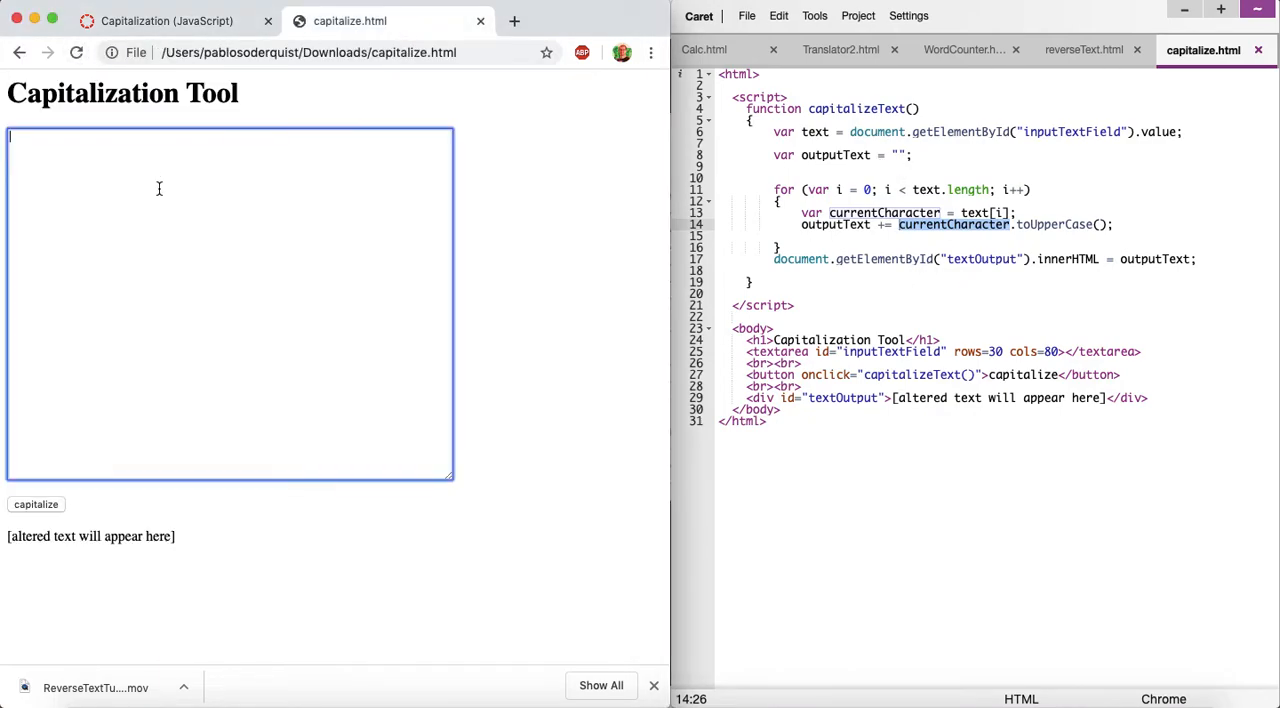
{"action": "type", "text": "look bel"}
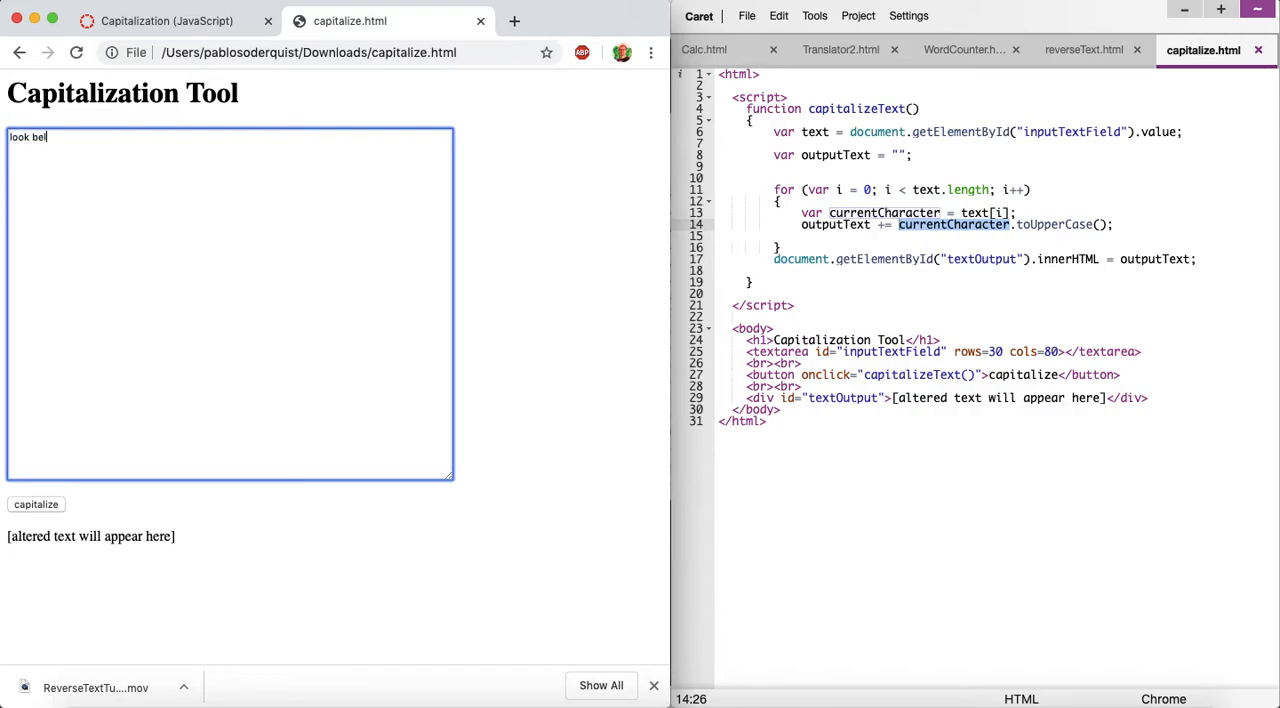
{"action": "type", "text": "ow for a capital"}
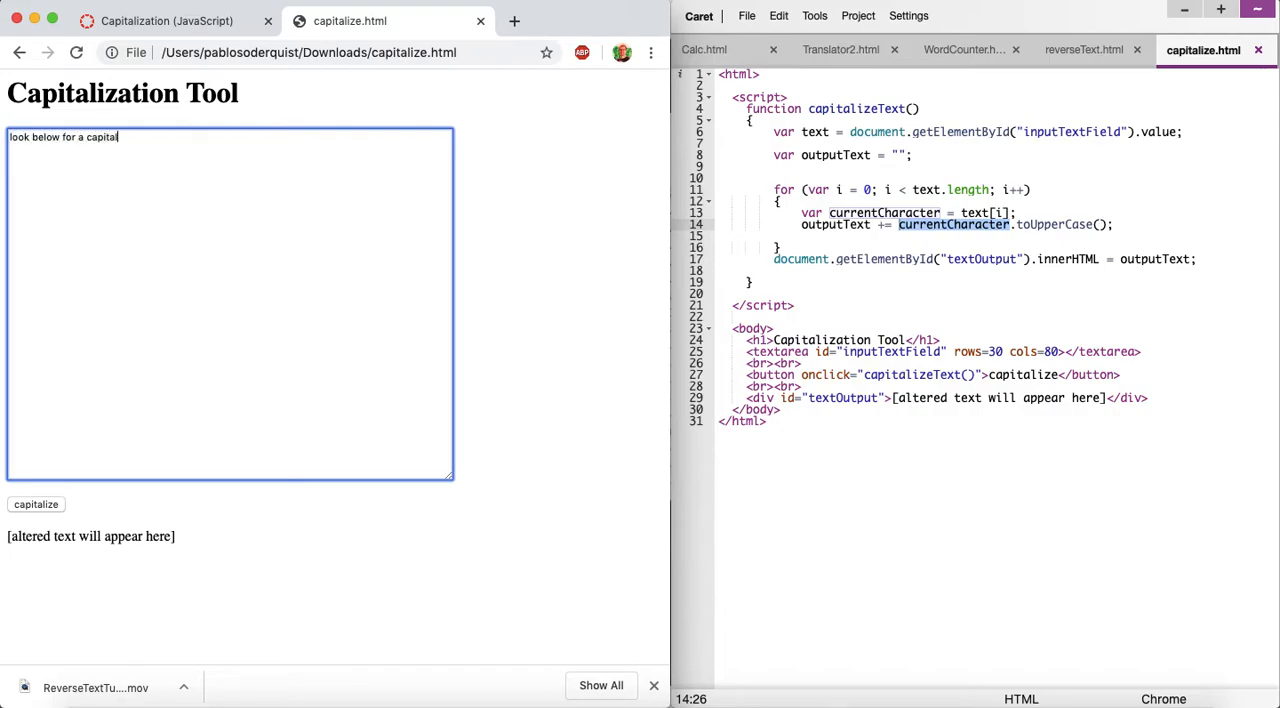
{"action": "type", "text": "version of this"}
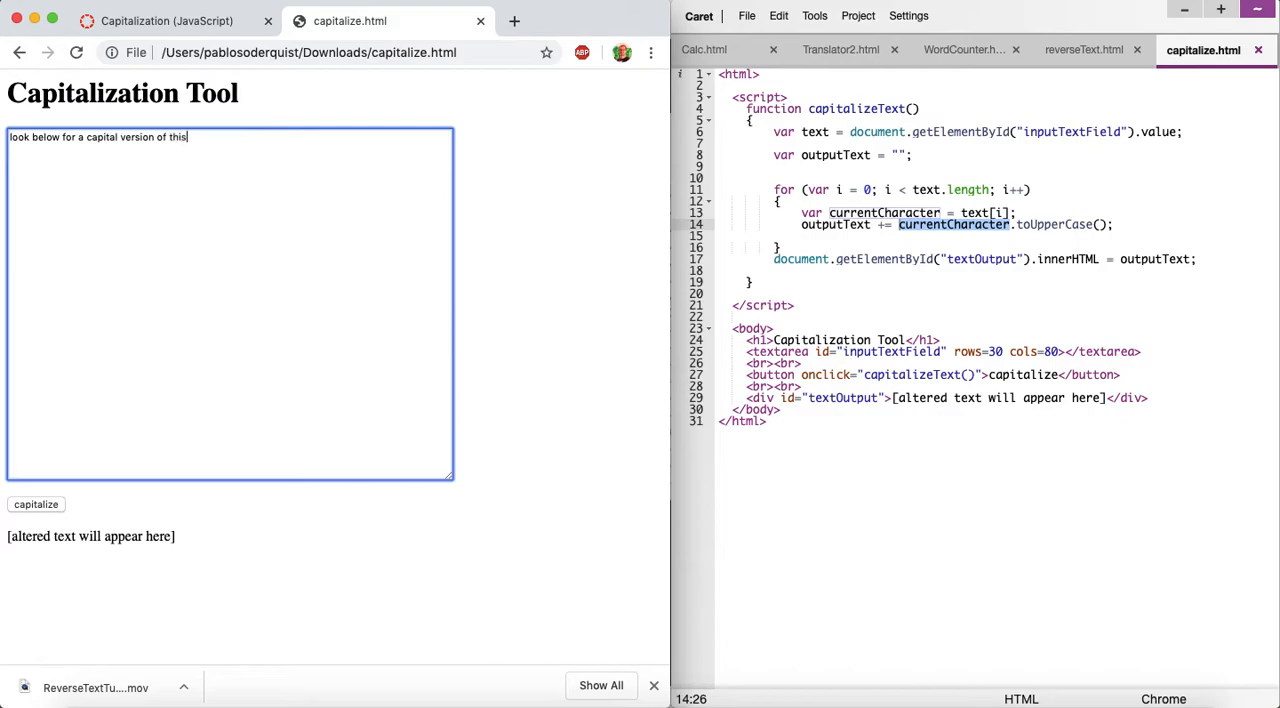
{"action": "left_click", "coordinate": [36, 504]}
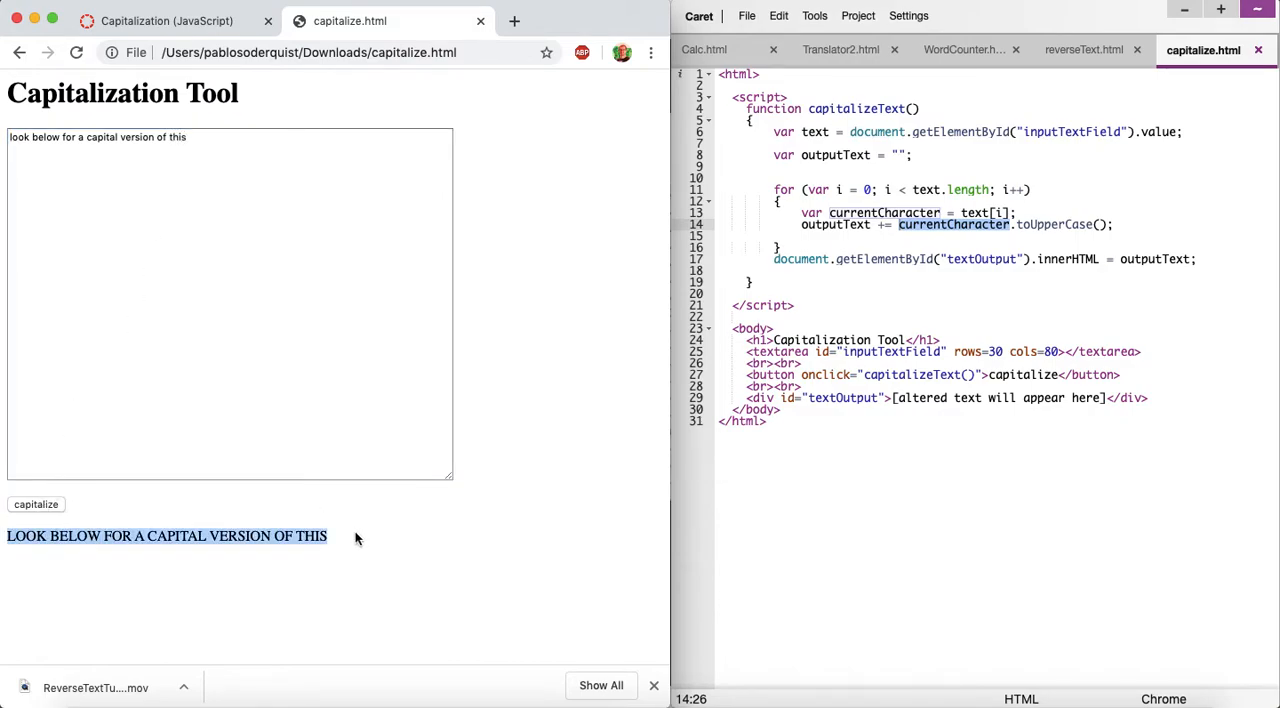
{"action": "mouse_move", "coordinate": [272, 530]}
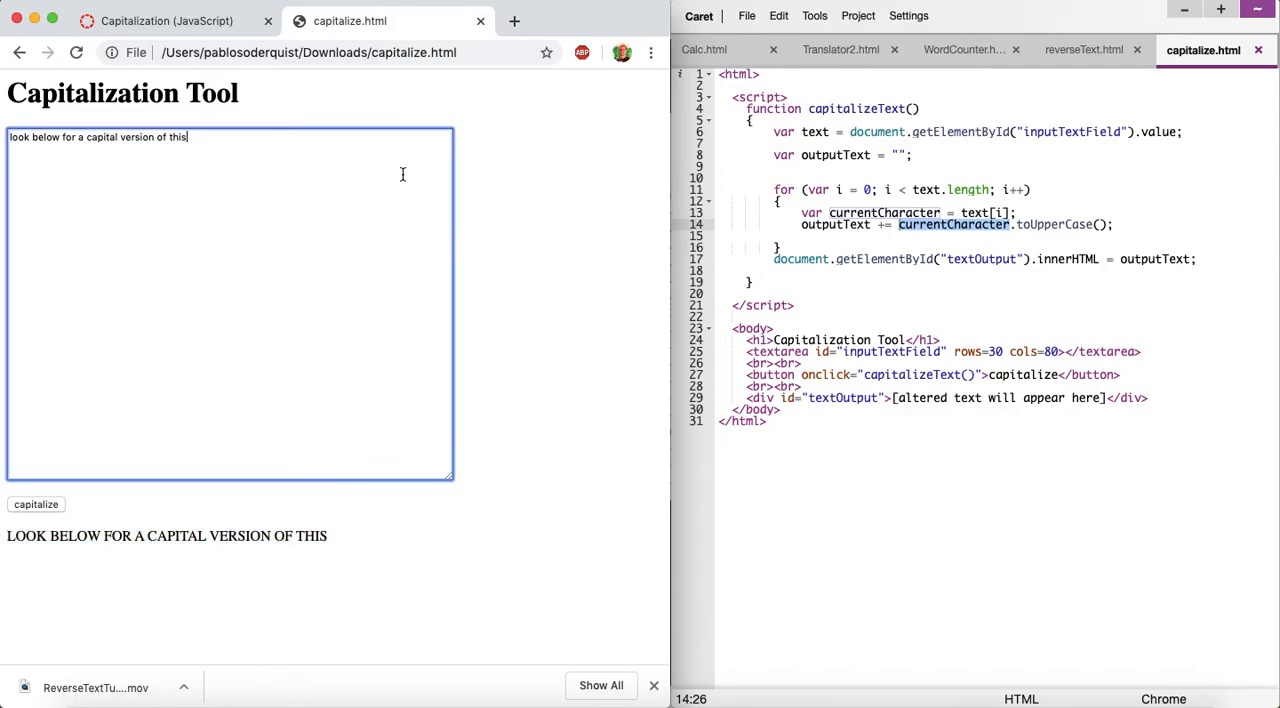
Replace the for loop in capitalizeText() with the one-line outputText = text.toUpperCase(); alternative.
{"action": "left_click", "coordinate": [170, 22]}
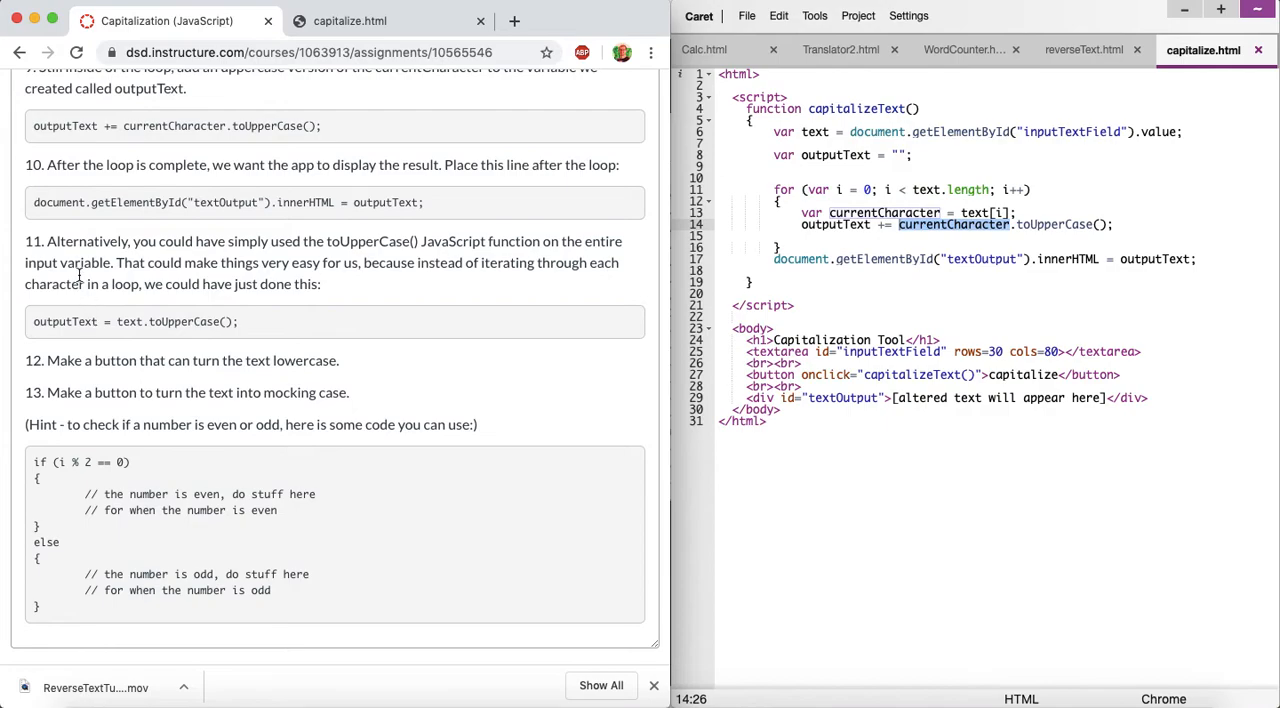
{"action": "double_click", "coordinate": [184, 320]}
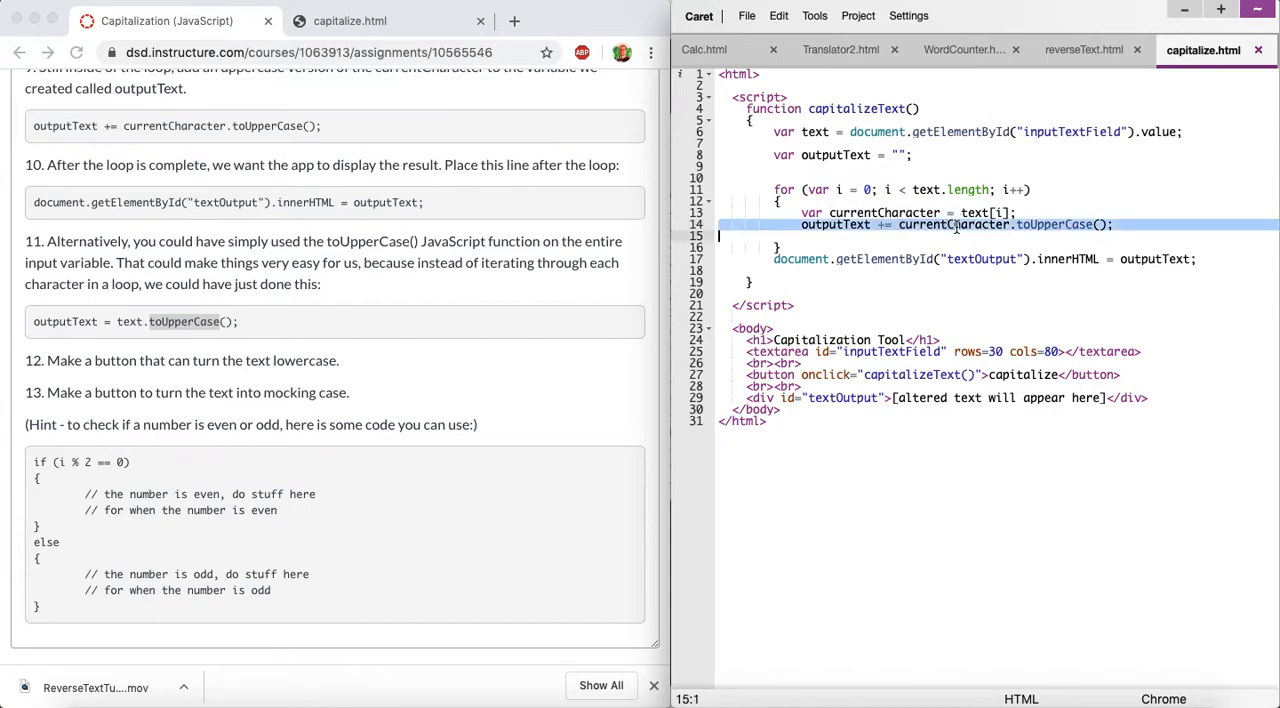
{"action": "double_click", "coordinate": [956, 224]}
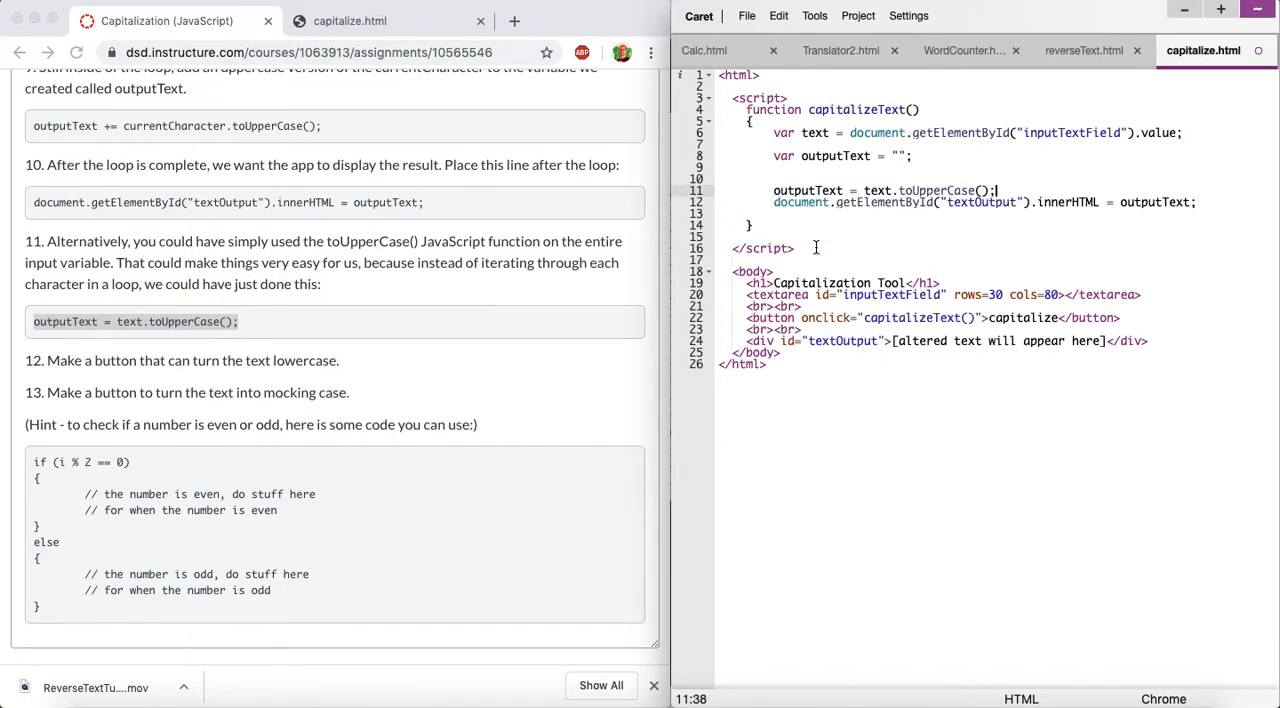
{"action": "left_click", "coordinate": [356, 22]}
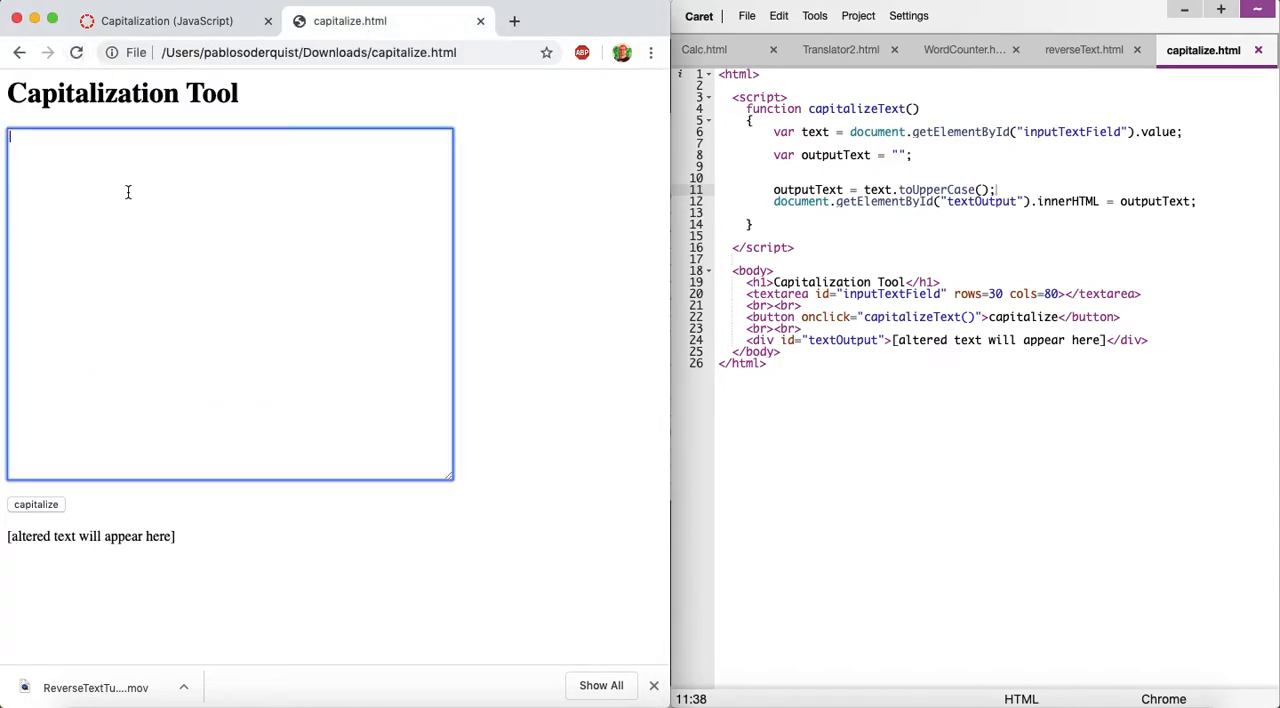
Test that 'capitalize me' becomes CAPITALIZE ME, then return to the assignment instructions.
{"action": "type", "text": "capt"}
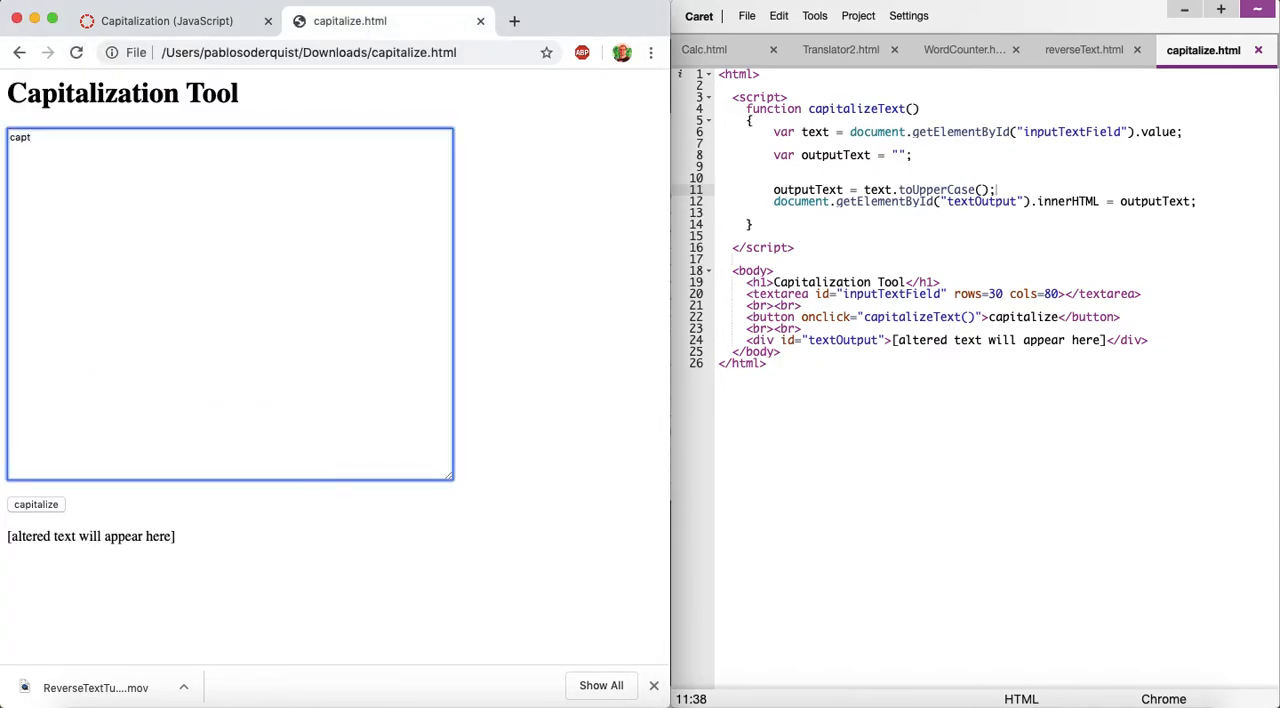
{"action": "type", "text": "italize me"}
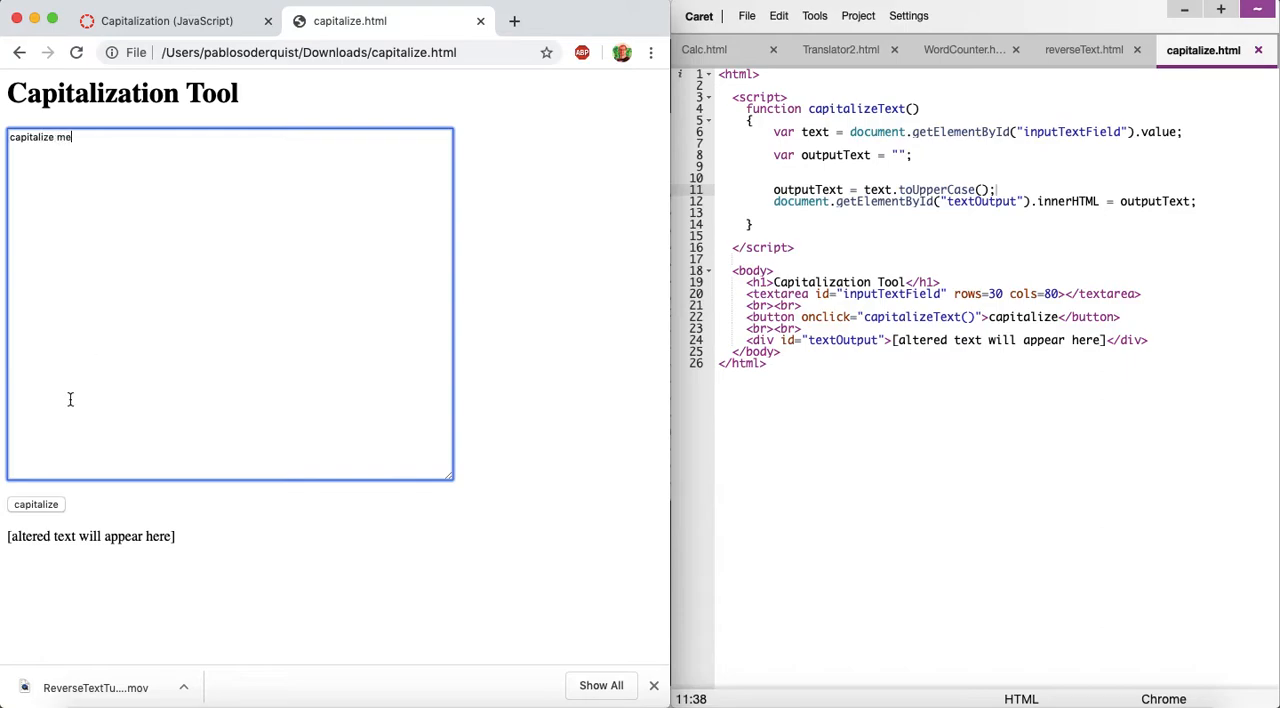
{"action": "left_click", "coordinate": [36, 504]}
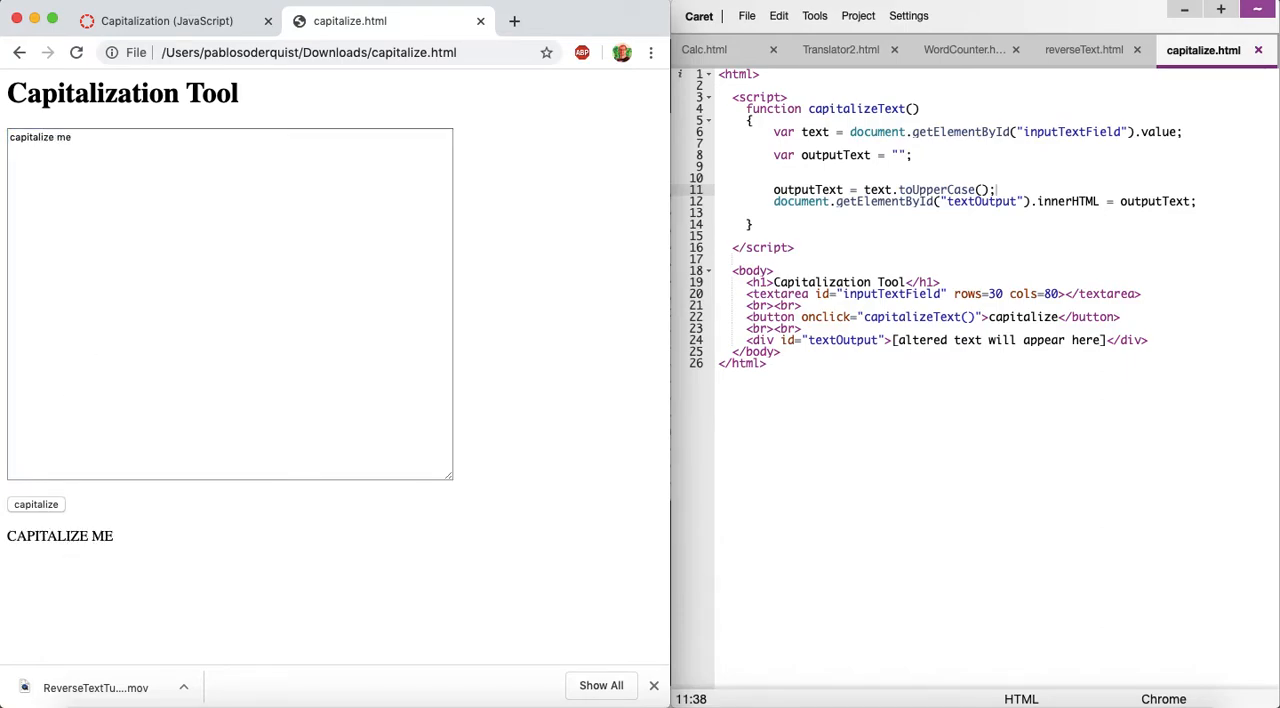
{"action": "left_click", "coordinate": [170, 20]}
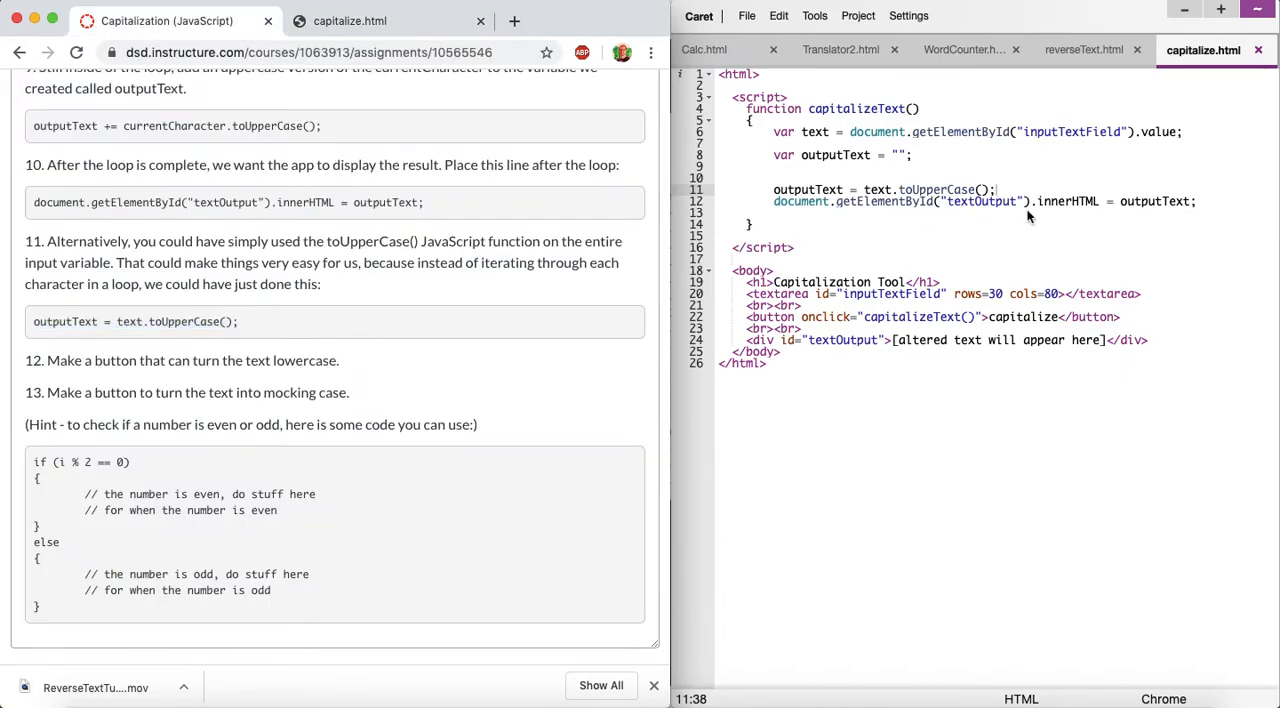
{"action": "mouse_move", "coordinate": [844, 202]}
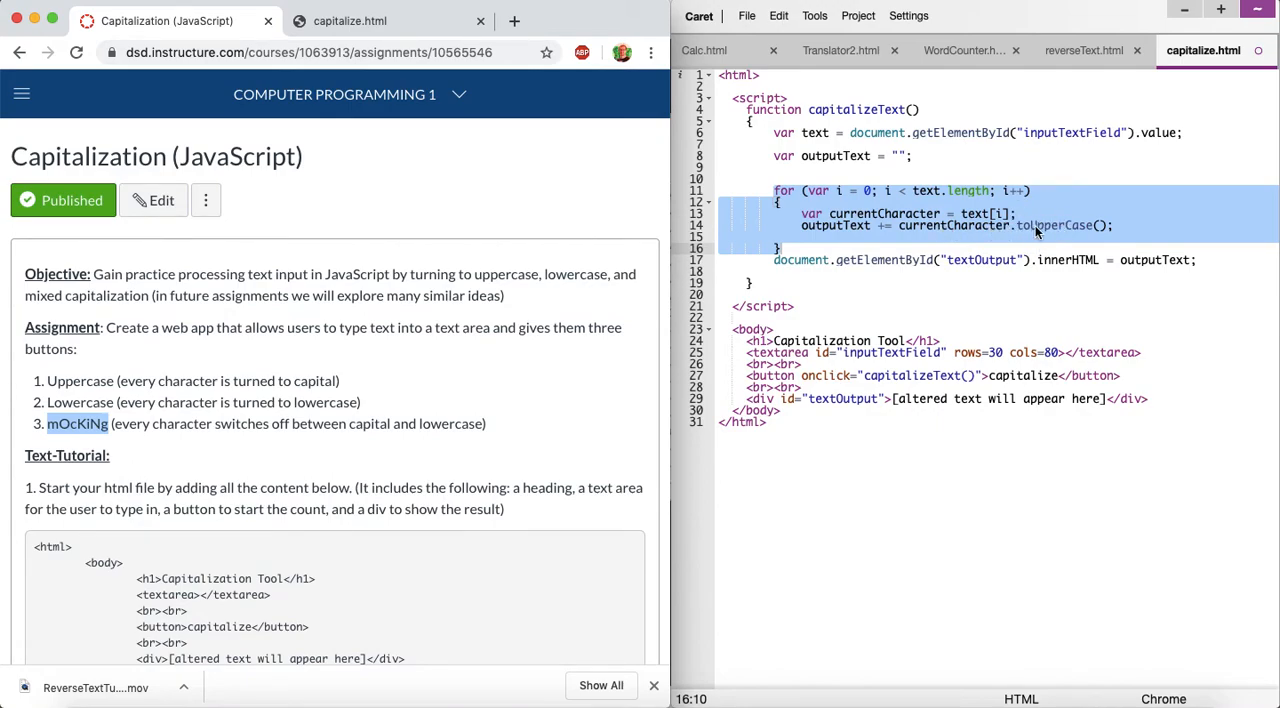
{"action": "mouse_move", "coordinate": [148, 448]}
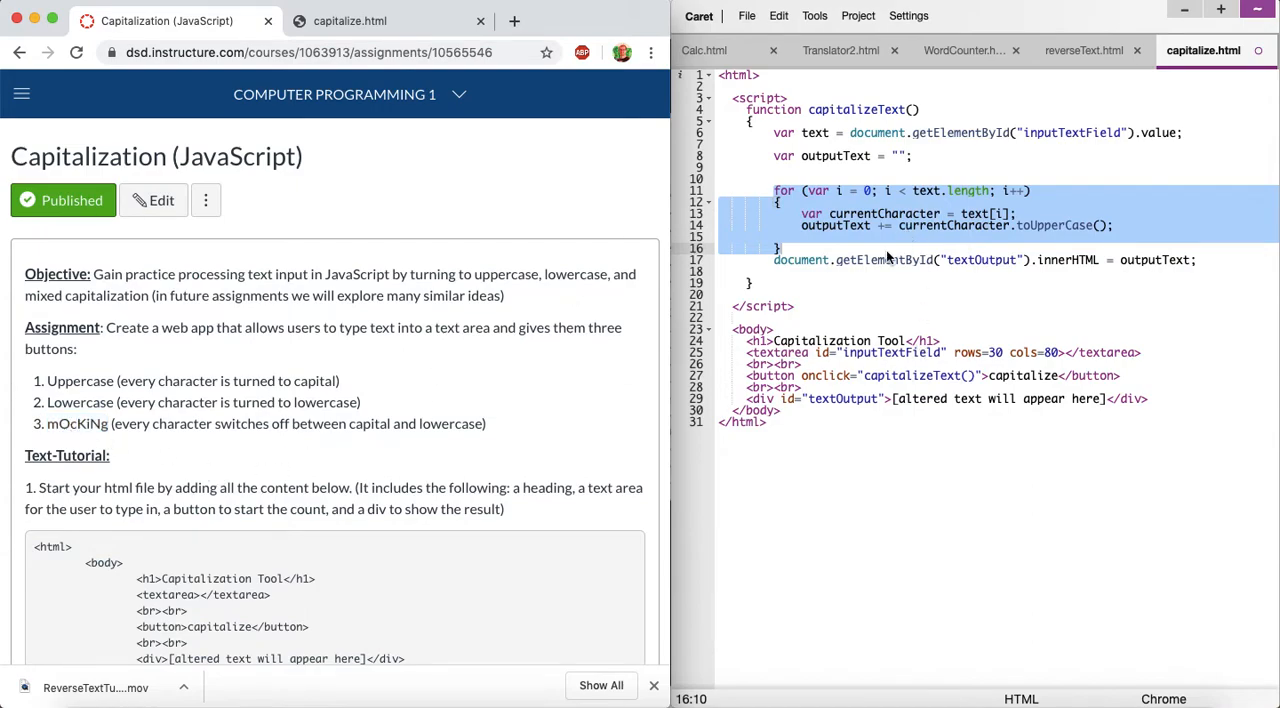
Restore the for loop appending currentCharacter.toUpperCase() in capitalizeText() and deselect the code.
{"action": "left_click", "coordinate": [852, 242]}
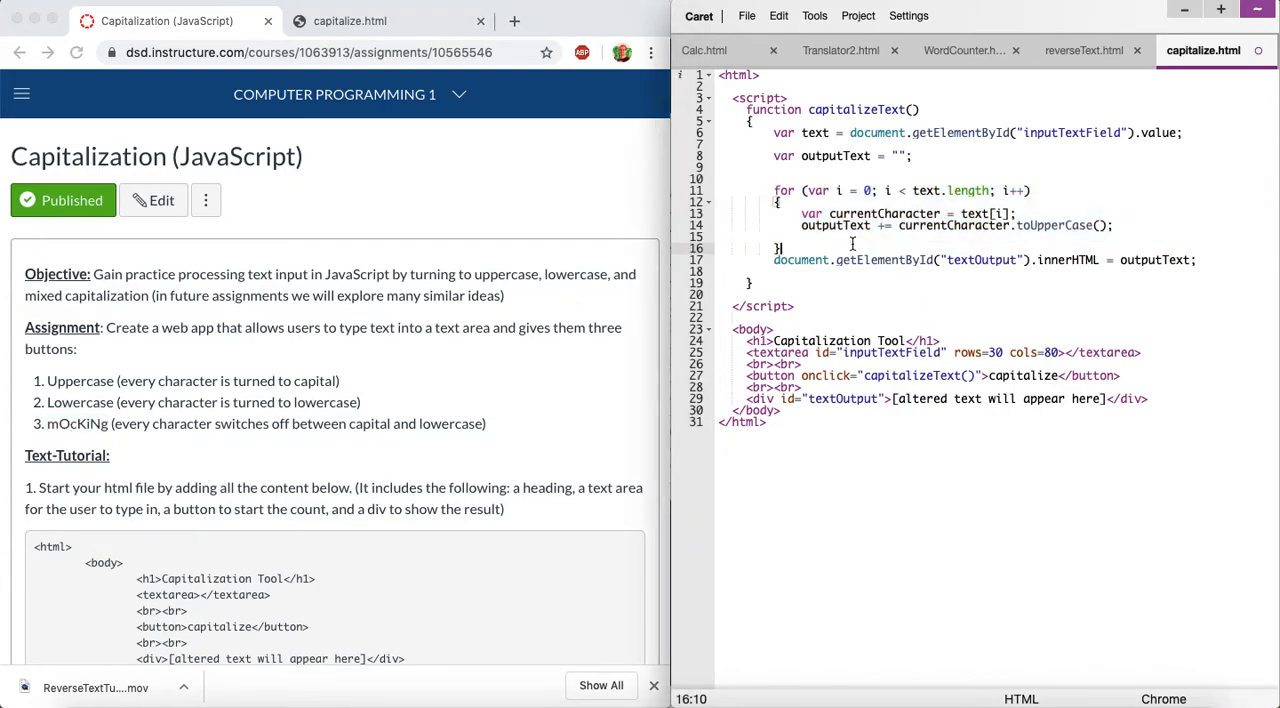
{"action": "scroll", "scroll_direction": "down", "scroll_amount": 3}
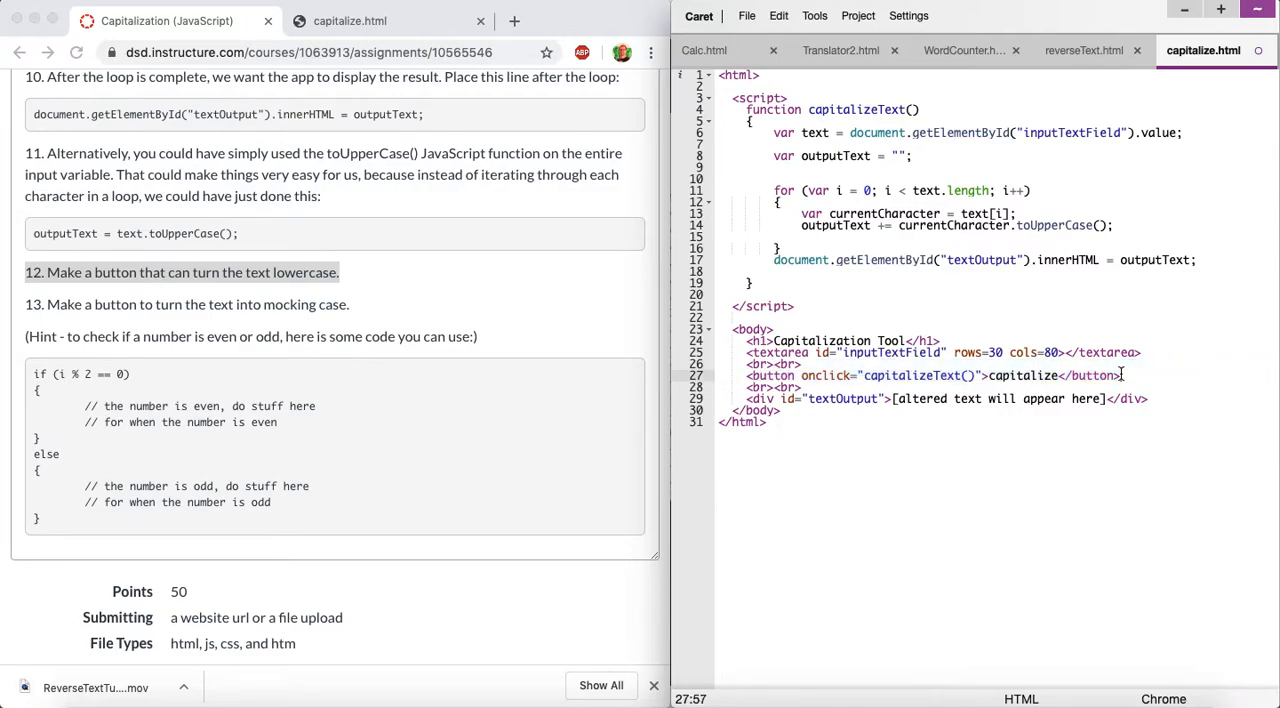
Add a duplicate button below the first and relabel it lowercase.
{"action": "type", "text": "<button onclick=\"capitalizeText()\">capitalize</button>"}
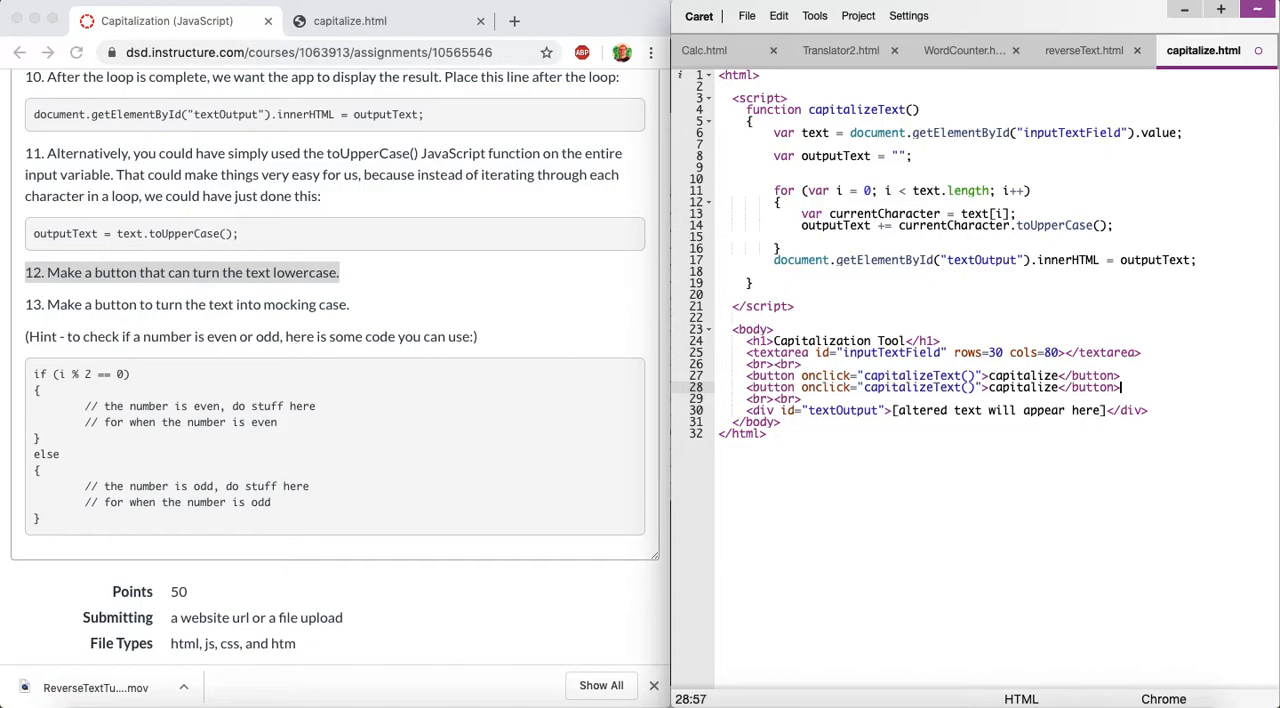
{"action": "double_click", "coordinate": [1028, 388]}
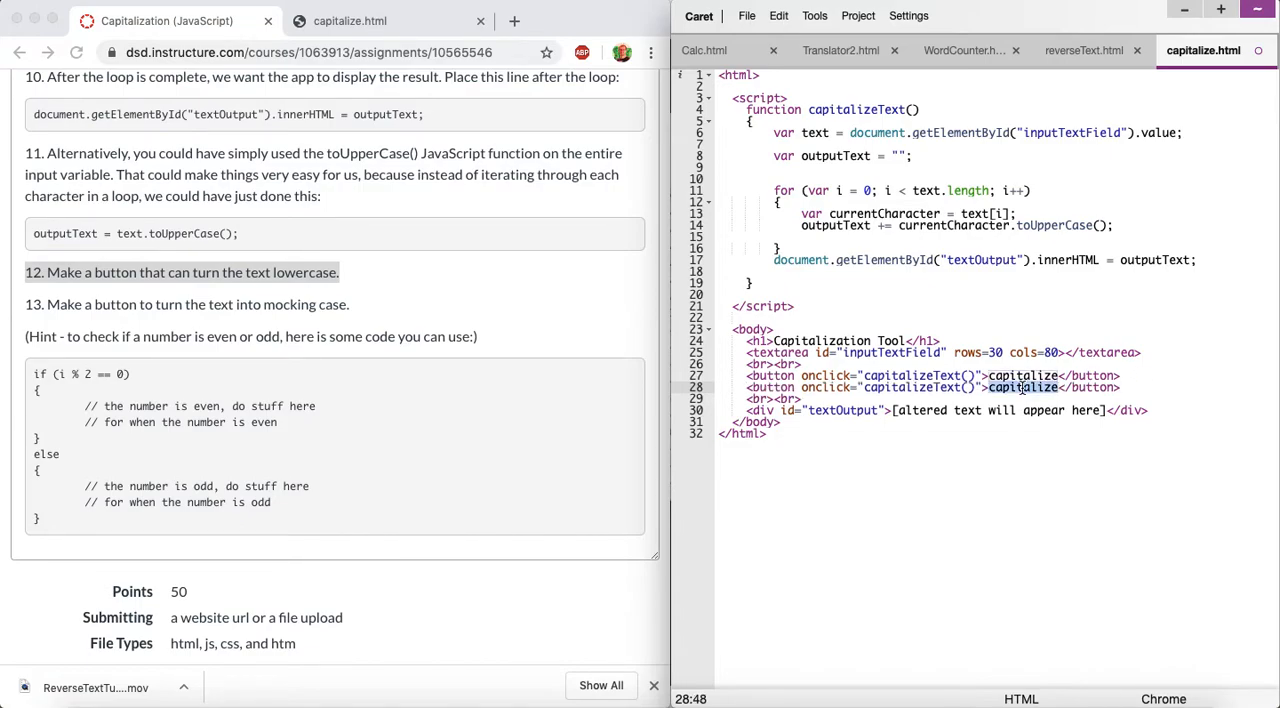
{"action": "type", "text": "lowercase"}
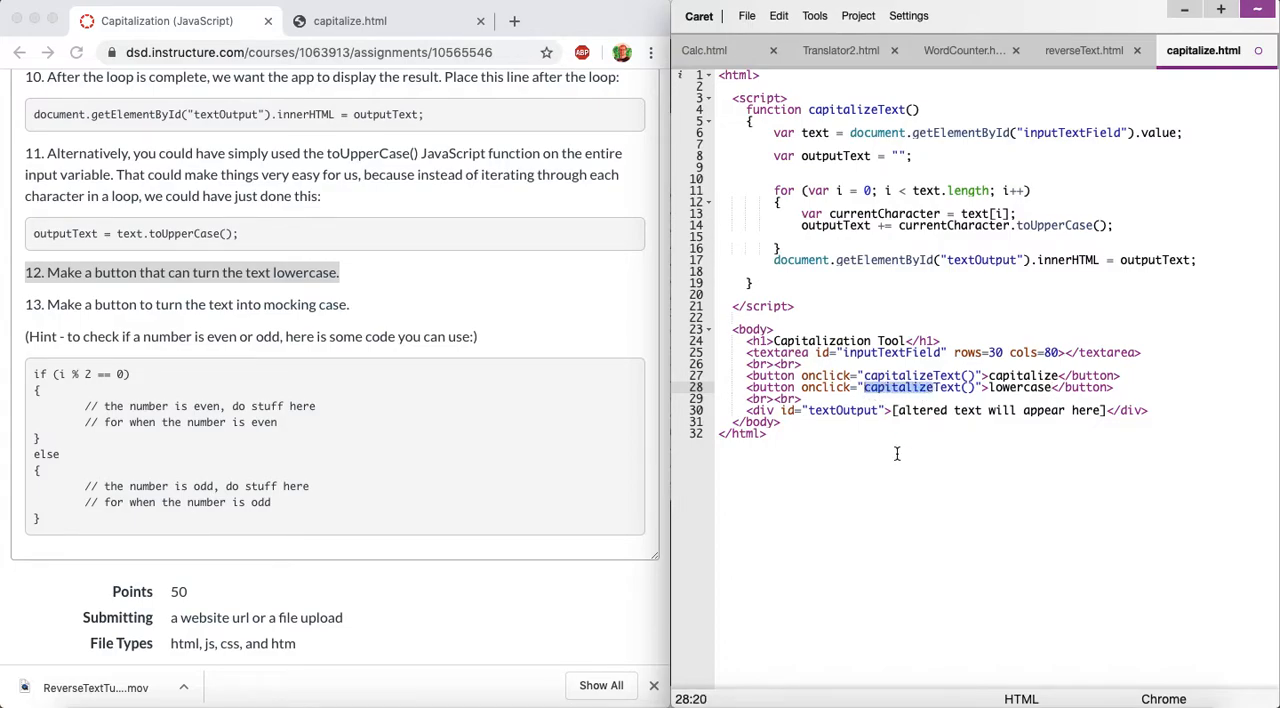
Wire the lowercase button to lowercaseText() and try the reloaded page with LKJLKJDFLKSJLKSJFD.
{"action": "type", "text": "lowercase"}
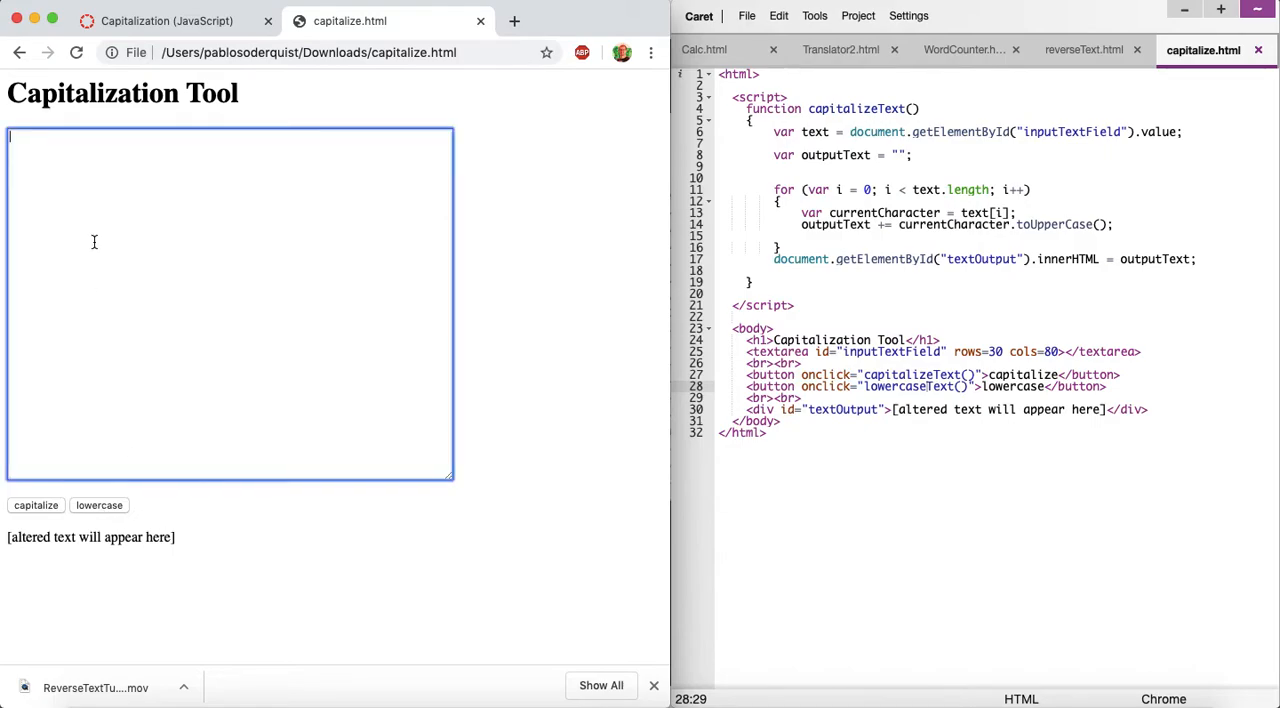
{"action": "type", "text": "LKJLKJDFLKSJLKSJFD"}
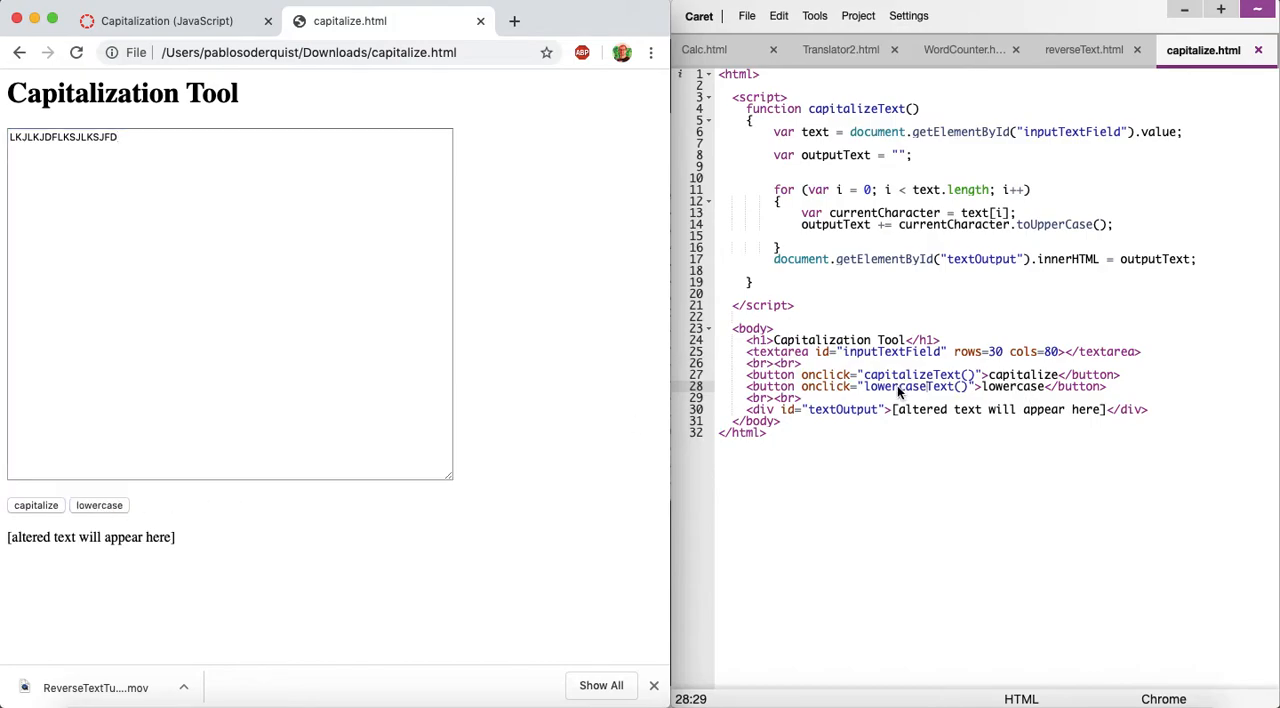
{"action": "mouse_move", "coordinate": [798, 164]}
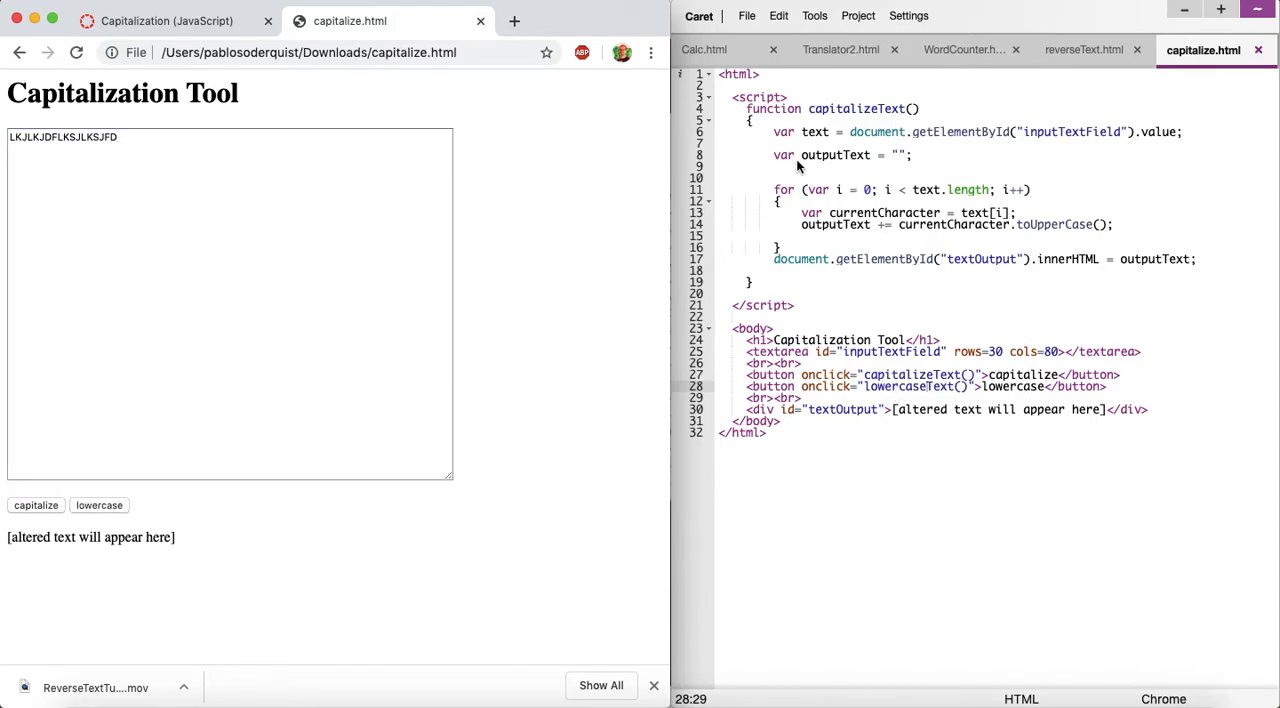
{"action": "left_click", "coordinate": [852, 108]}
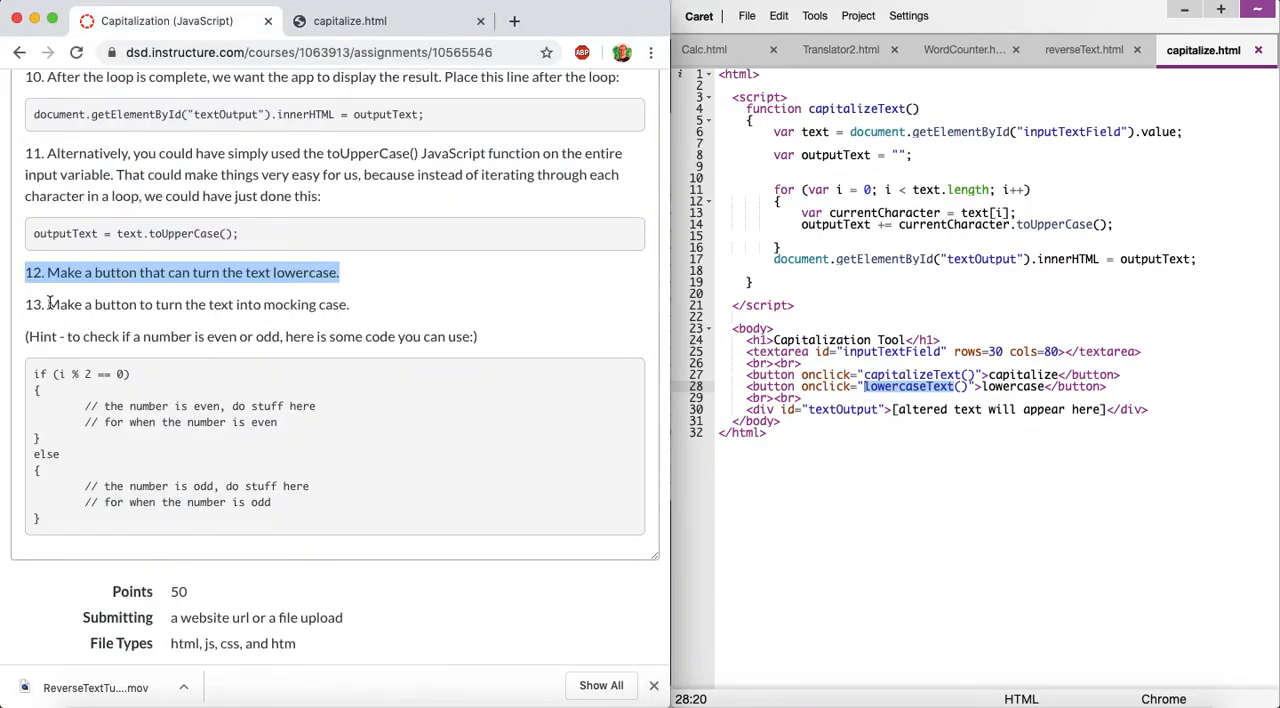
Duplicate capitalizeText() below itself and rename the copy lowercaseText().
{"action": "scroll", "scroll_direction": "down", "scroll_amount": 3}
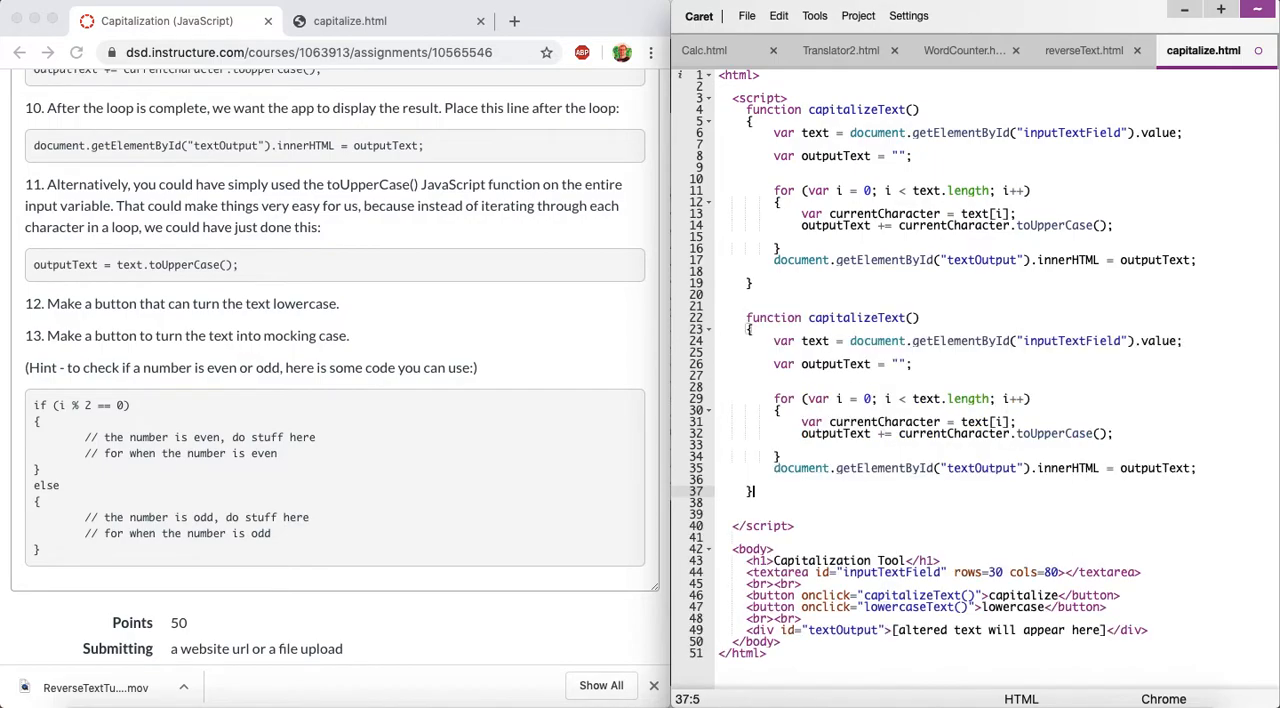
{"action": "mouse_move", "coordinate": [868, 318]}
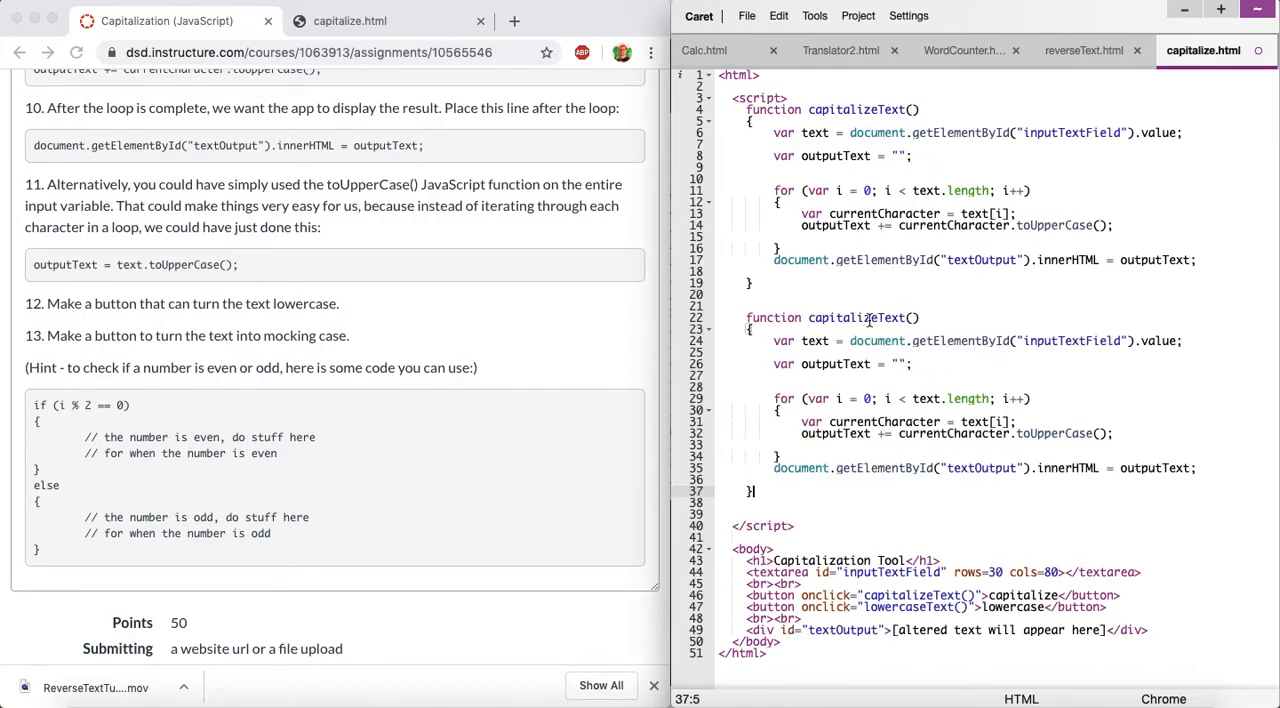
{"action": "double_click", "coordinate": [844, 316]}
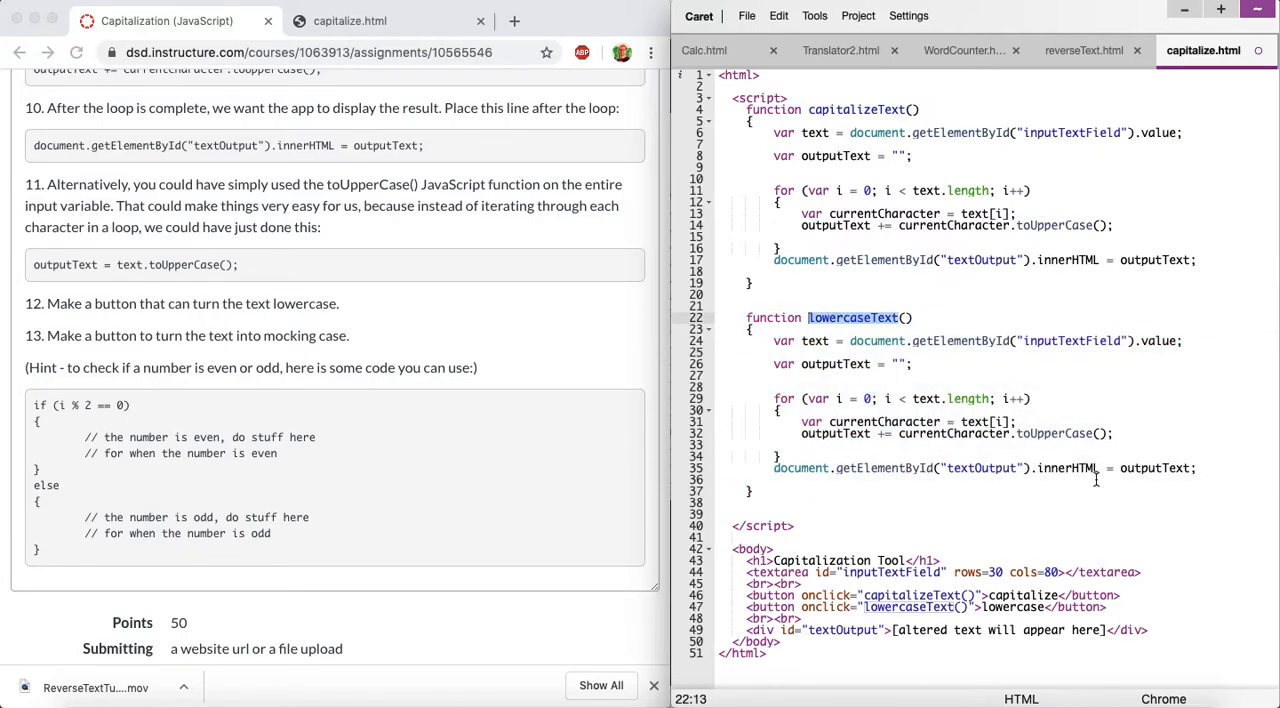
{"action": "mouse_move", "coordinate": [1030, 432]}
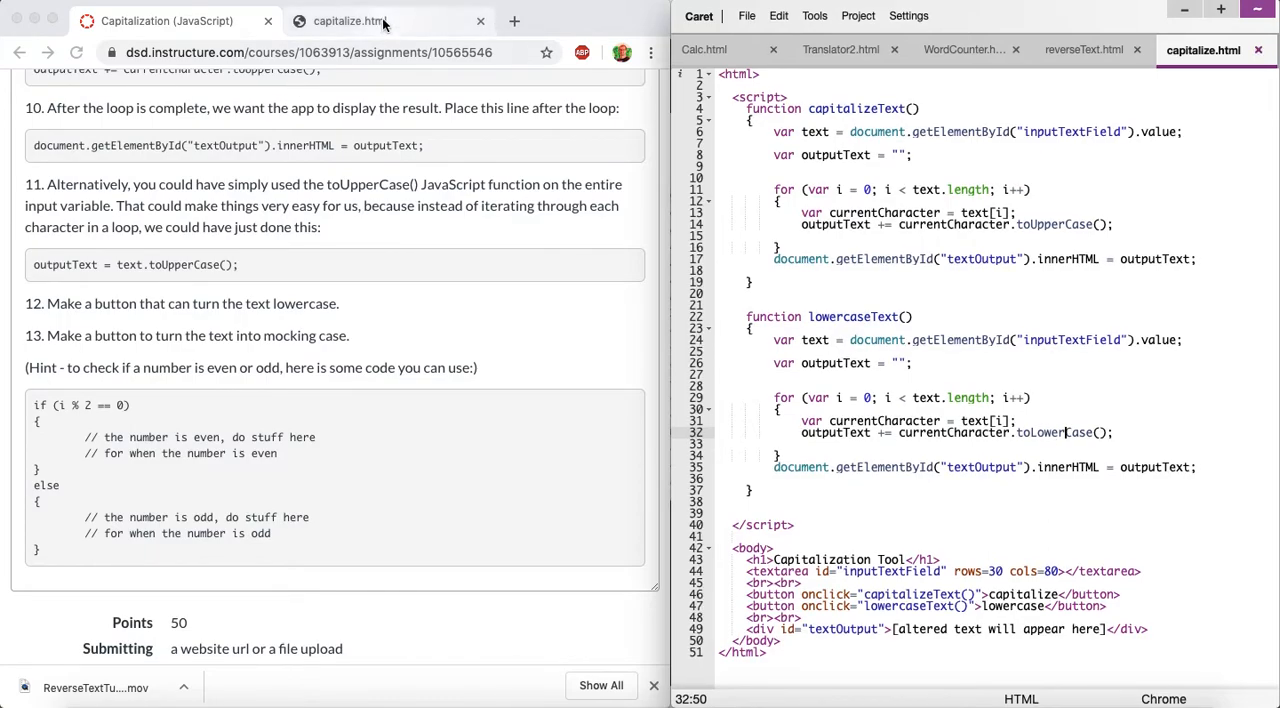
Test both buttons on the reloaded page, lowercasing LKDSJFLKJDFLKJDSFLJK, then return to the instructions.
{"action": "left_click", "coordinate": [384, 20]}
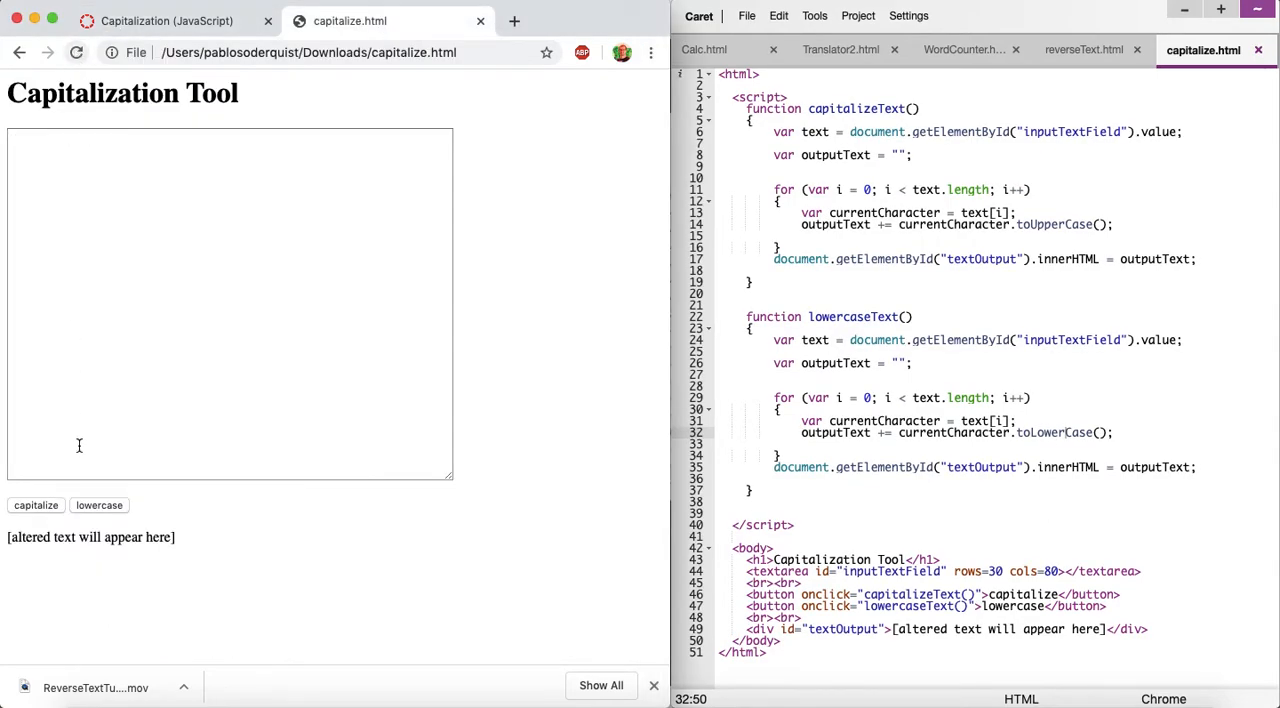
{"action": "left_click", "coordinate": [112, 192]}
{"action": "type", "text": "alsekjdfldajsflkds"}
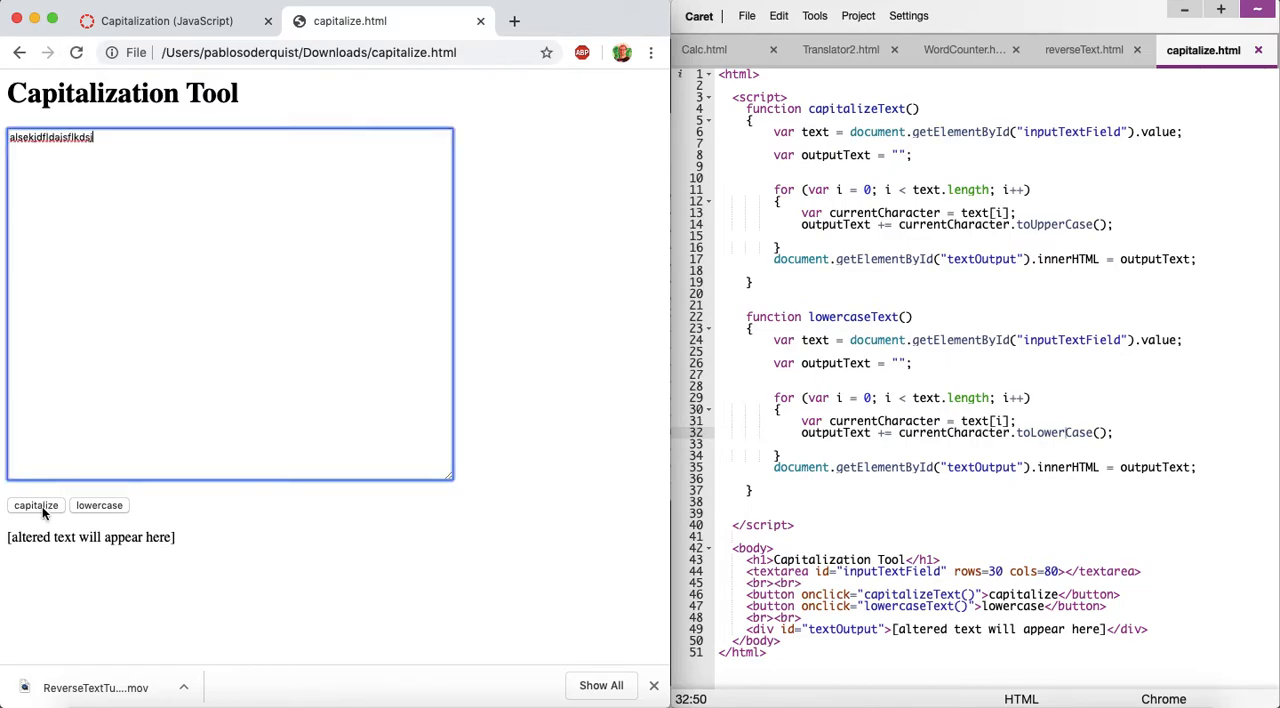
{"action": "left_click", "coordinate": [36, 504]}
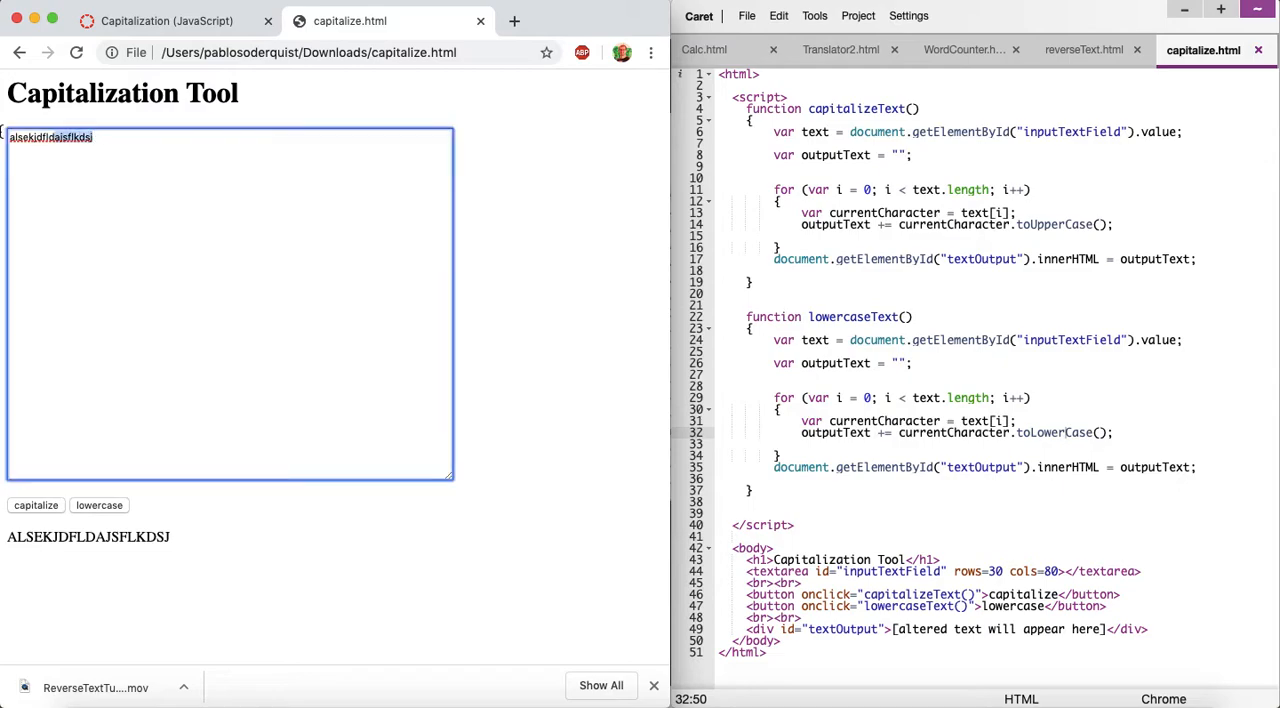
{"action": "type", "text": "LKDSJFLKJDFLKJDSFLJK"}
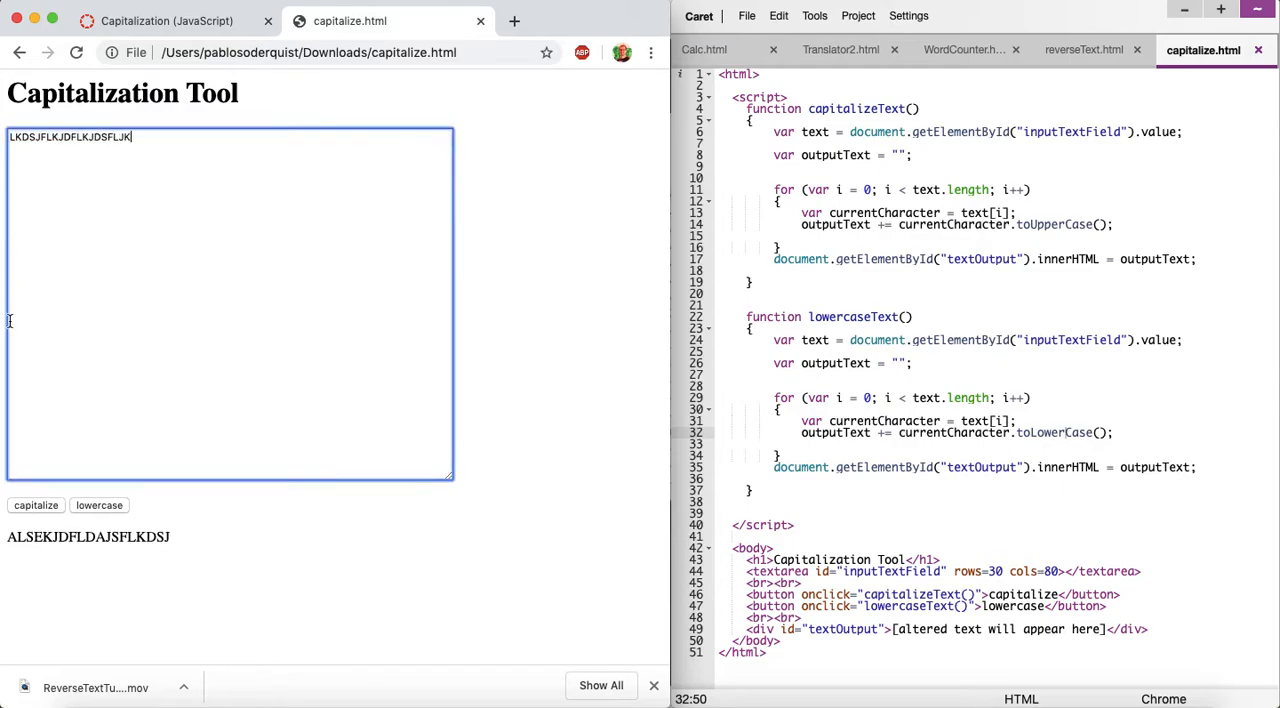
{"action": "left_click", "coordinate": [100, 504]}
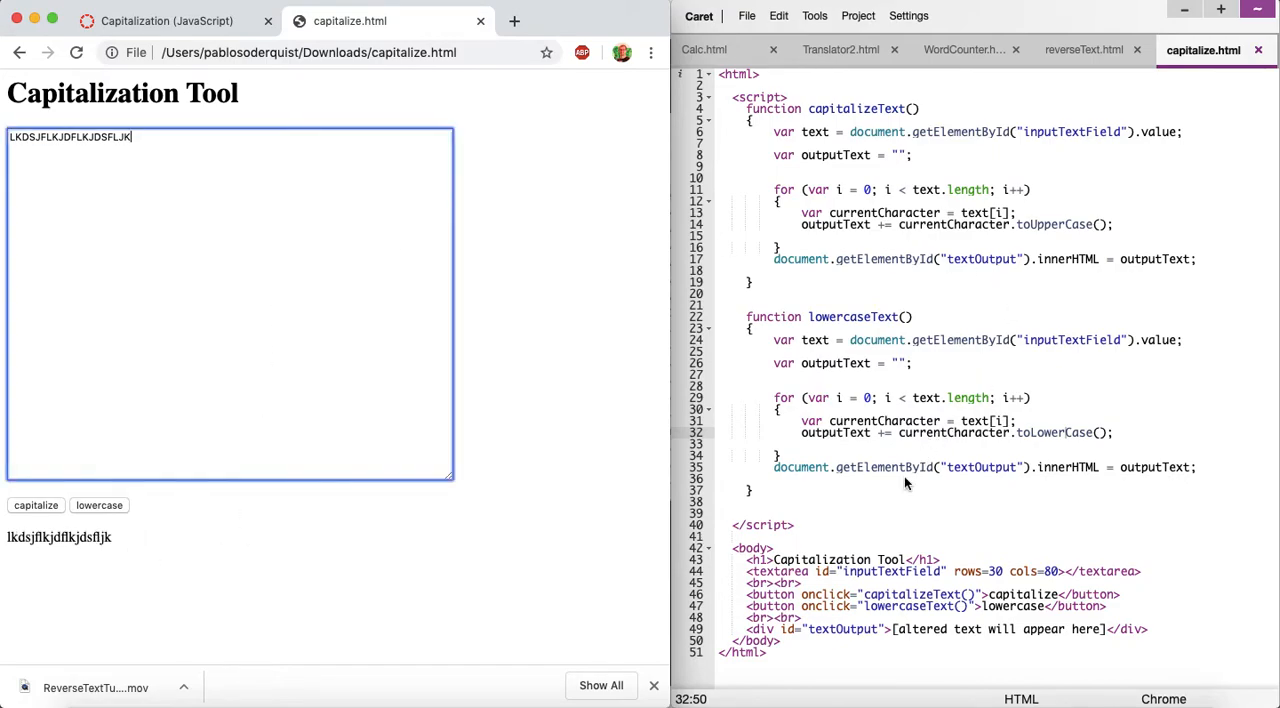
{"action": "left_click", "coordinate": [176, 20]}
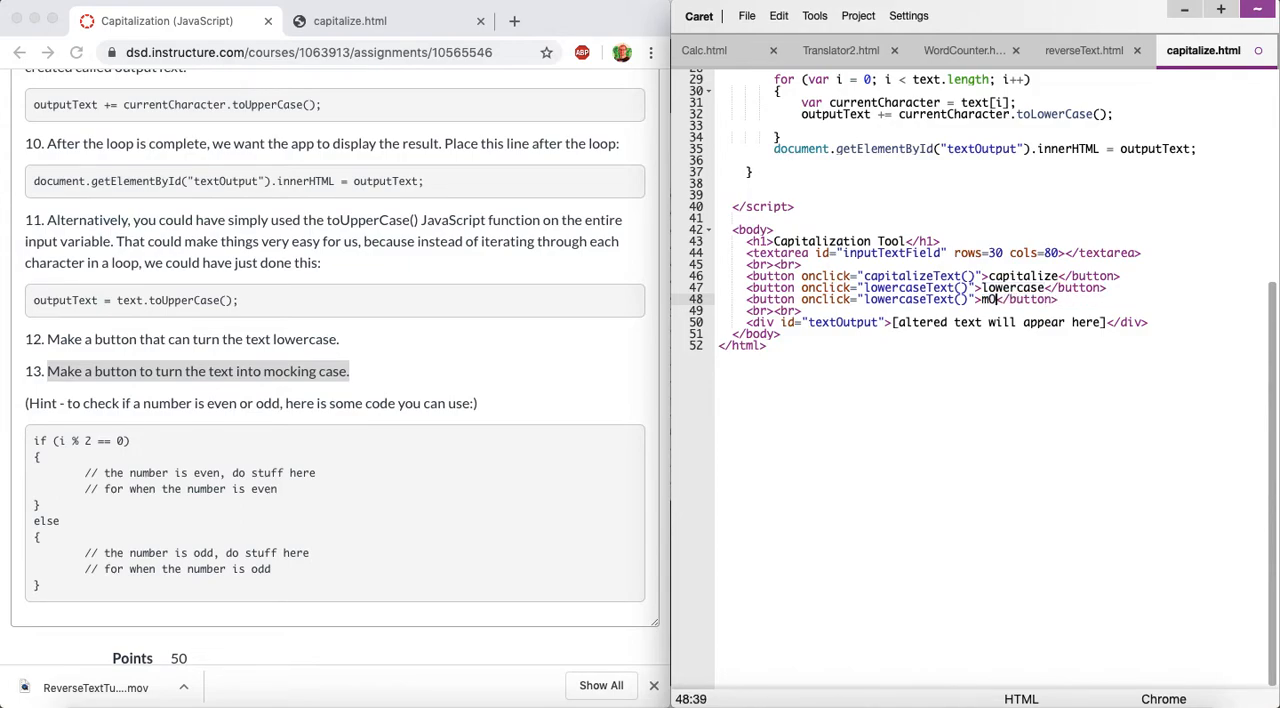
Finish typing the mOcKiNg CaSe label in capitalize.html and switch to the test page.
{"action": "type", "text": "cKiNg c"}
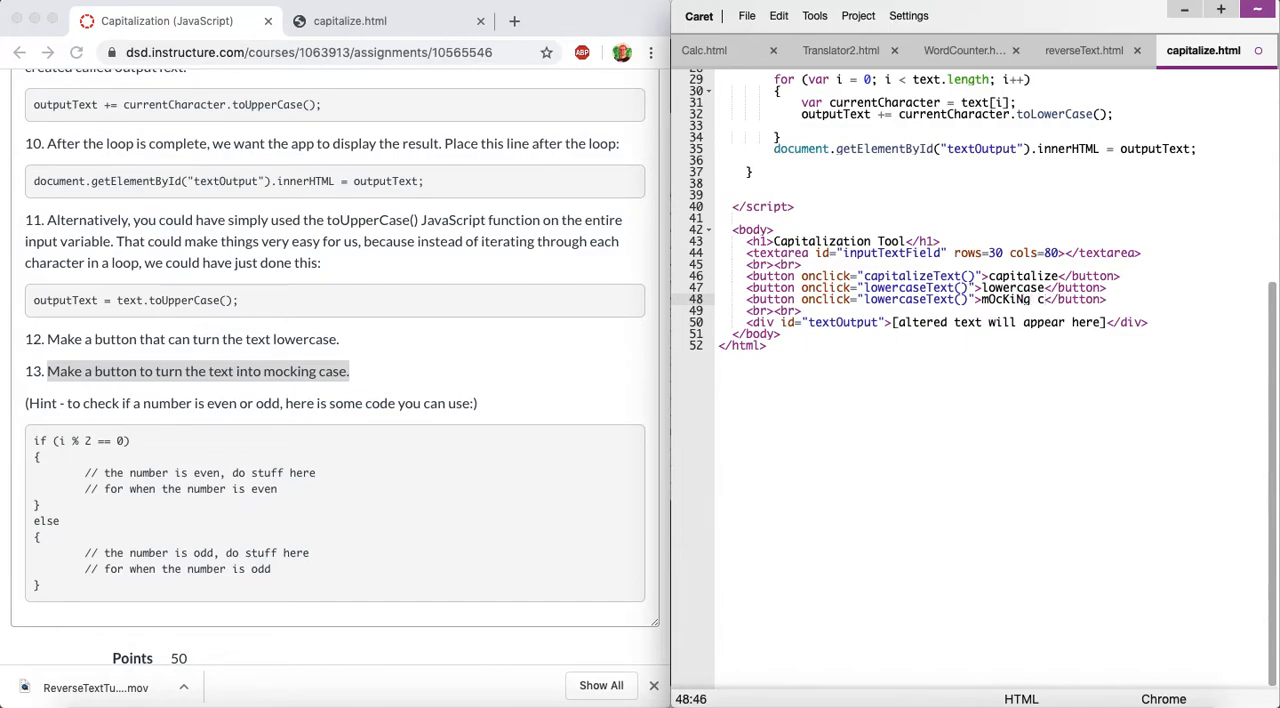
{"action": "type", "text": "aSe"}
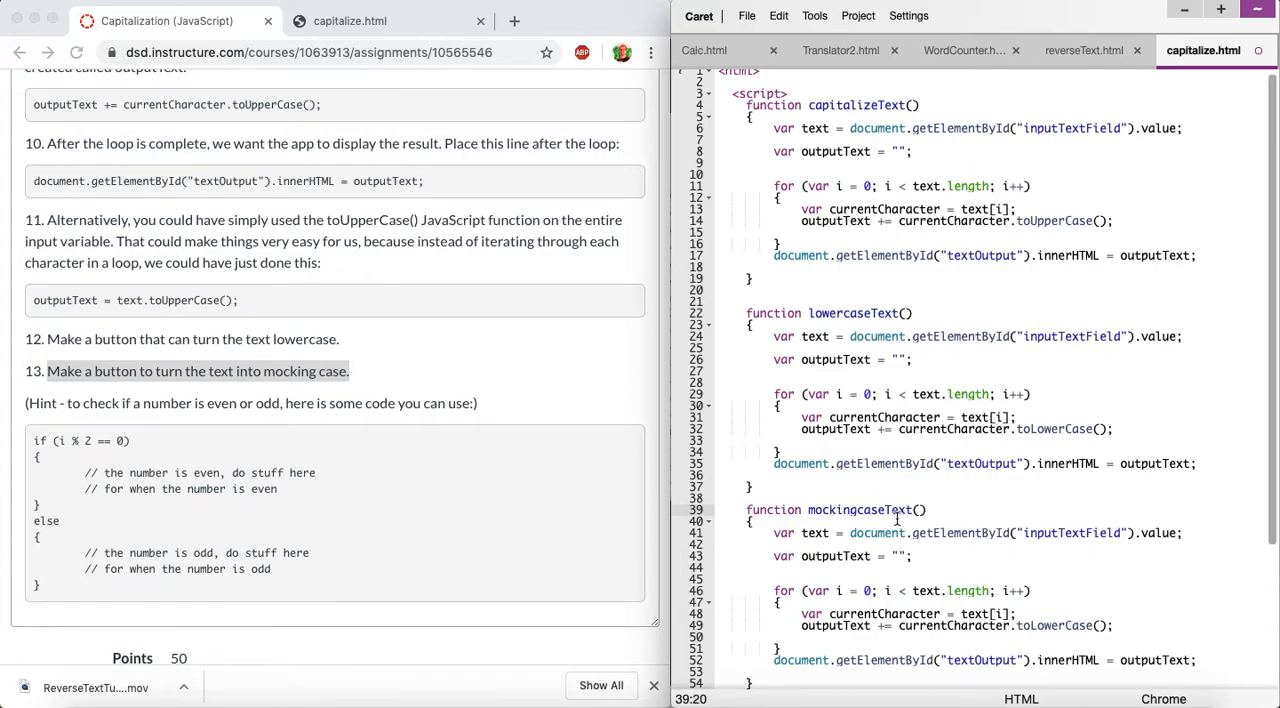
{"action": "left_click", "coordinate": [360, 20]}
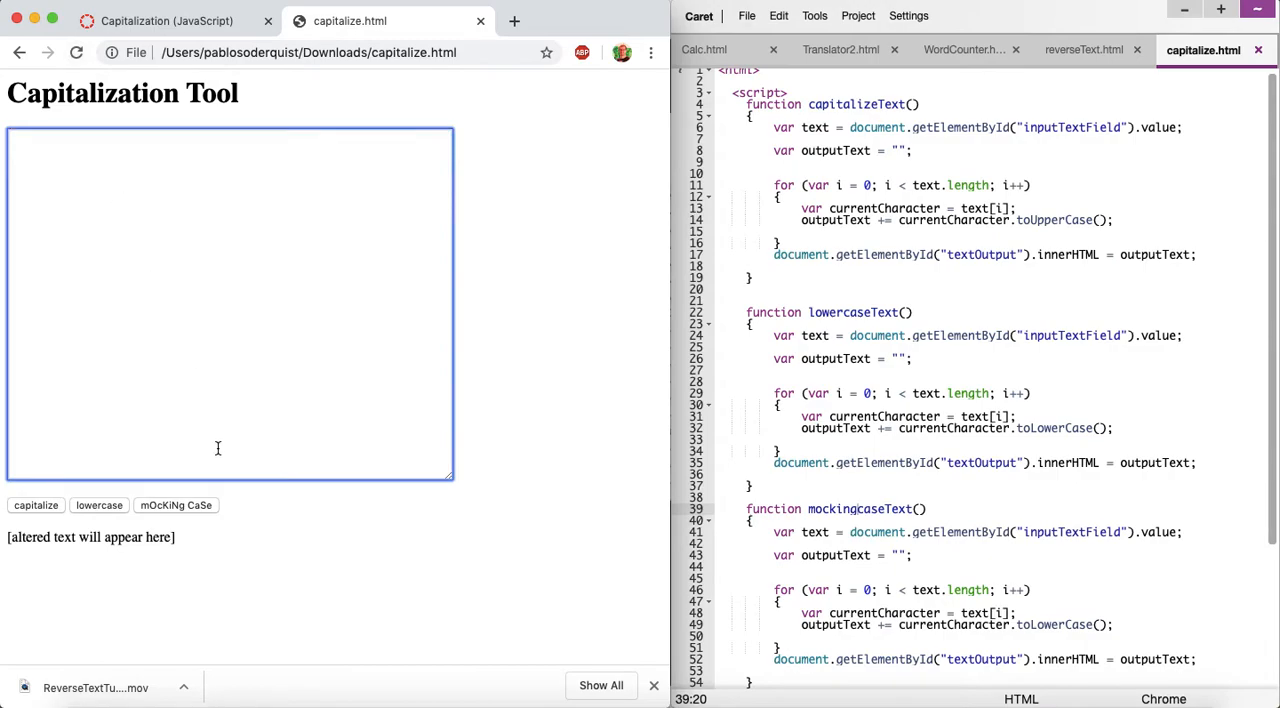
Run test text lkasjdflkajds through mocking case, then return to the assignment instructions.
{"action": "type", "text": "lkasjdflkajds"}
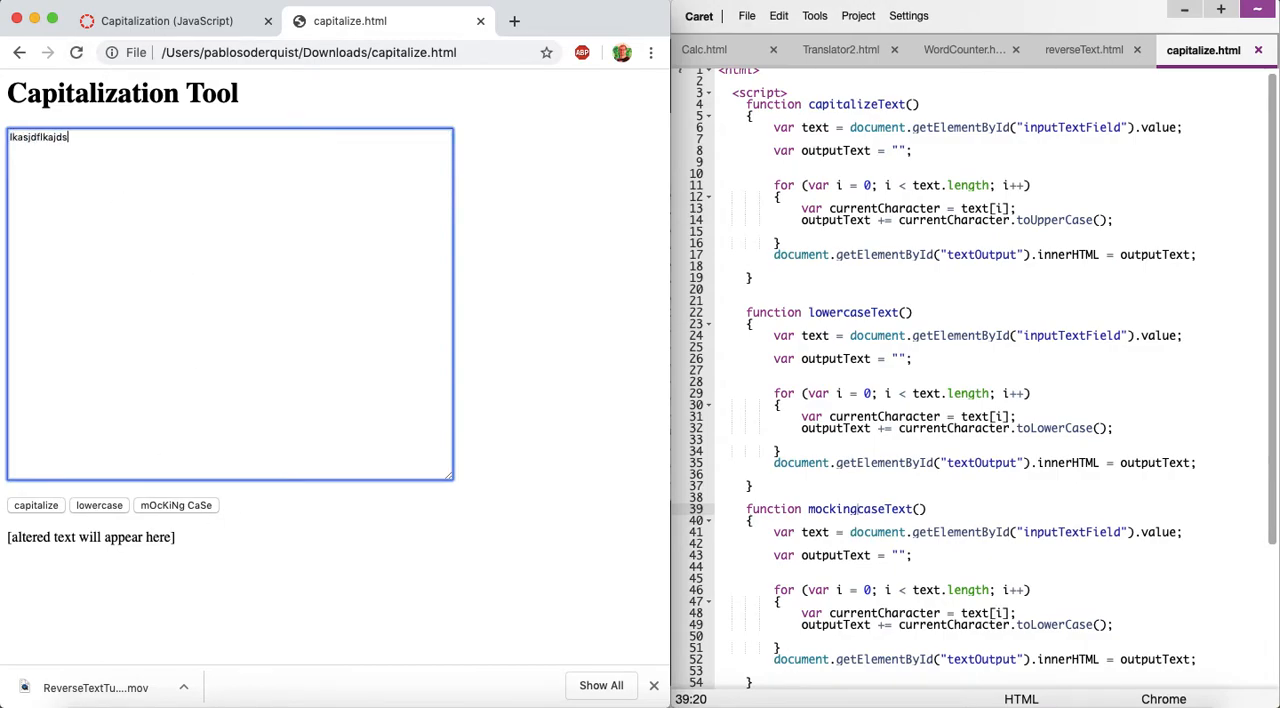
{"action": "left_click", "coordinate": [176, 504]}
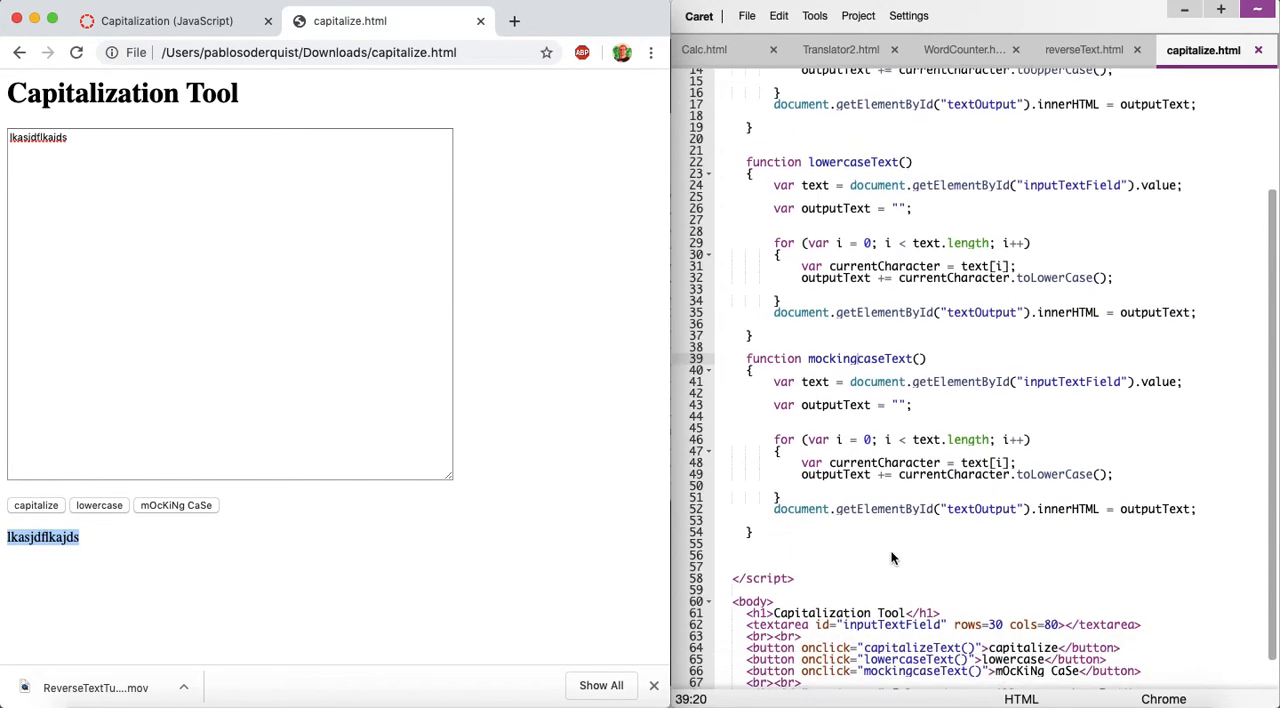
{"action": "double_click", "coordinate": [1052, 474]}
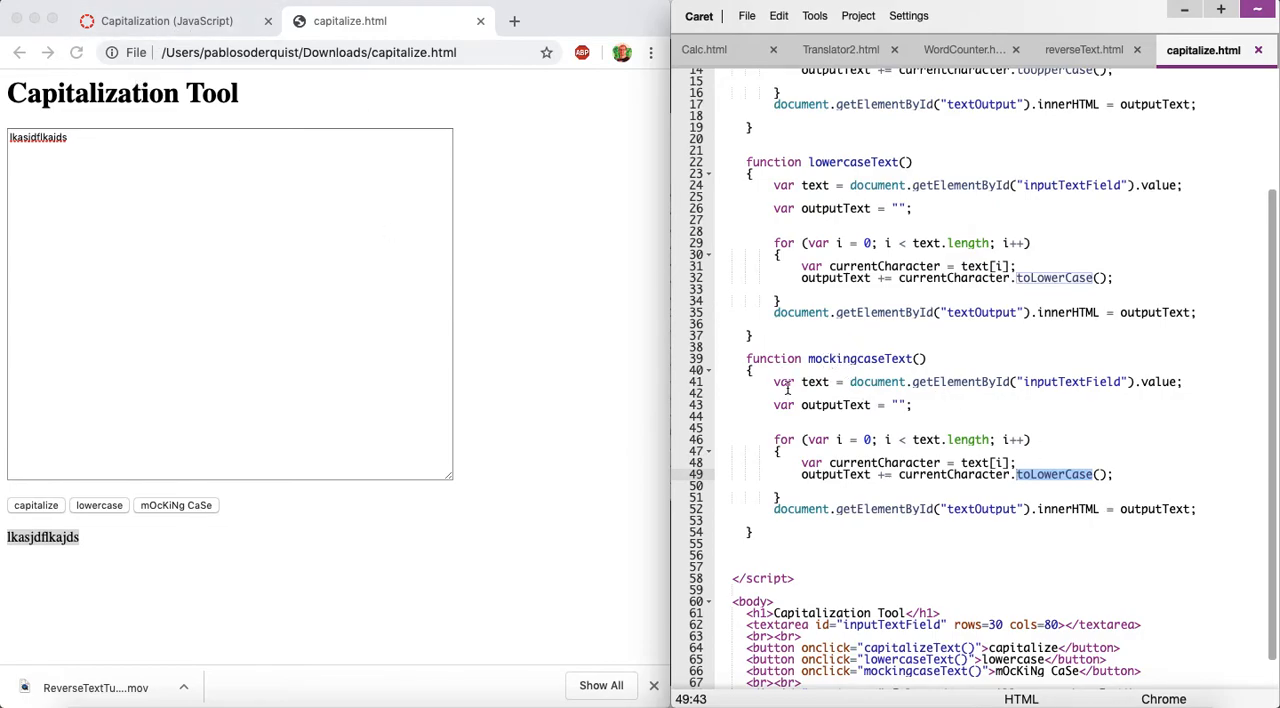
{"action": "mouse_move", "coordinate": [12, 548]}
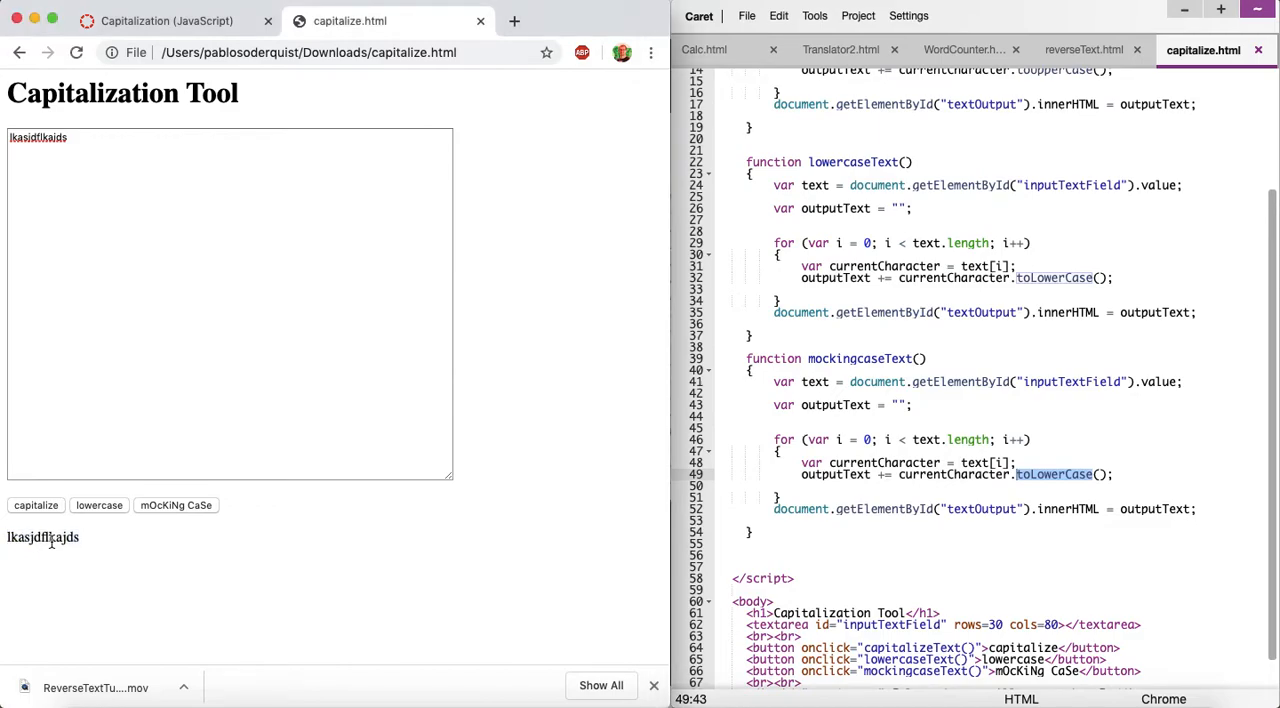
{"action": "mouse_move", "coordinate": [94, 538]}
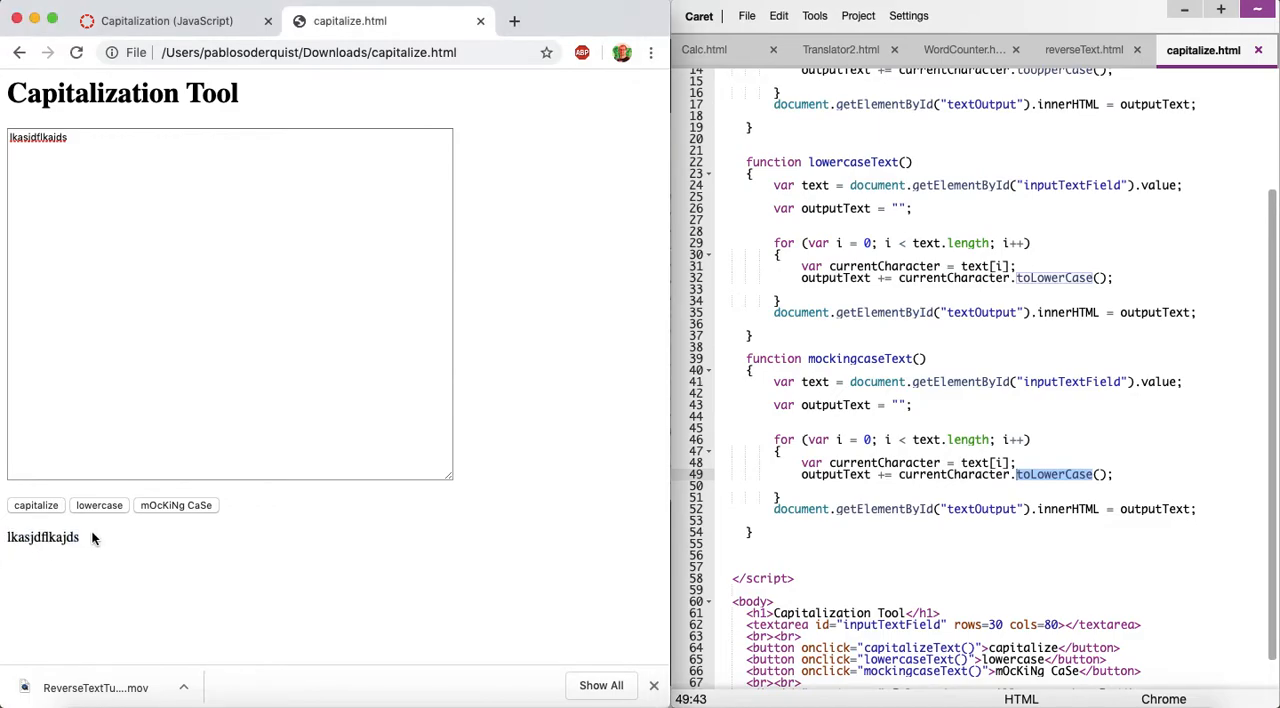
{"action": "left_click", "coordinate": [176, 20]}
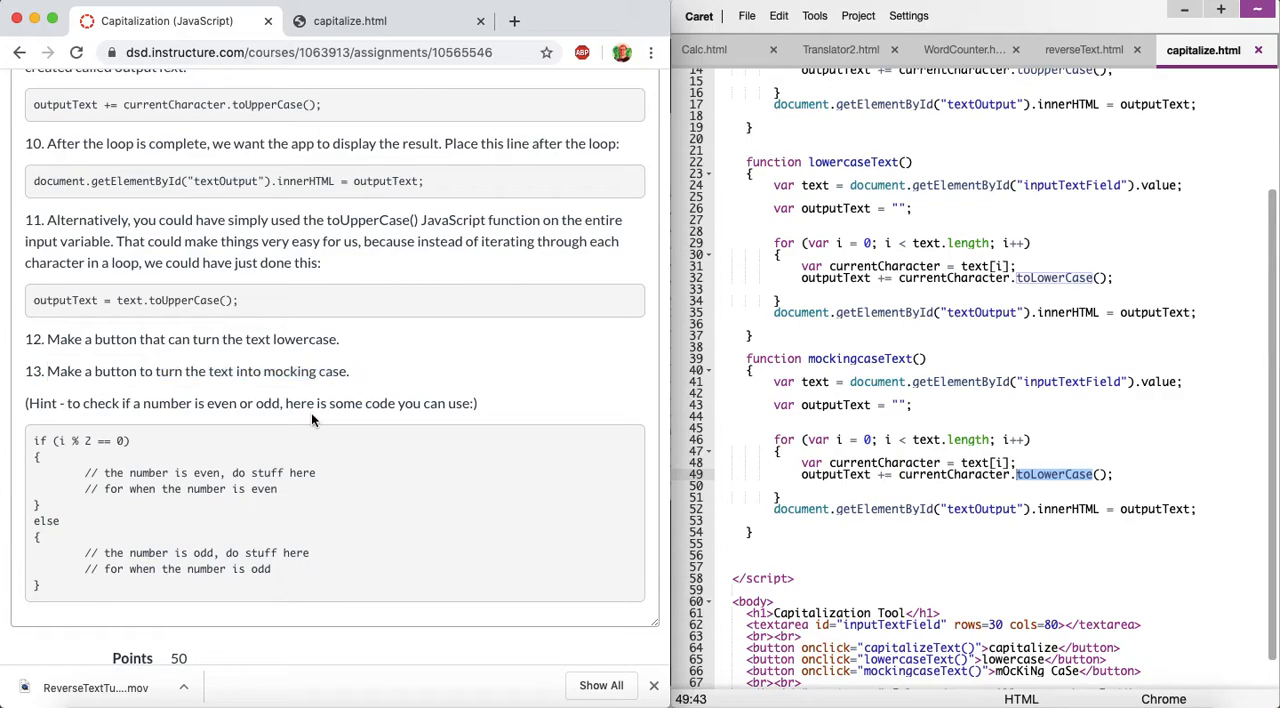
{"action": "scroll", "scroll_direction": "down", "scroll_amount": 3}
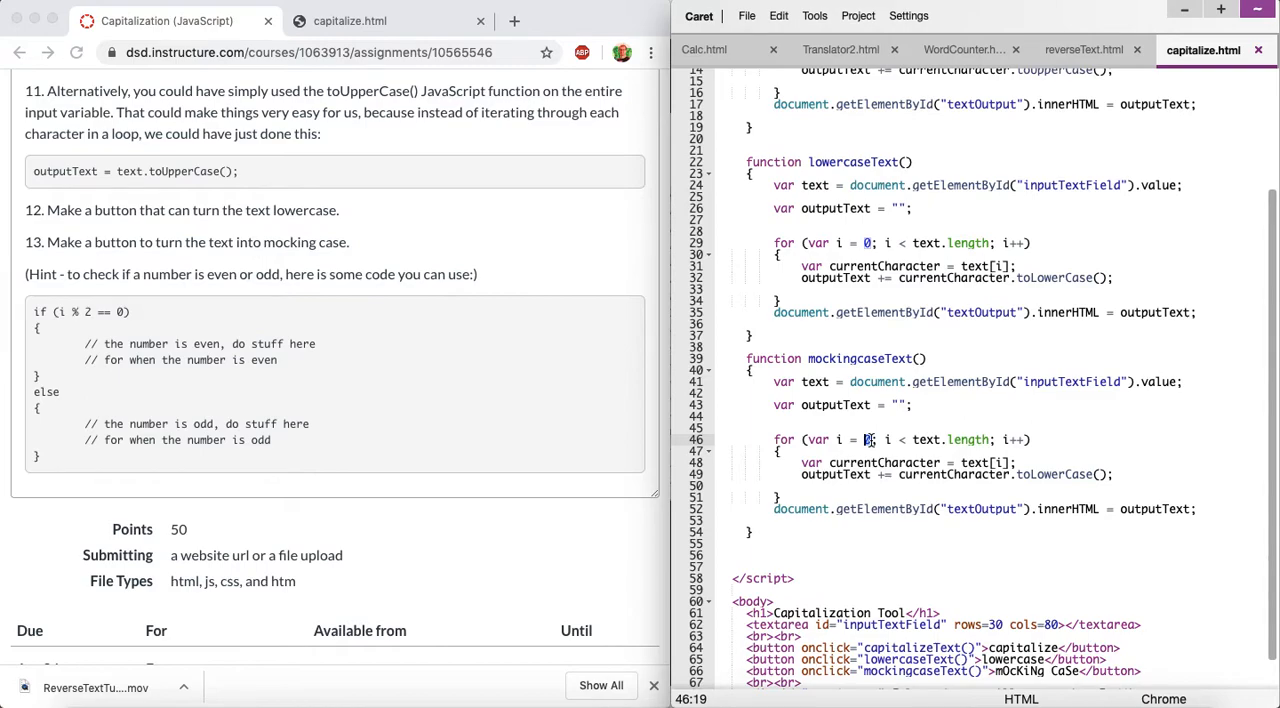
{"action": "mouse_move", "coordinate": [56, 420]}
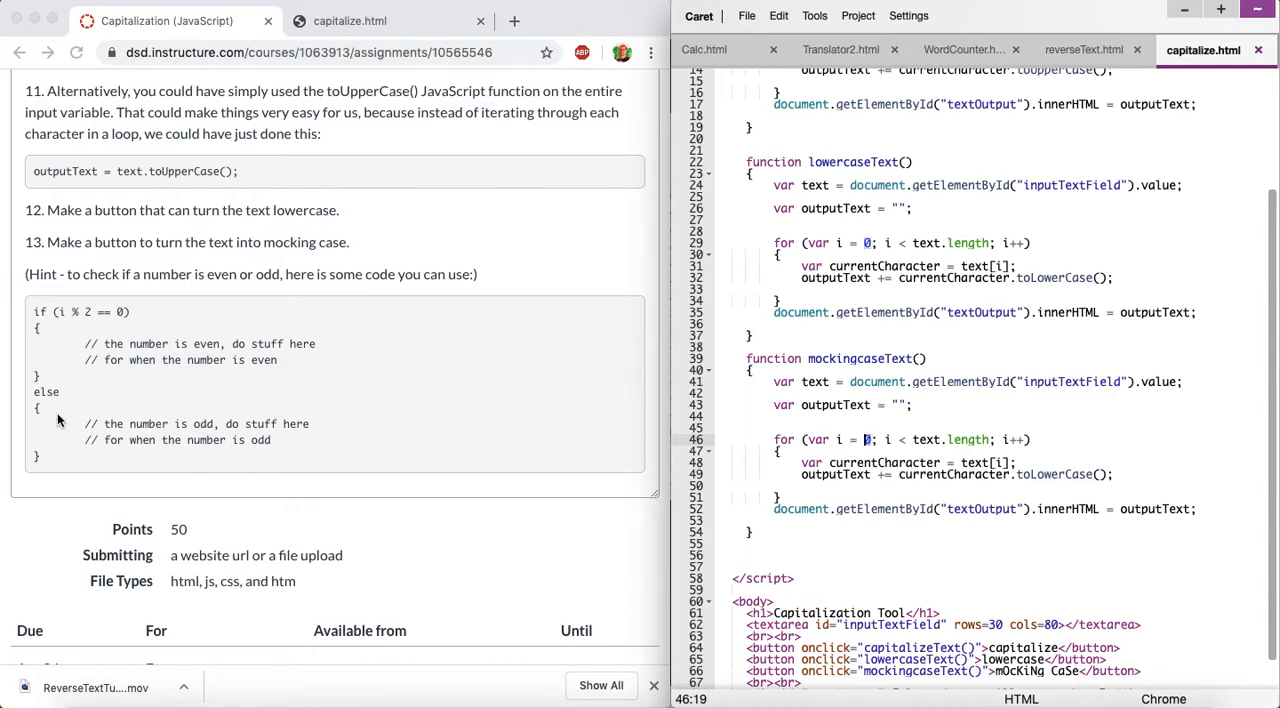
{"action": "mouse_move", "coordinate": [36, 314]}
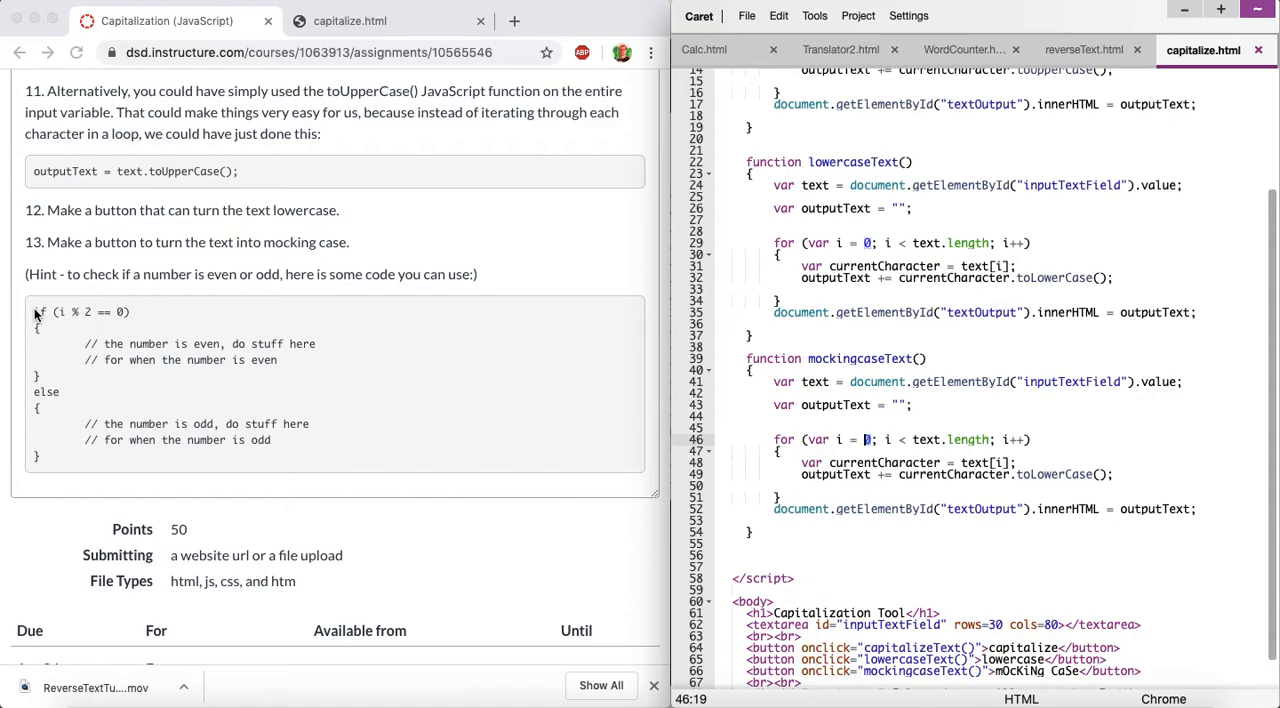
{"action": "double_click", "coordinate": [40, 312]}
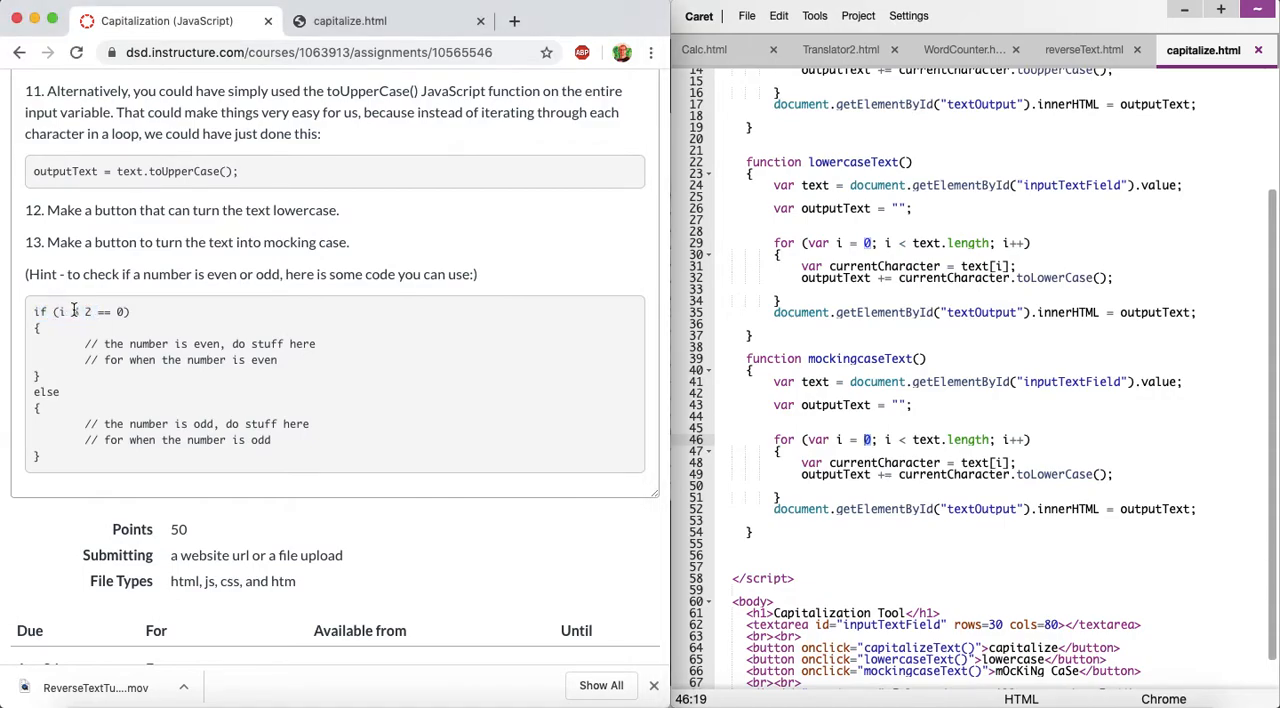
{"action": "double_click", "coordinate": [78, 312]}
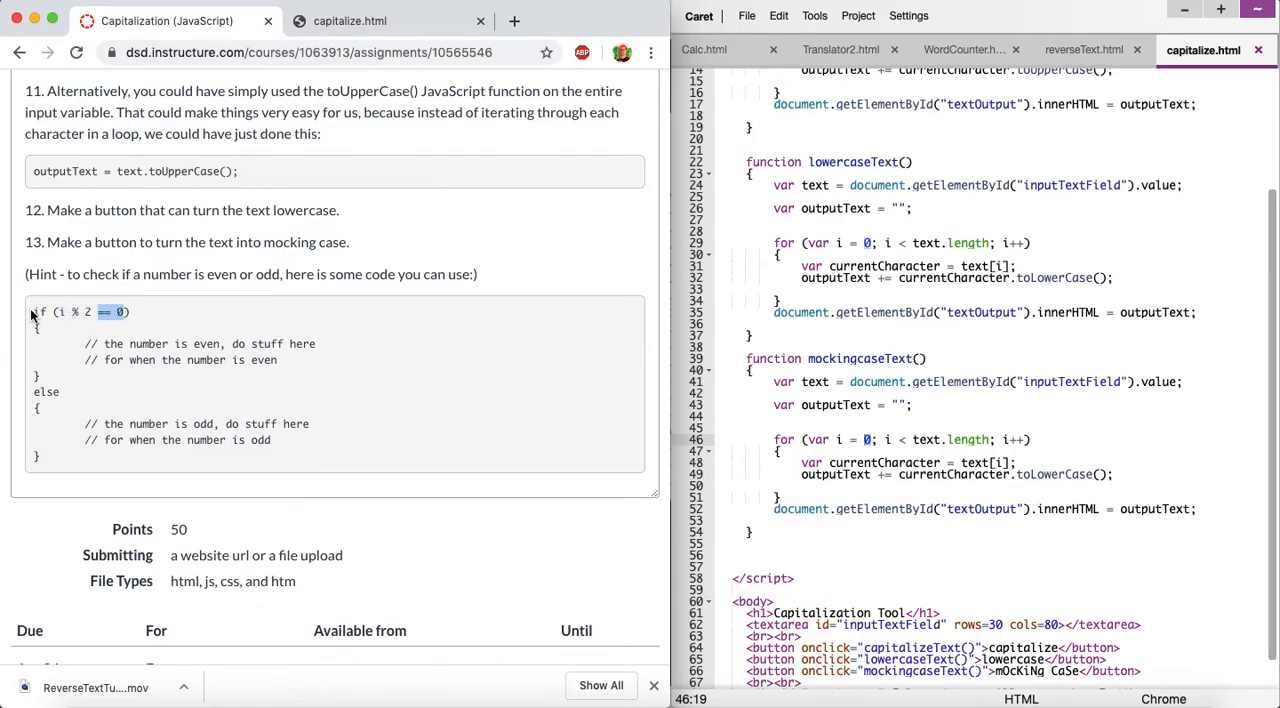
Paste the even/odd i % 2 hint code inside the mockingcaseText for loop and indent it.
{"action": "left_click_drag", "start_coordinate": [36, 312], "coordinate": [100, 376]}
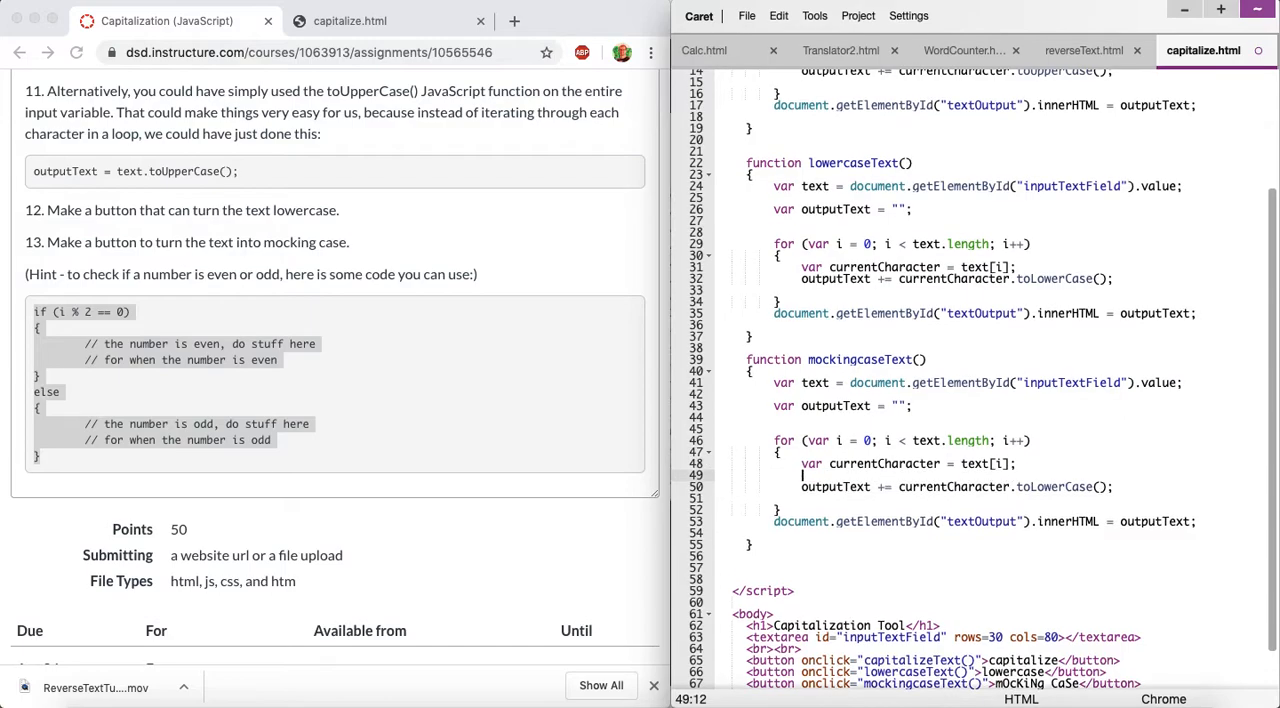
{"action": "key", "text": "Enter"}
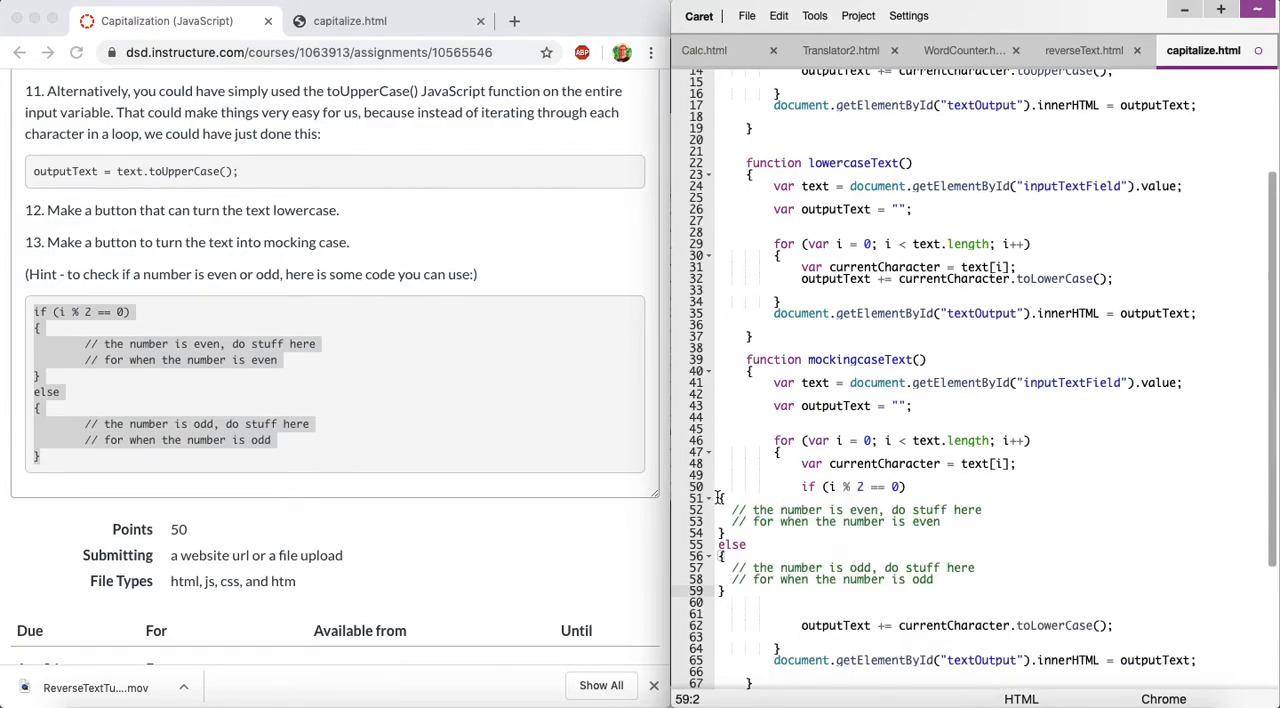
{"action": "left_click_drag", "start_coordinate": [776, 498], "coordinate": [780, 590]}
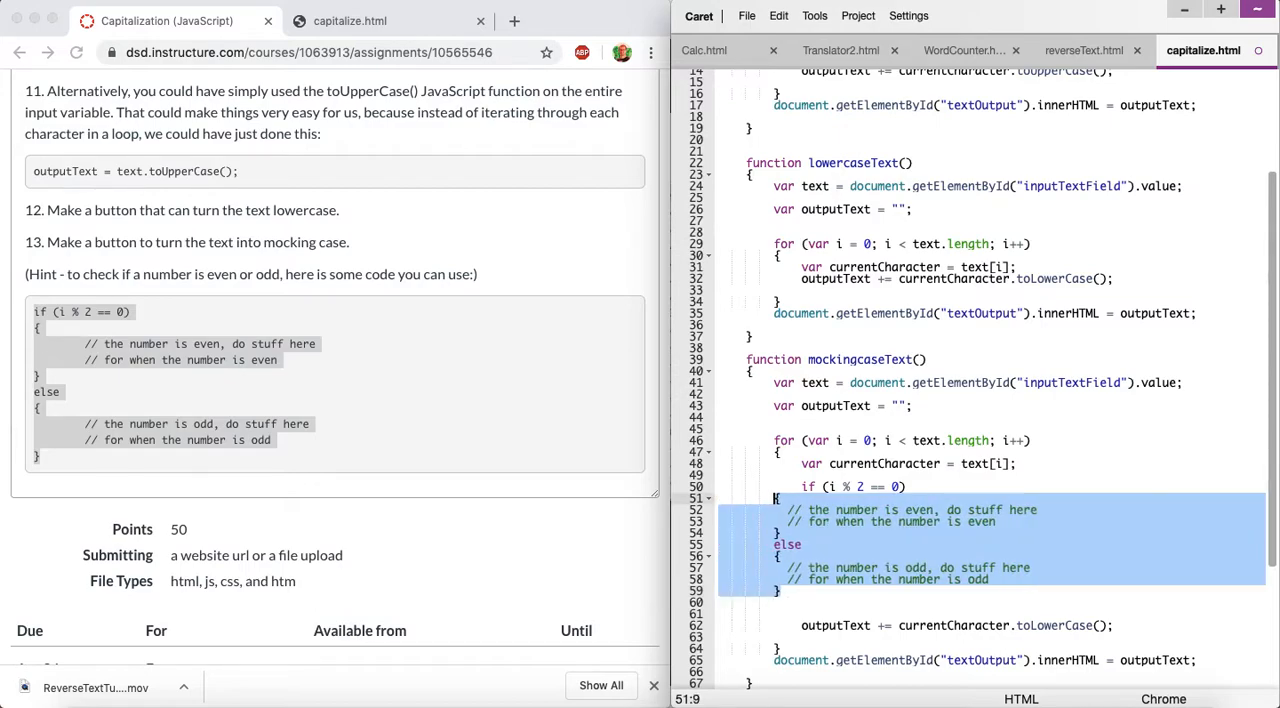
Replace the old output line with toUpperCase in the even branch and toLowerCase in the odd branch.
{"action": "left_click", "coordinate": [842, 552]}
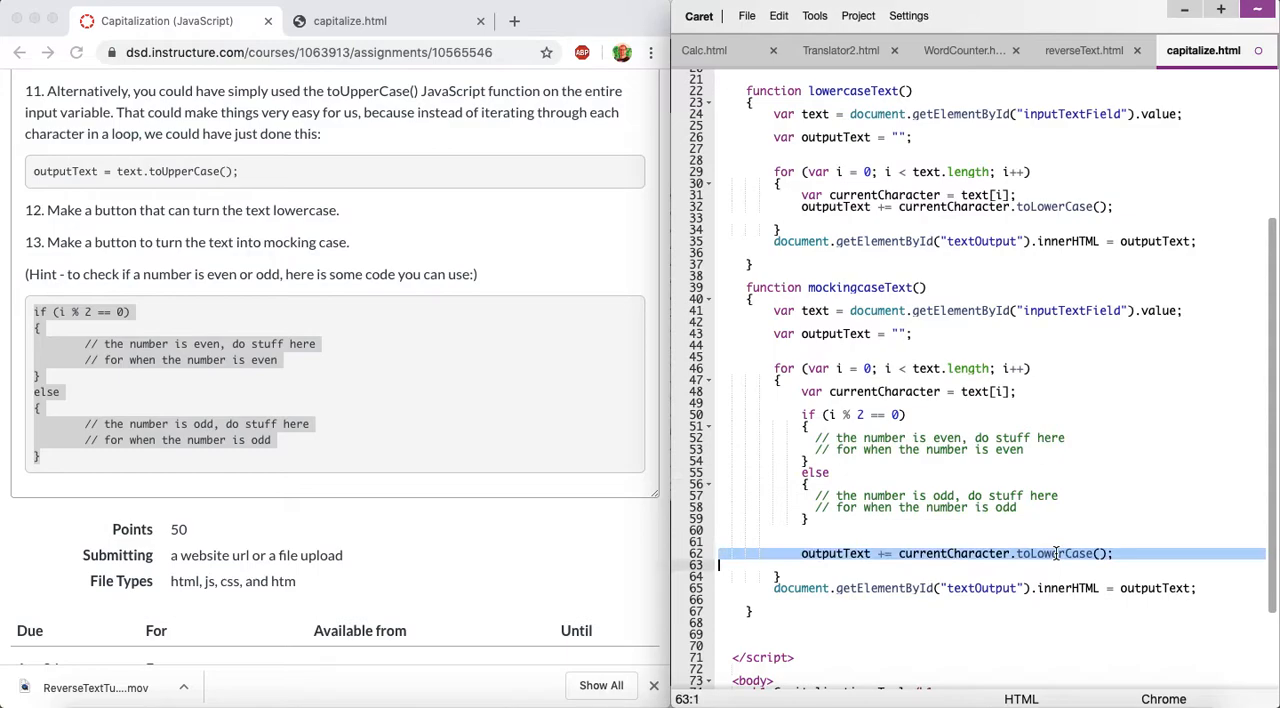
{"action": "mouse_move", "coordinate": [1052, 552]}
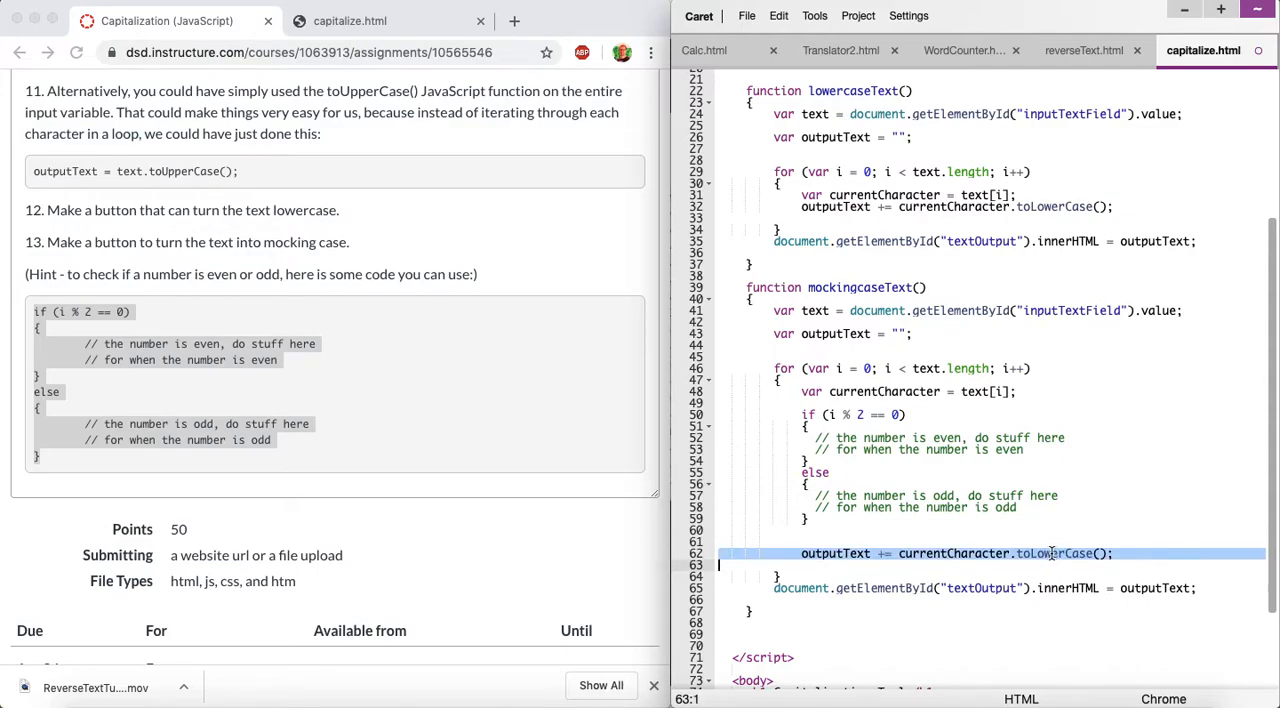
{"action": "key", "text": "Backspace"}
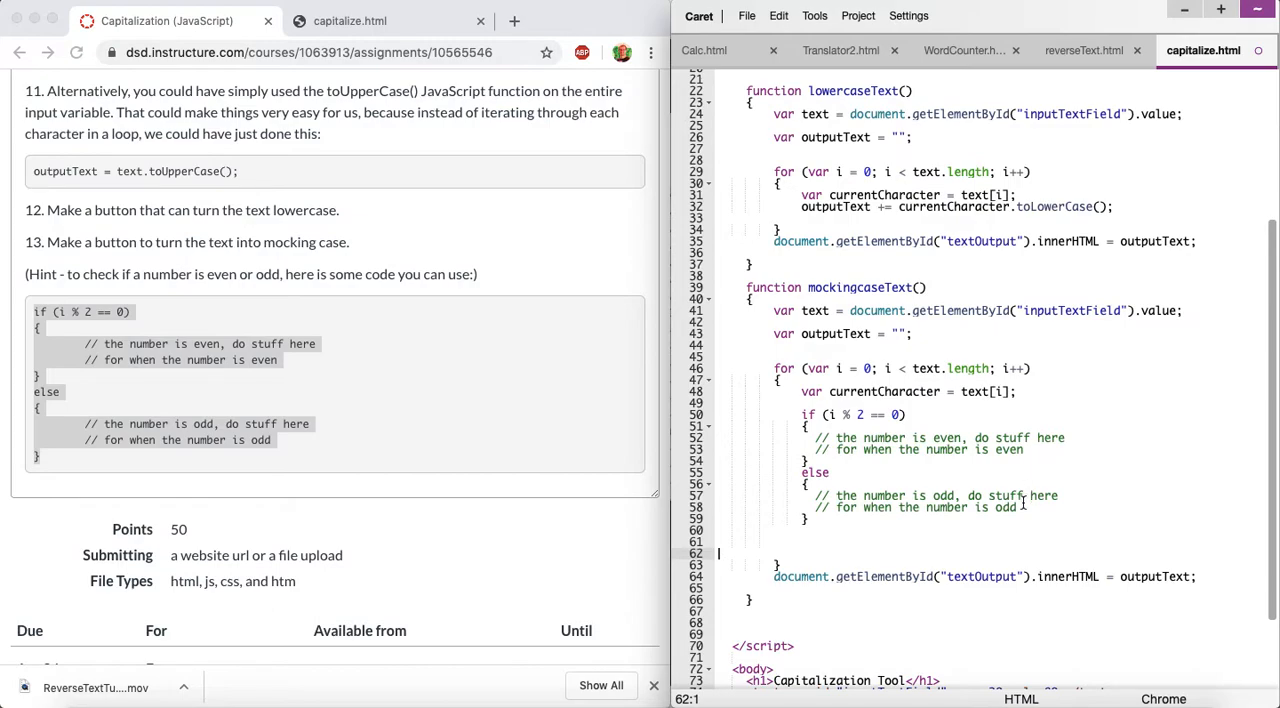
{"action": "type", "text": "outputText += currentCharacter.toLowerCase();"}
{"action": "type", "text": "outputText += currentCharacter.toUpperCase();"}
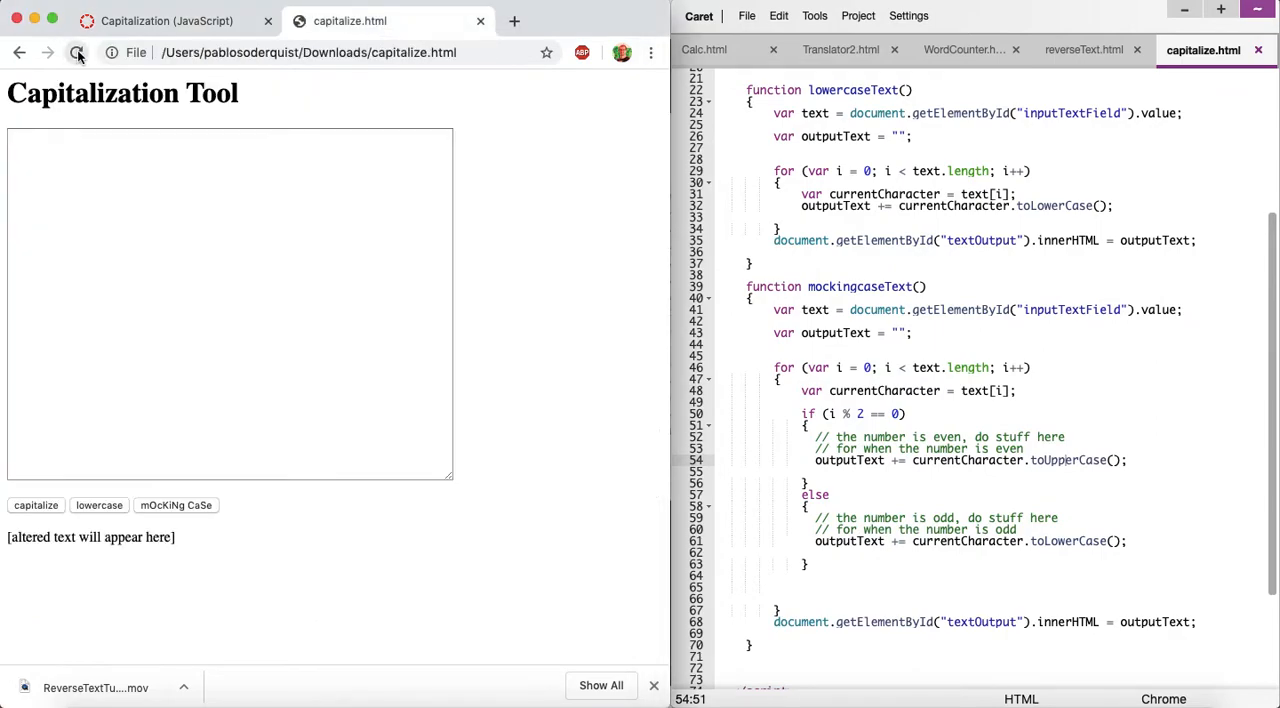
Convert 'turn this into mocking case' with mocking case, then to all capitals.
{"action": "type", "text": "th"}
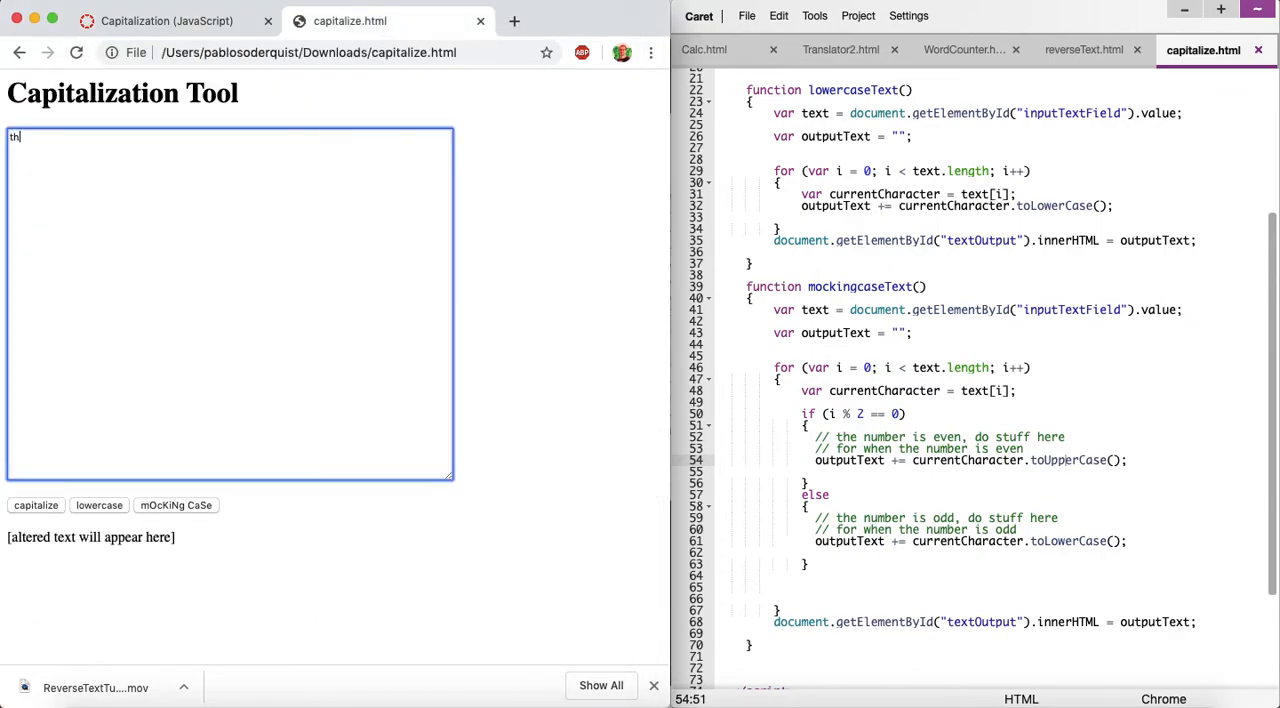
{"action": "type", "text": "urn this into moc"}
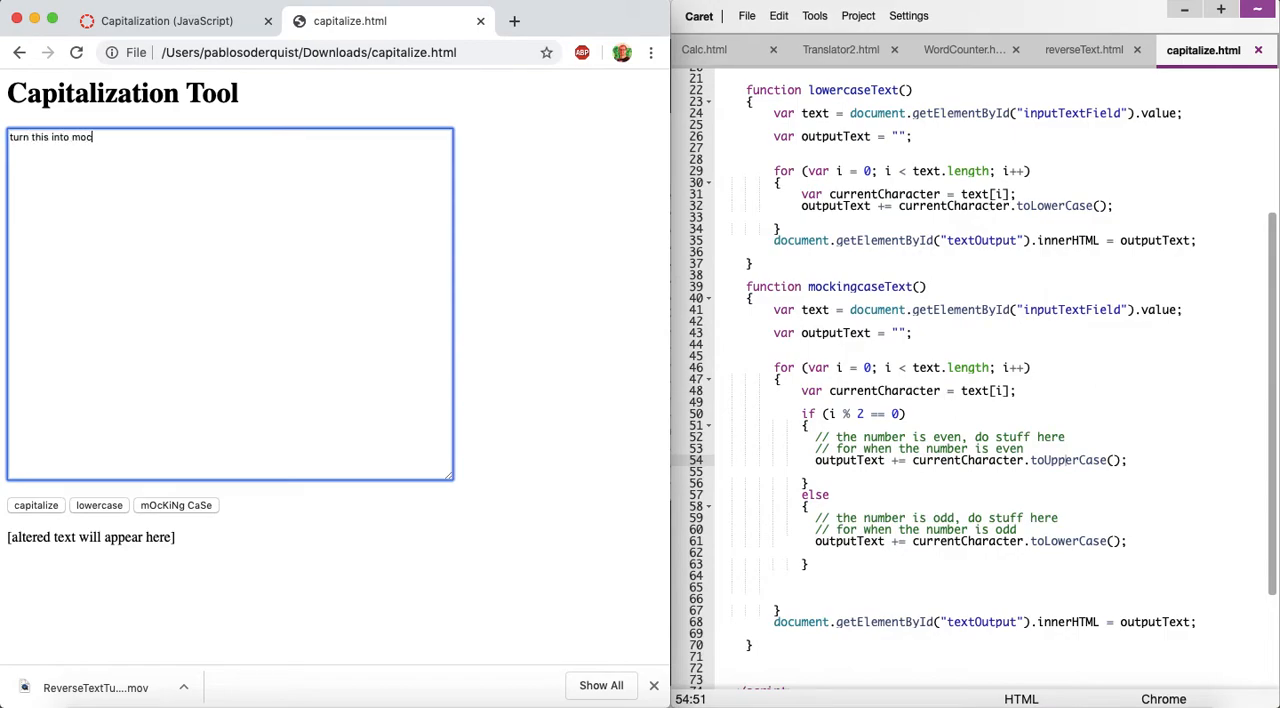
{"action": "type", "text": "king case"}
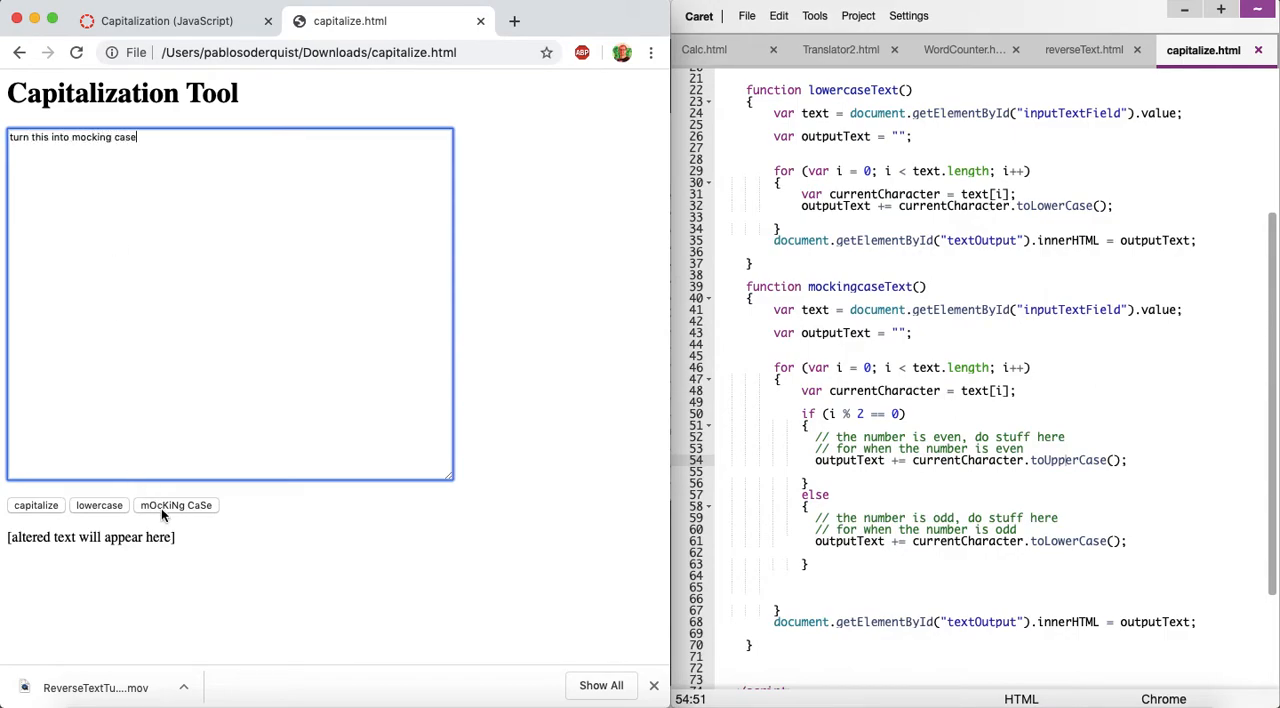
{"action": "left_click", "coordinate": [176, 504]}
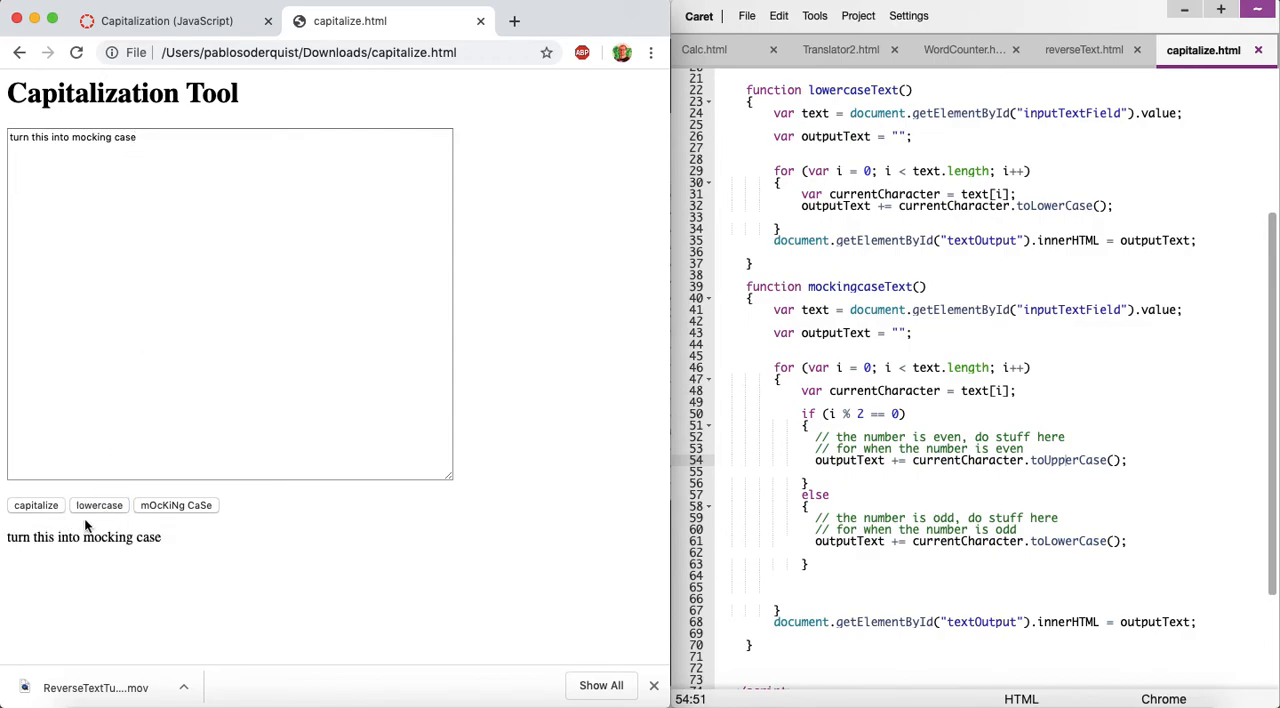
{"action": "left_click", "coordinate": [36, 504]}
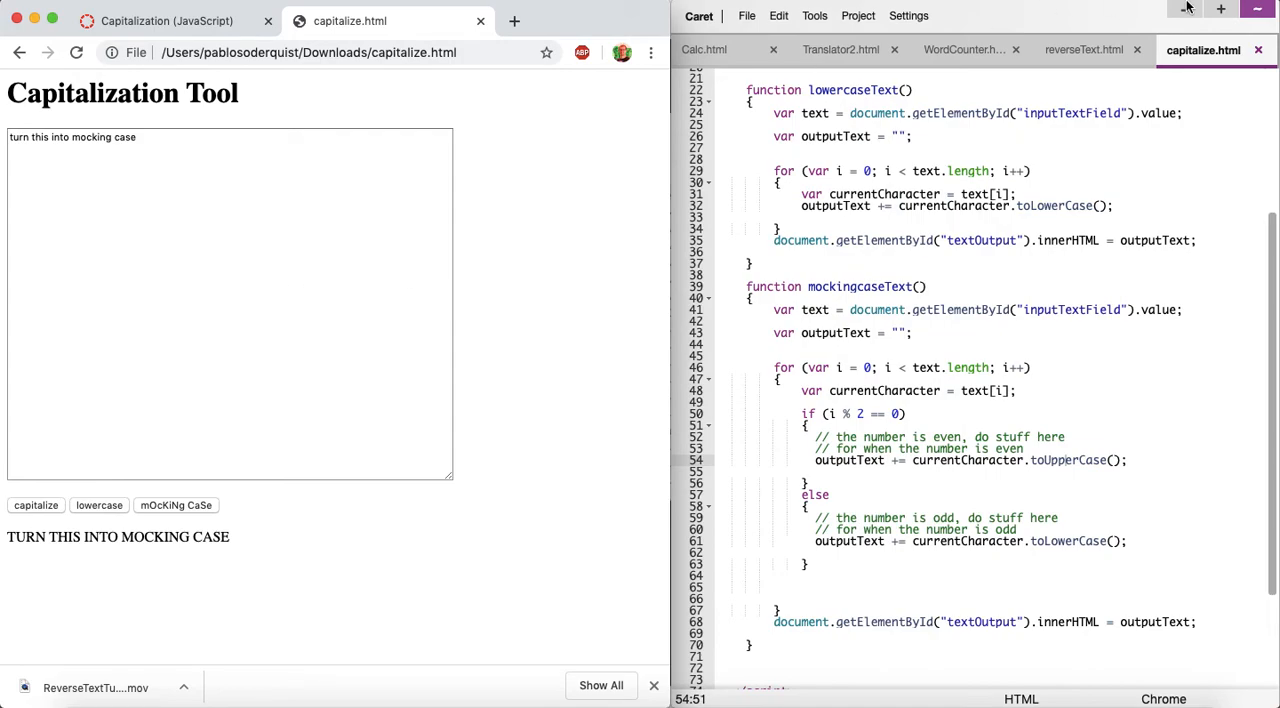
{"action": "mouse_move", "coordinate": [1212, 60]}
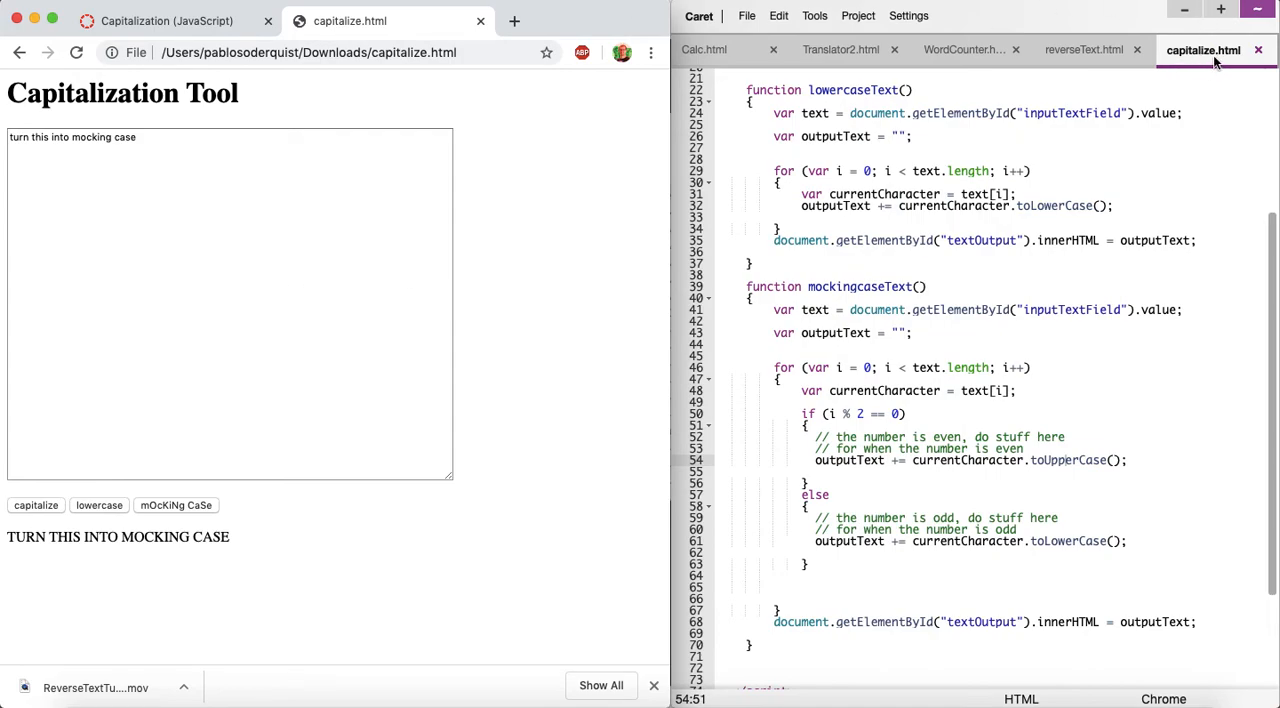